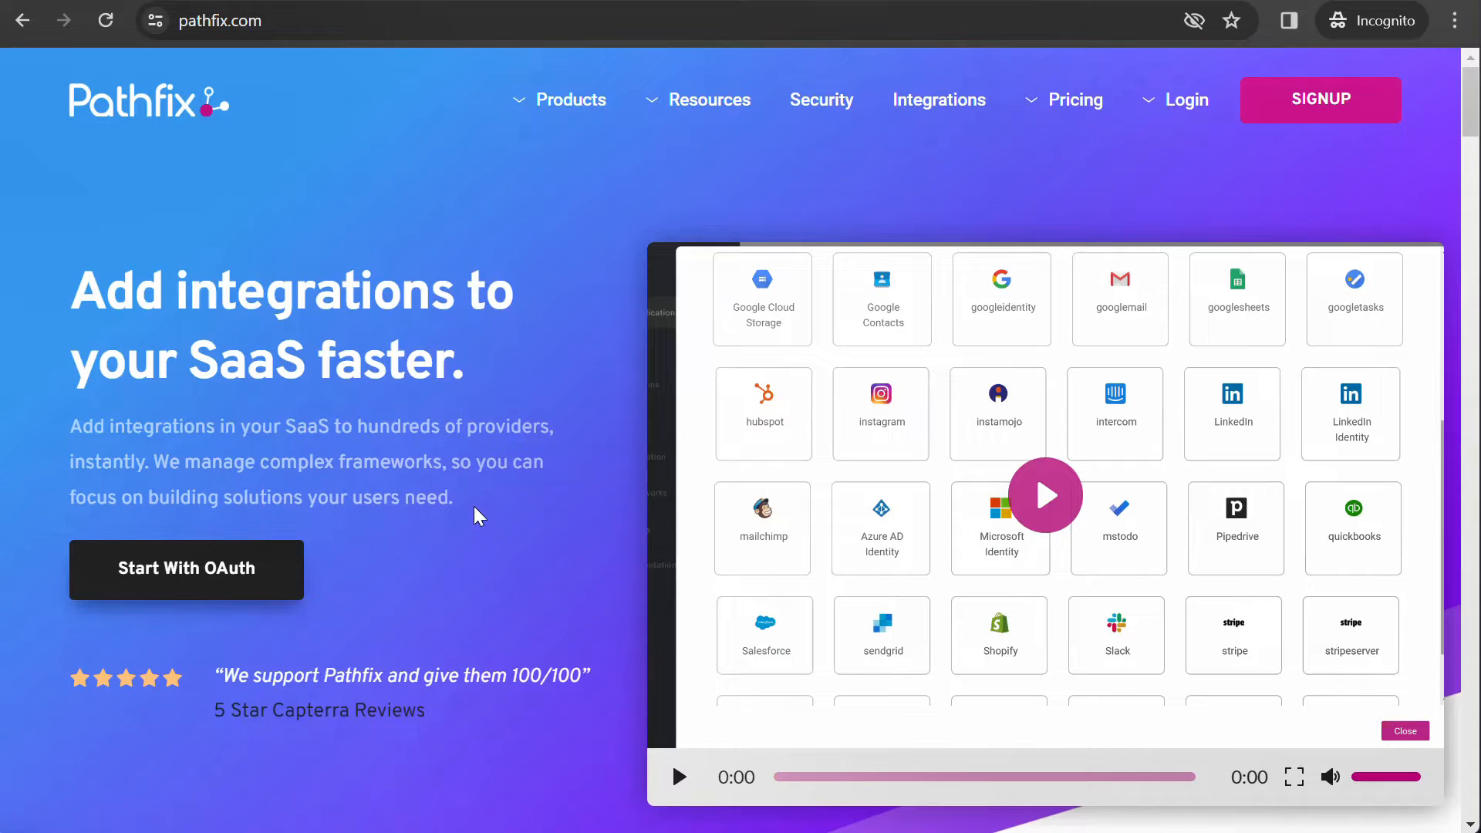
mouse_move(548, 383)
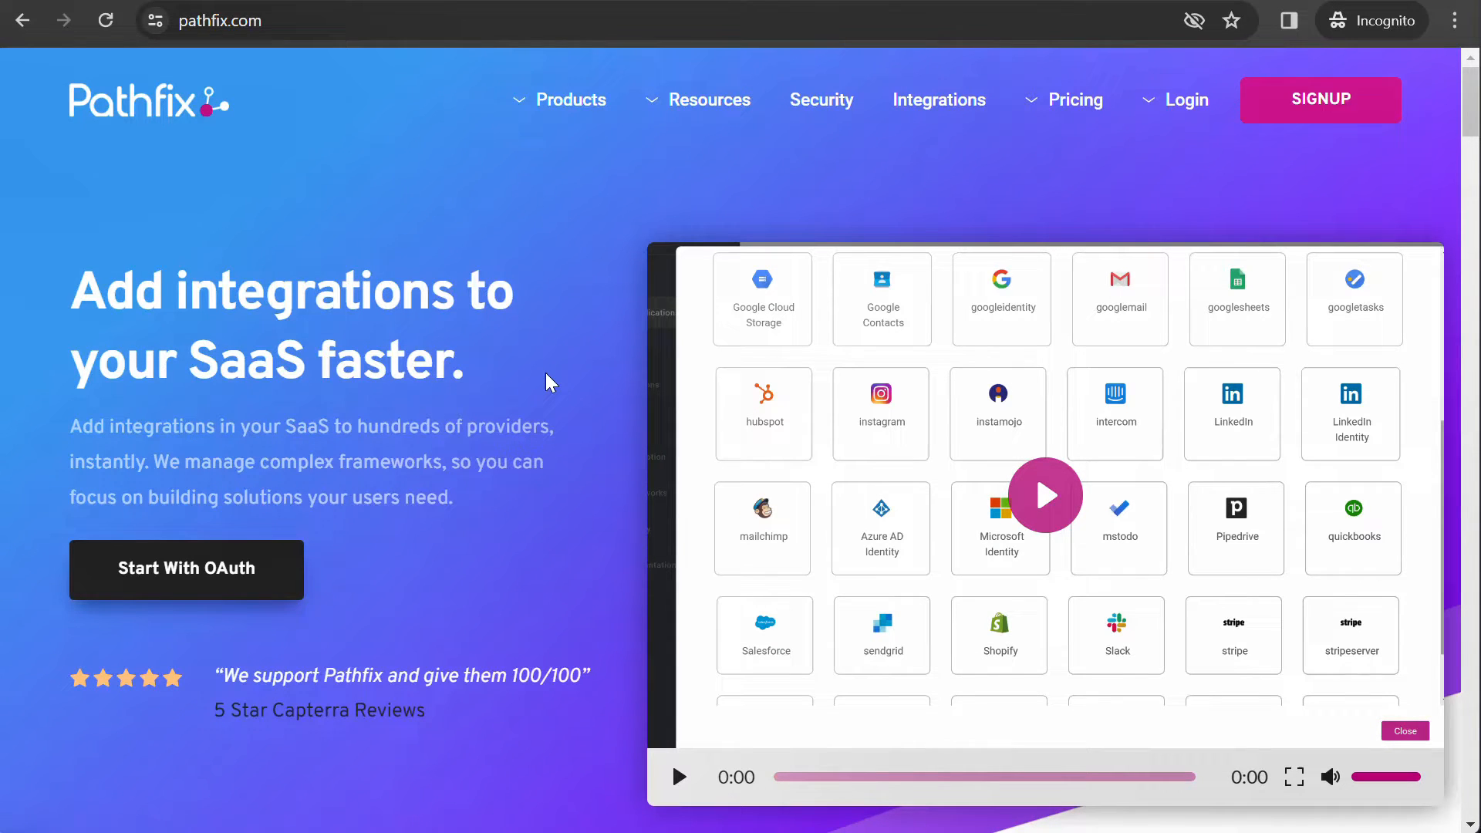
mouse_move(539, 406)
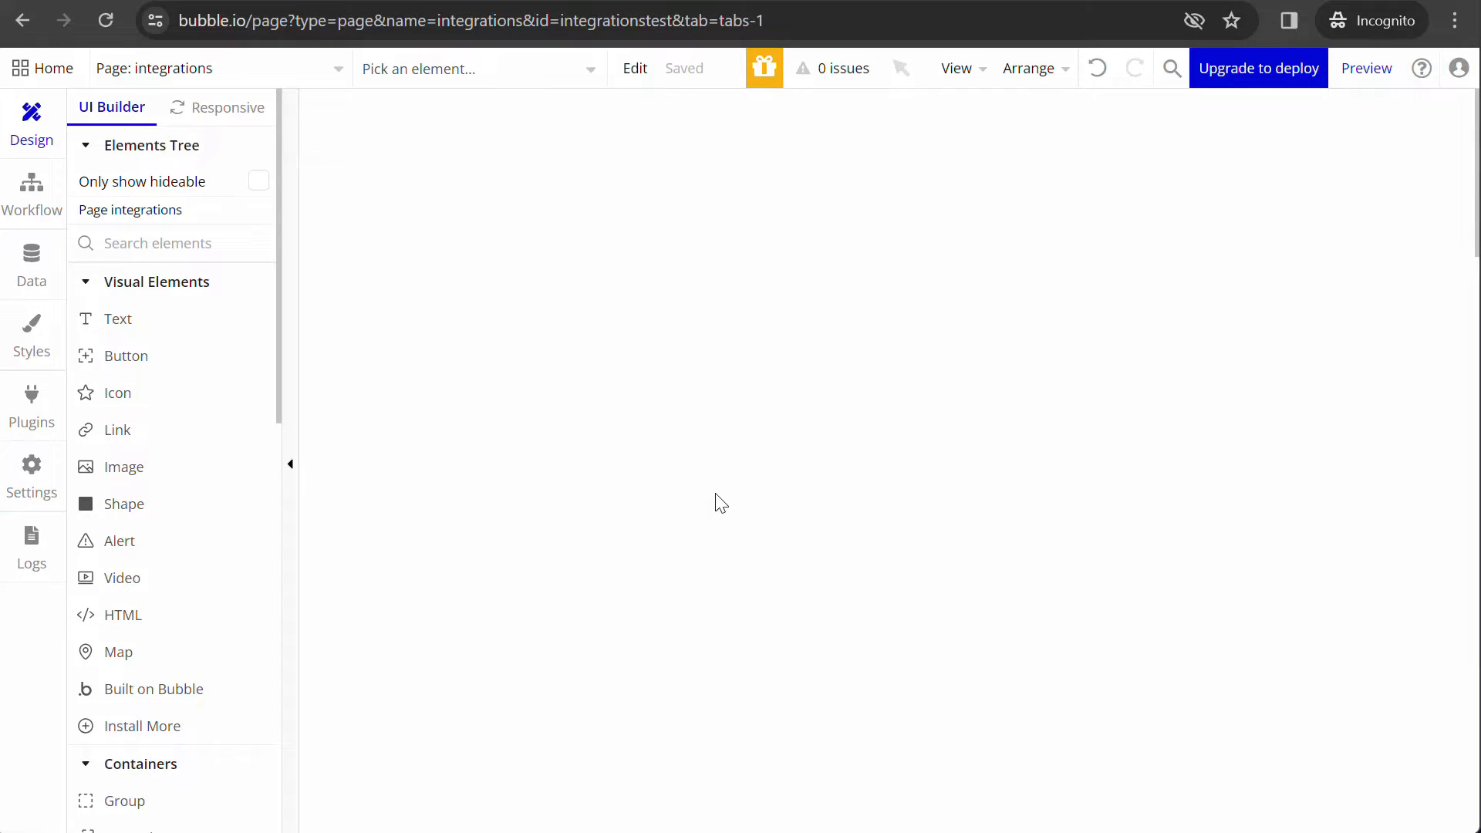
mouse_move(551, 580)
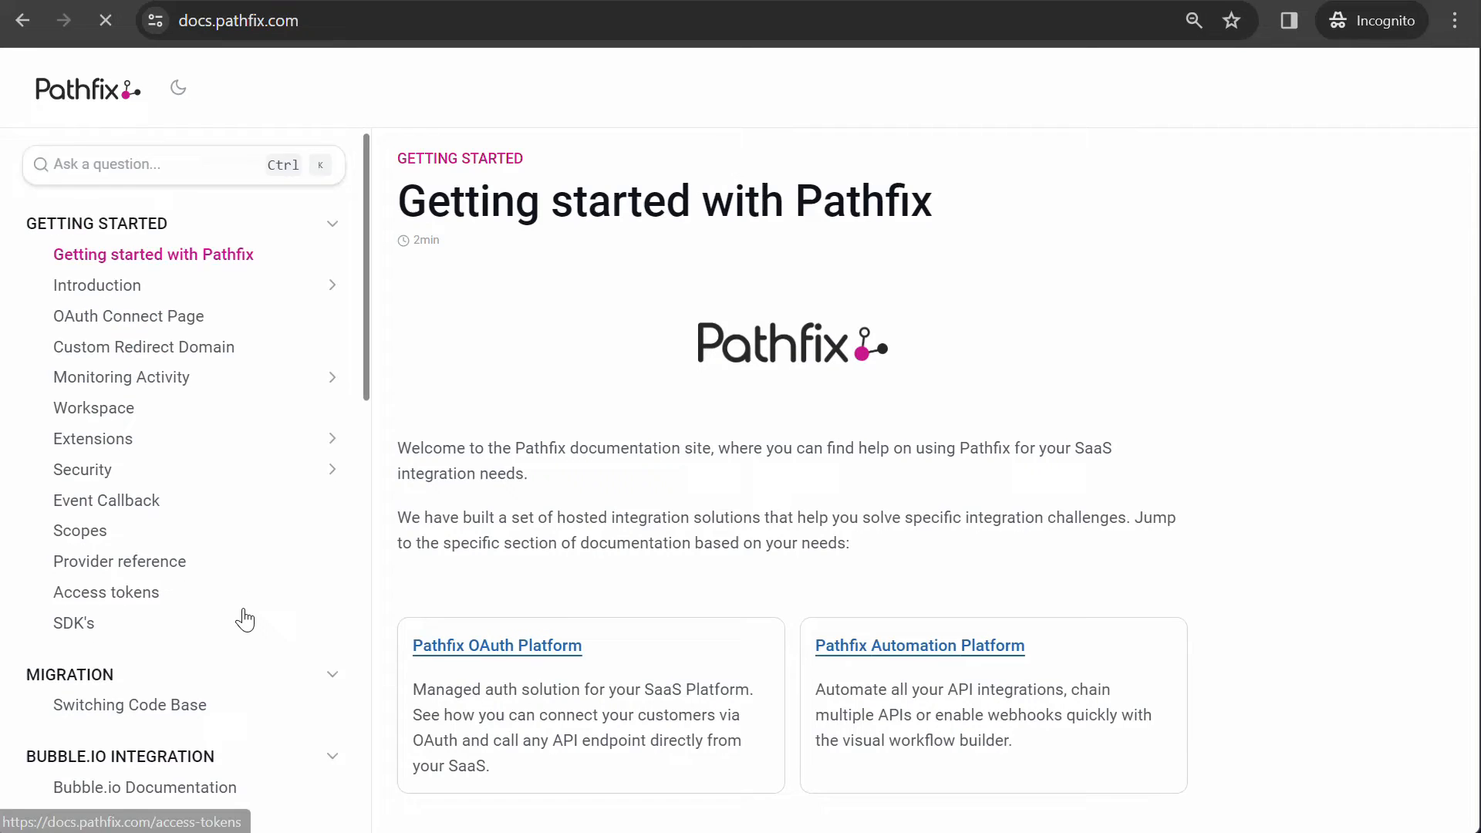
Browse Pathfix's single sign-on and API-key integration lists, then return to OAuth providers
scroll("down", 3)
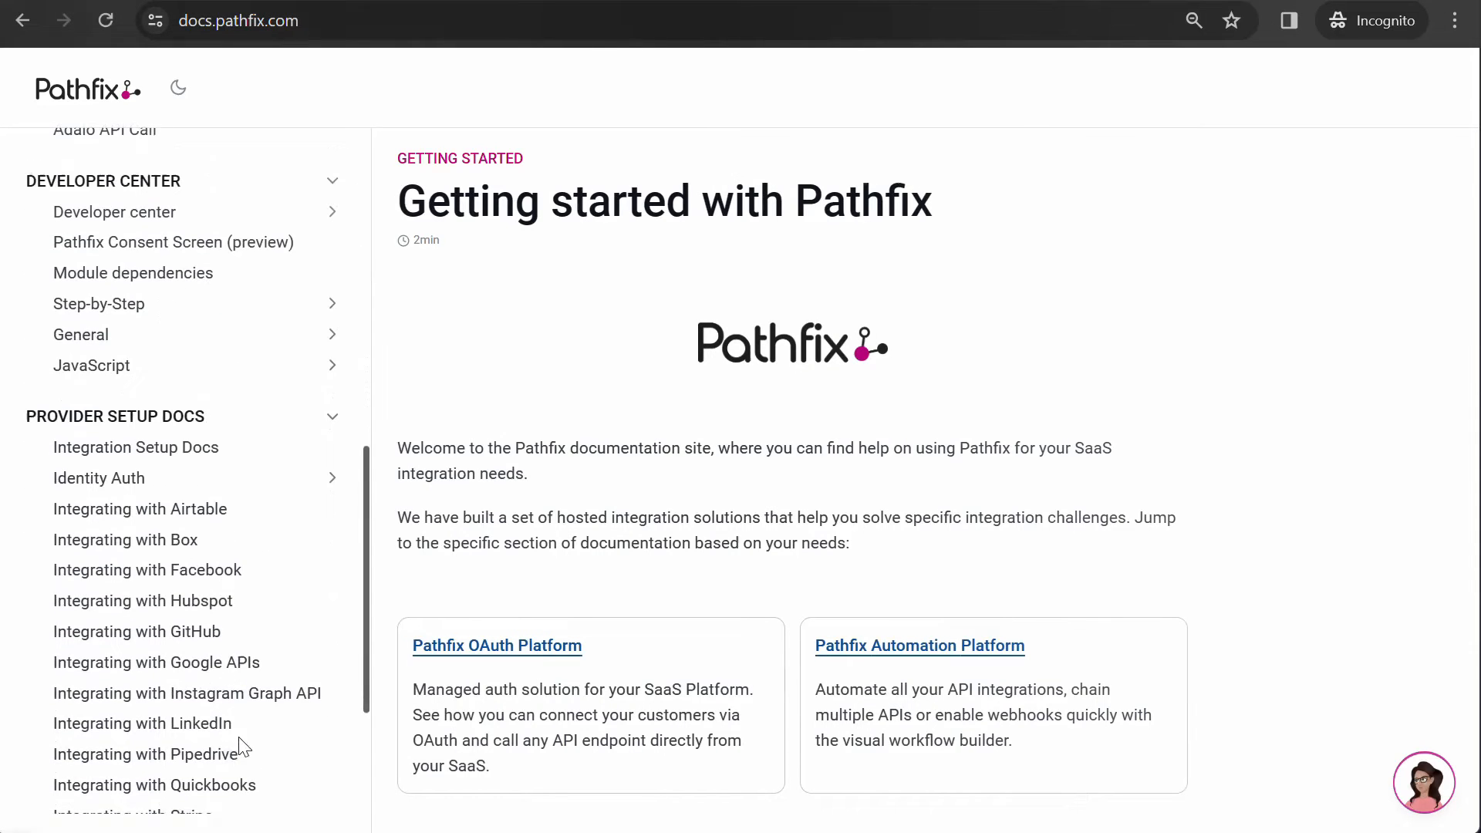
mouse_move(520, 645)
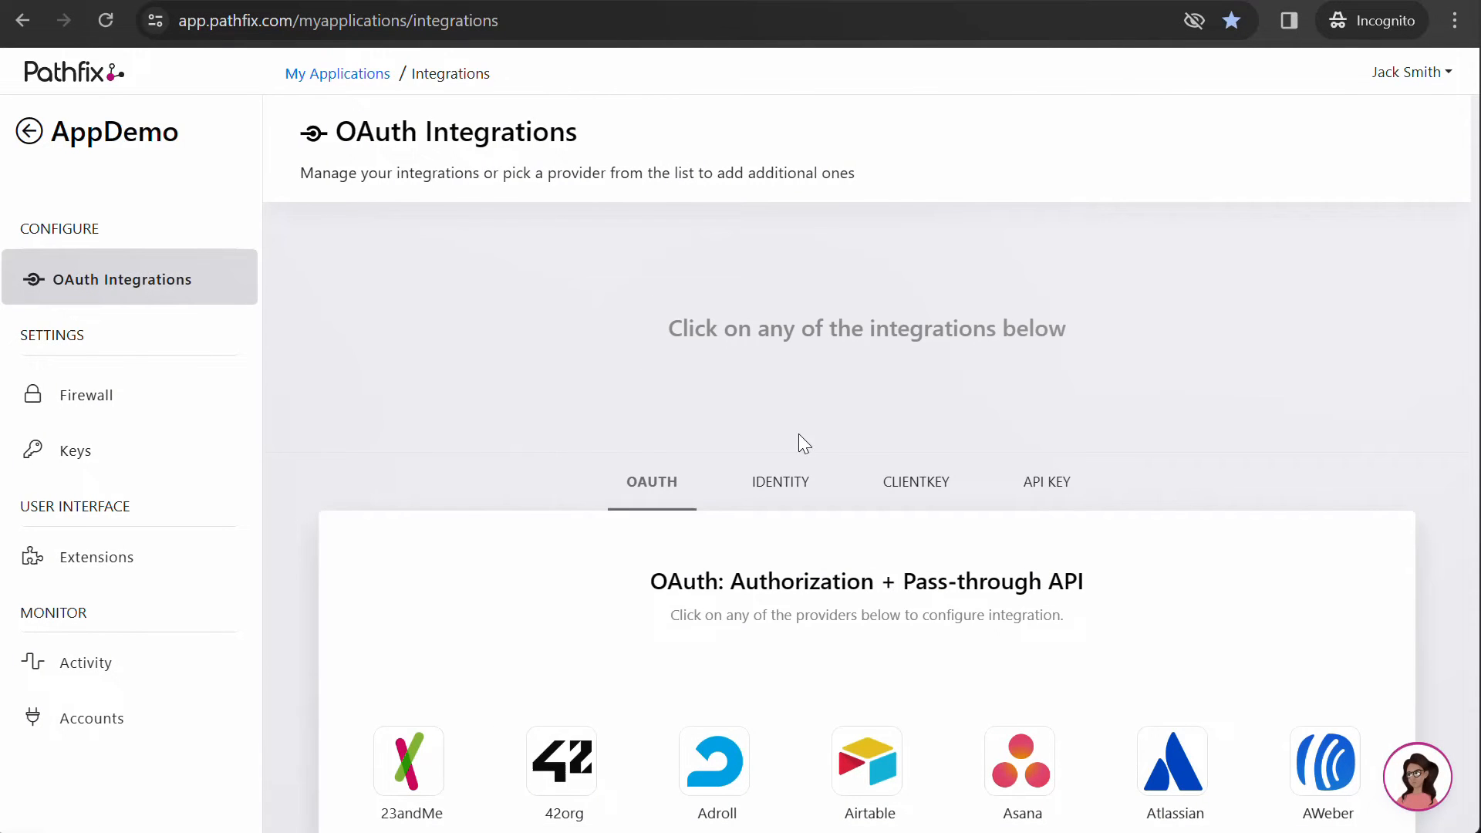
mouse_move(662, 510)
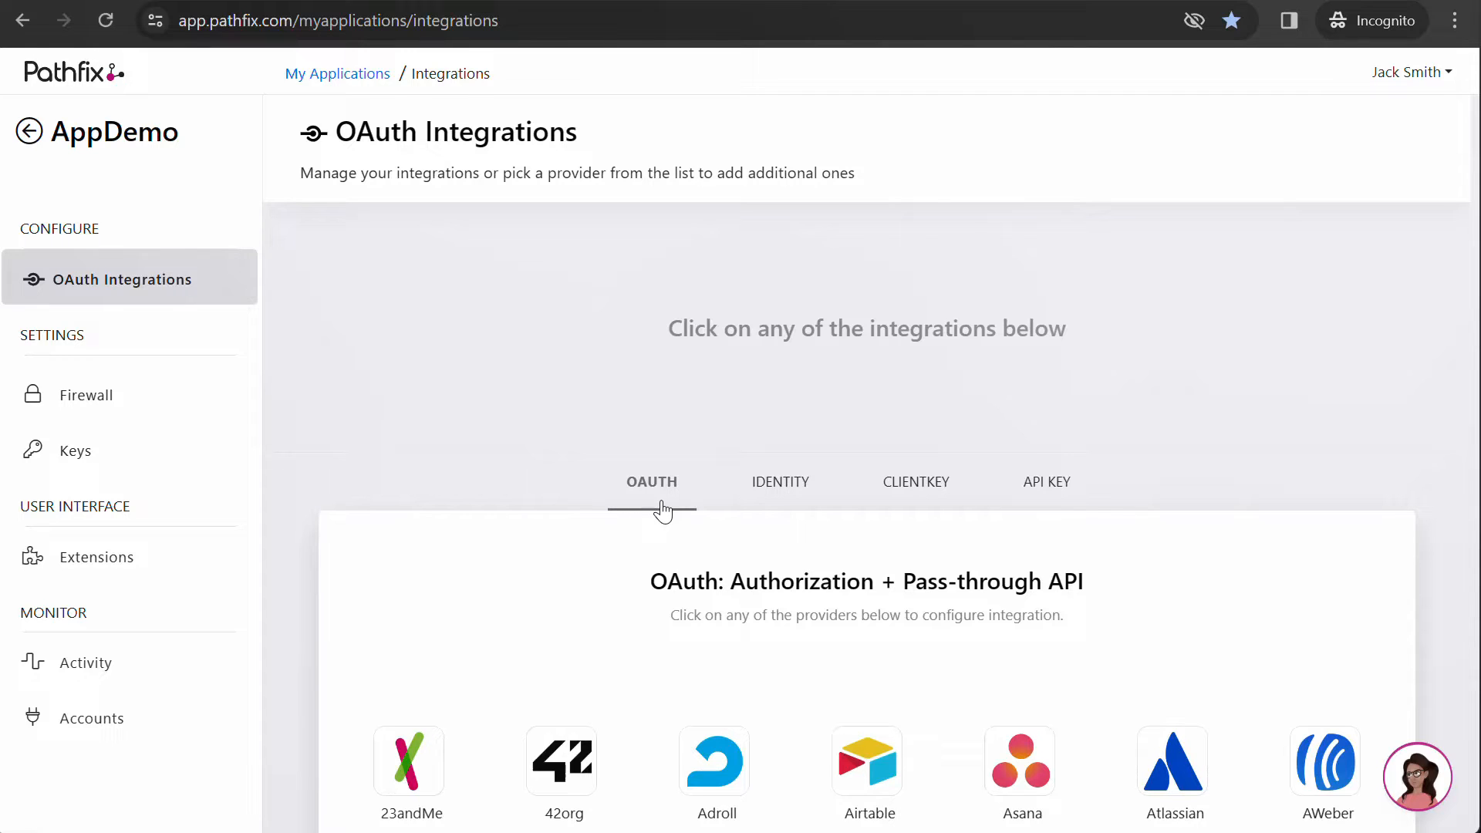
mouse_move(799, 489)
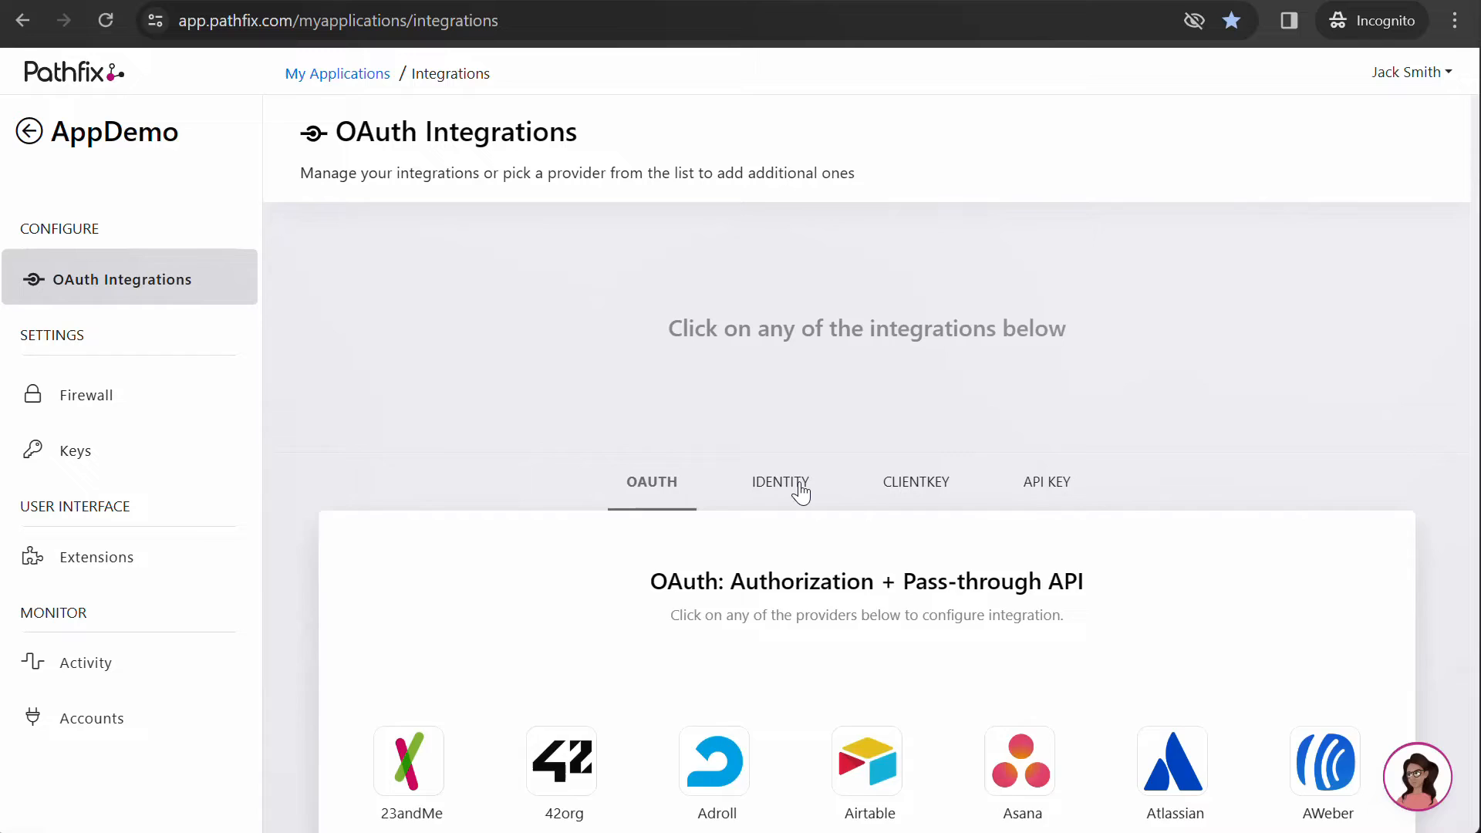
left_click(777, 481)
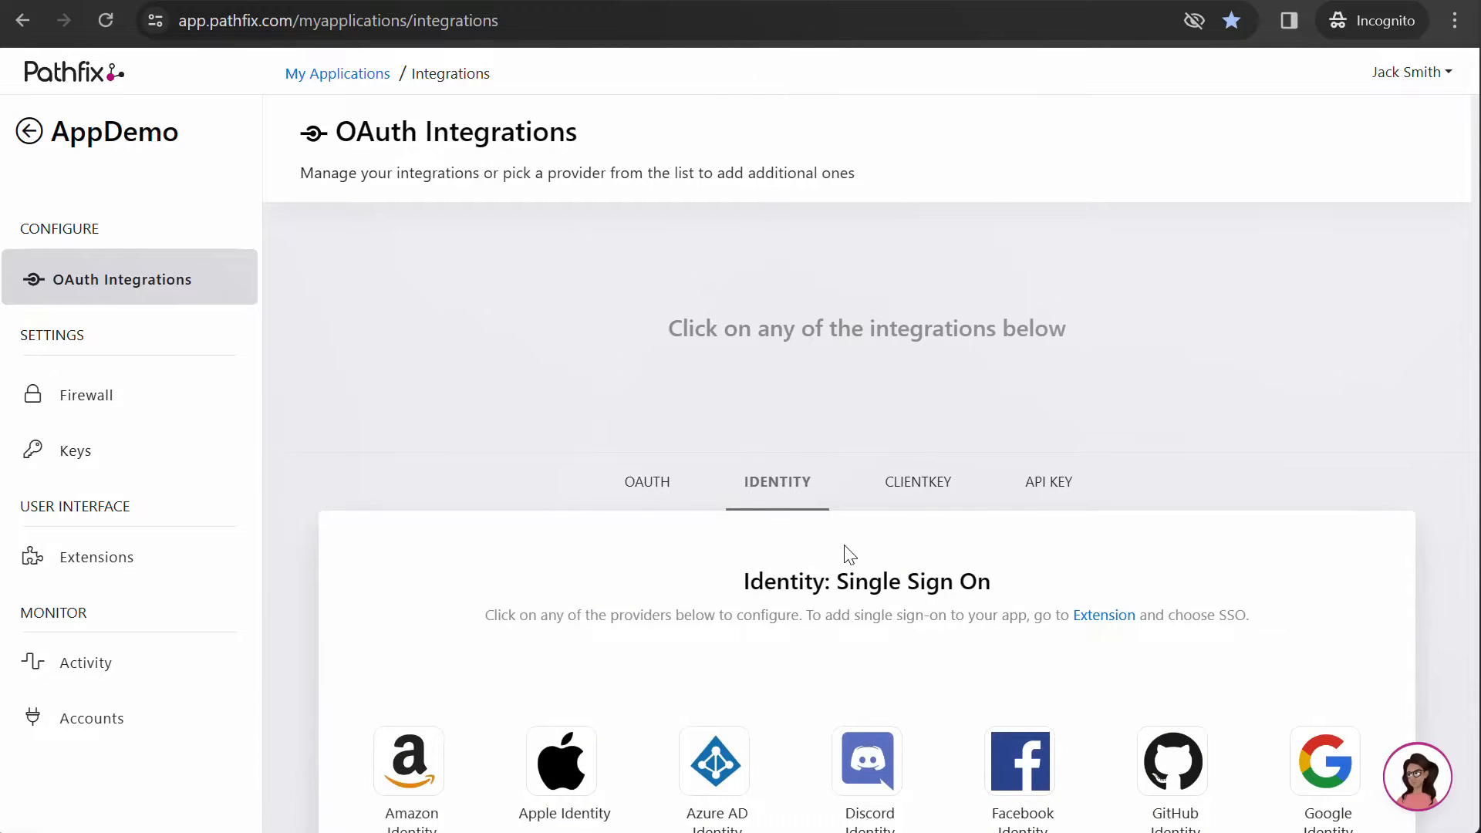
mouse_move(824, 662)
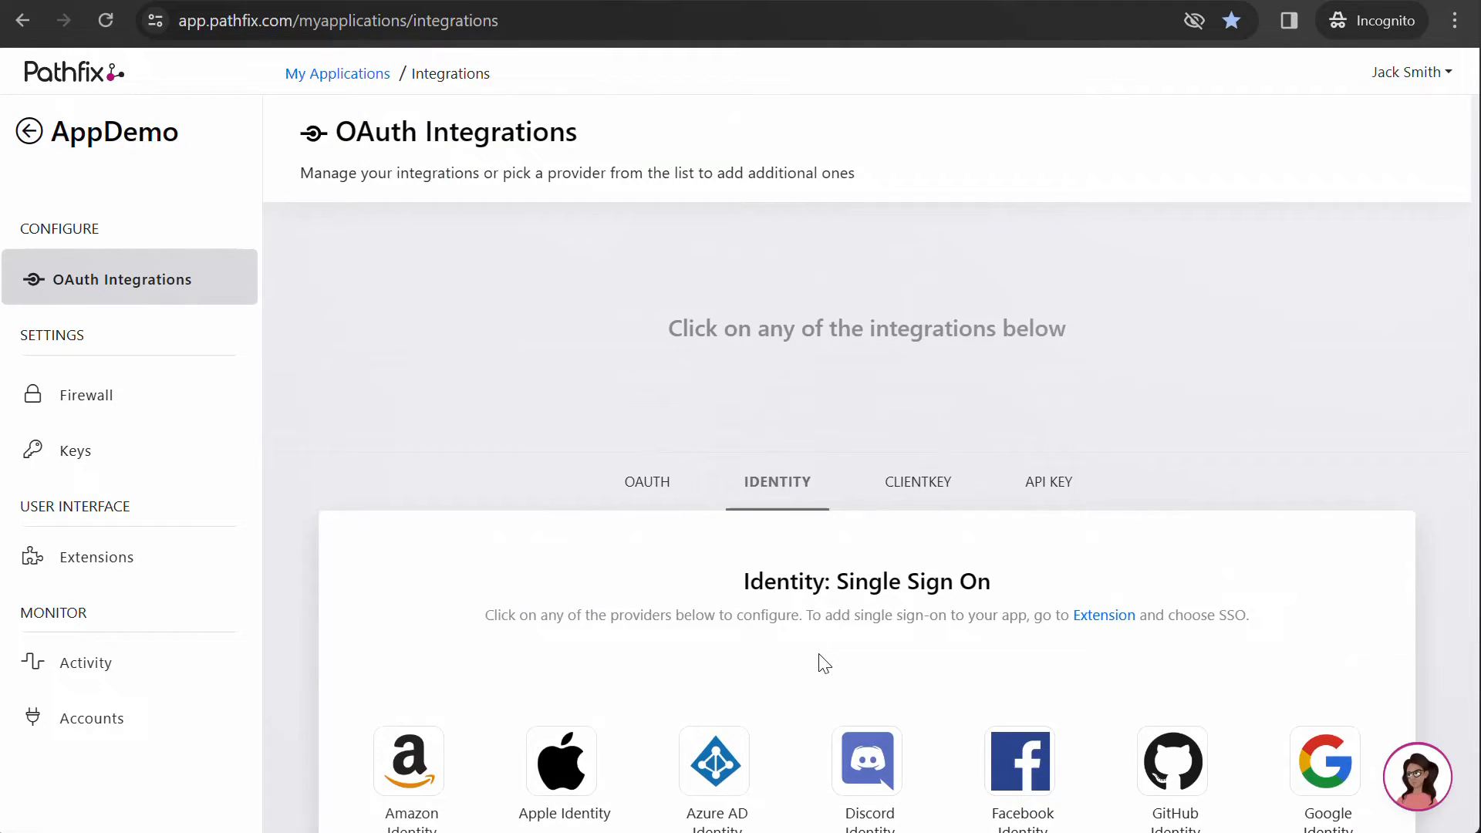
left_click(912, 481)
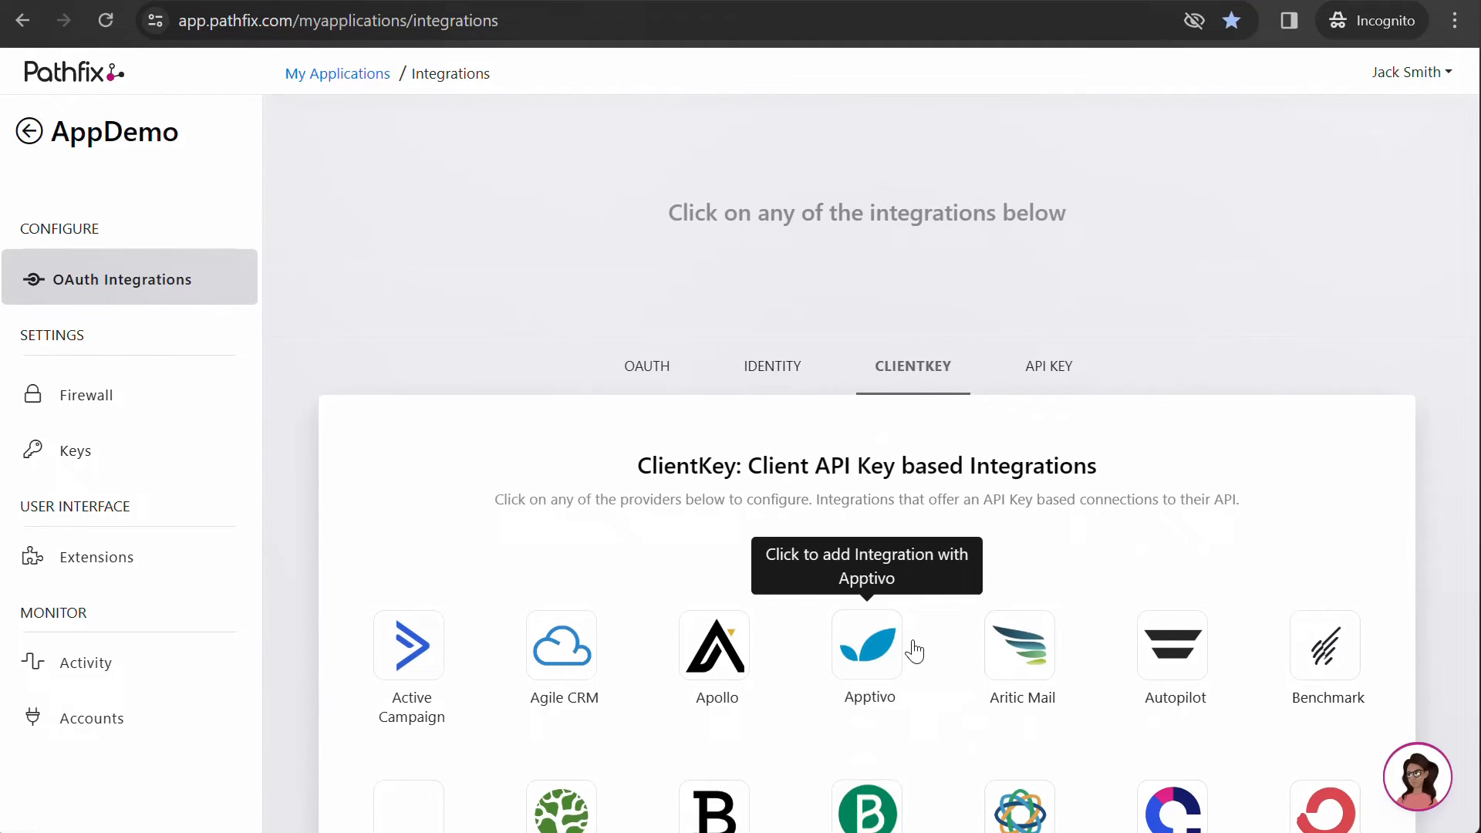
mouse_move(656, 387)
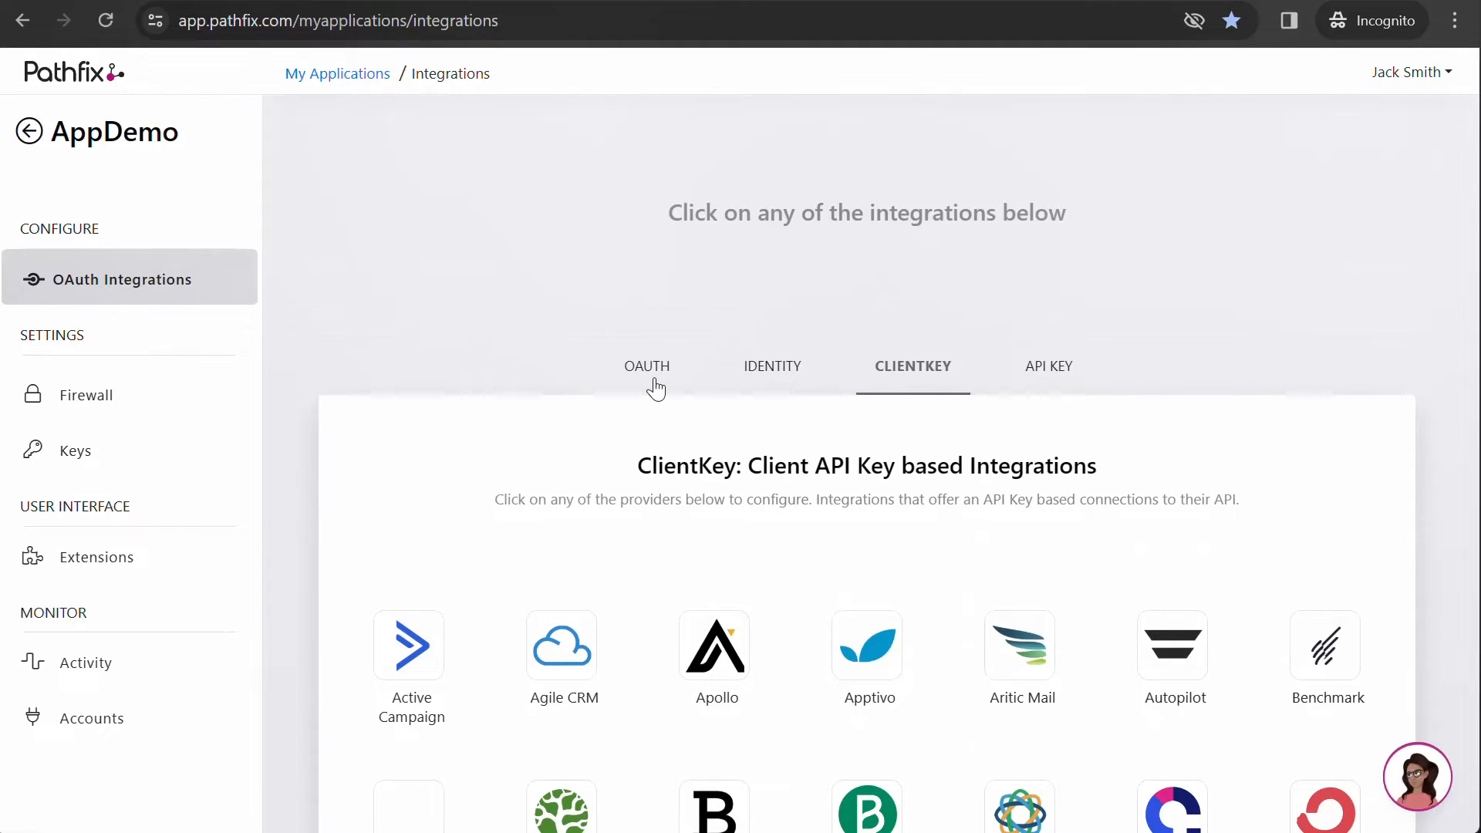
left_click(647, 369)
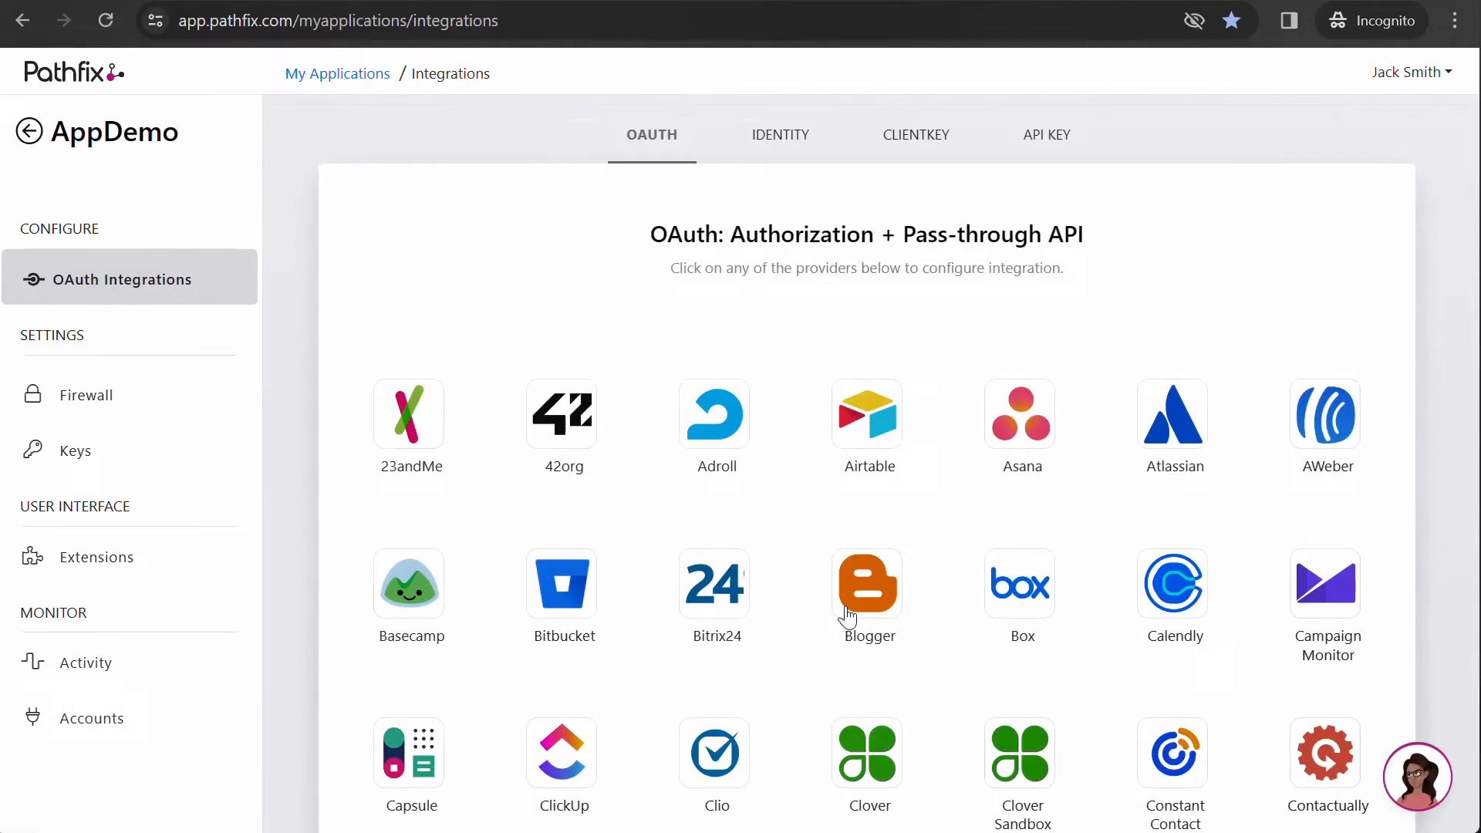
scroll("down", 3)
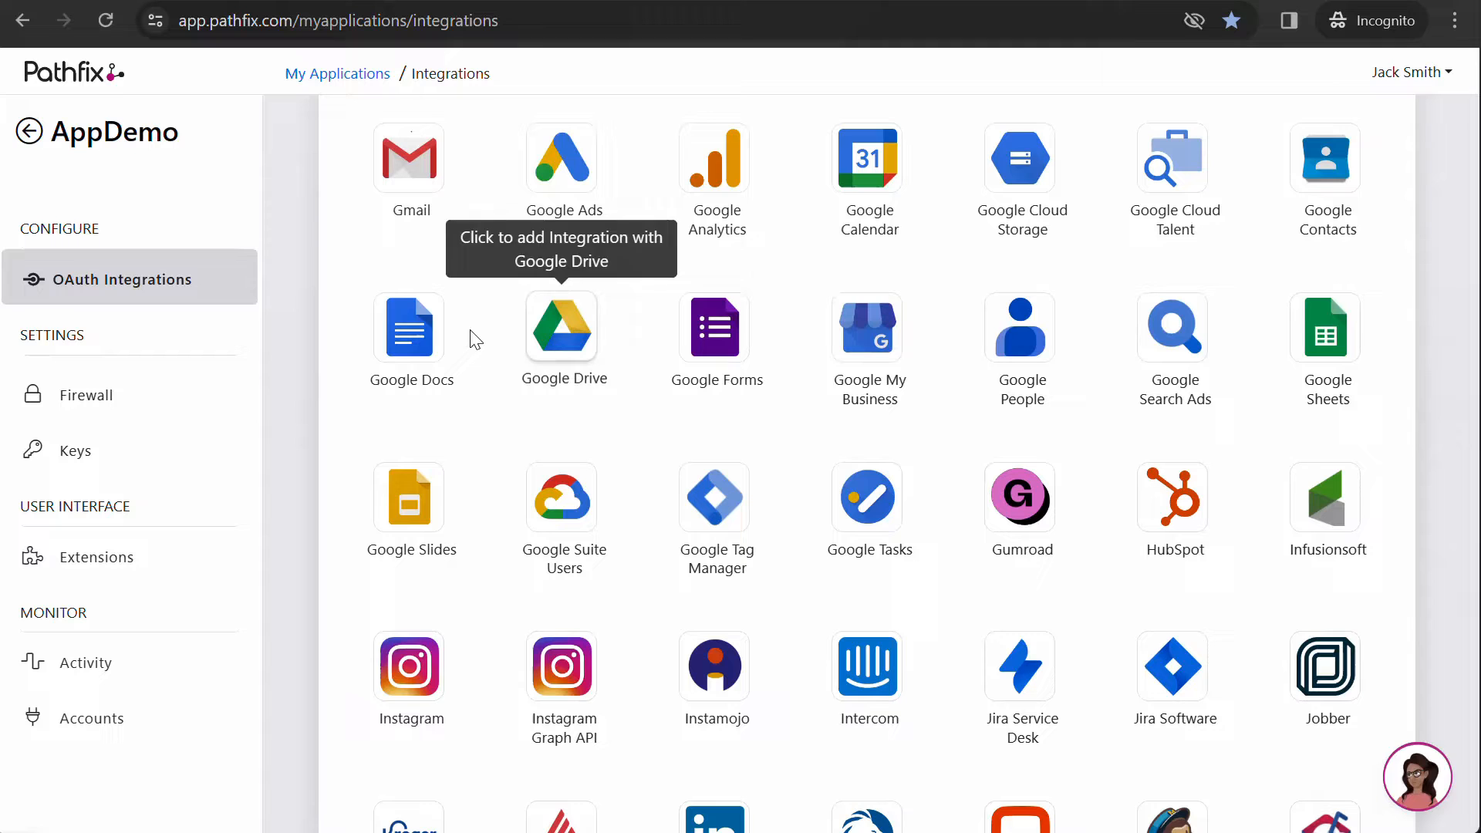
Add Google Calendar with its client ID, client secret and calendar scope, and save
left_click(866, 157)
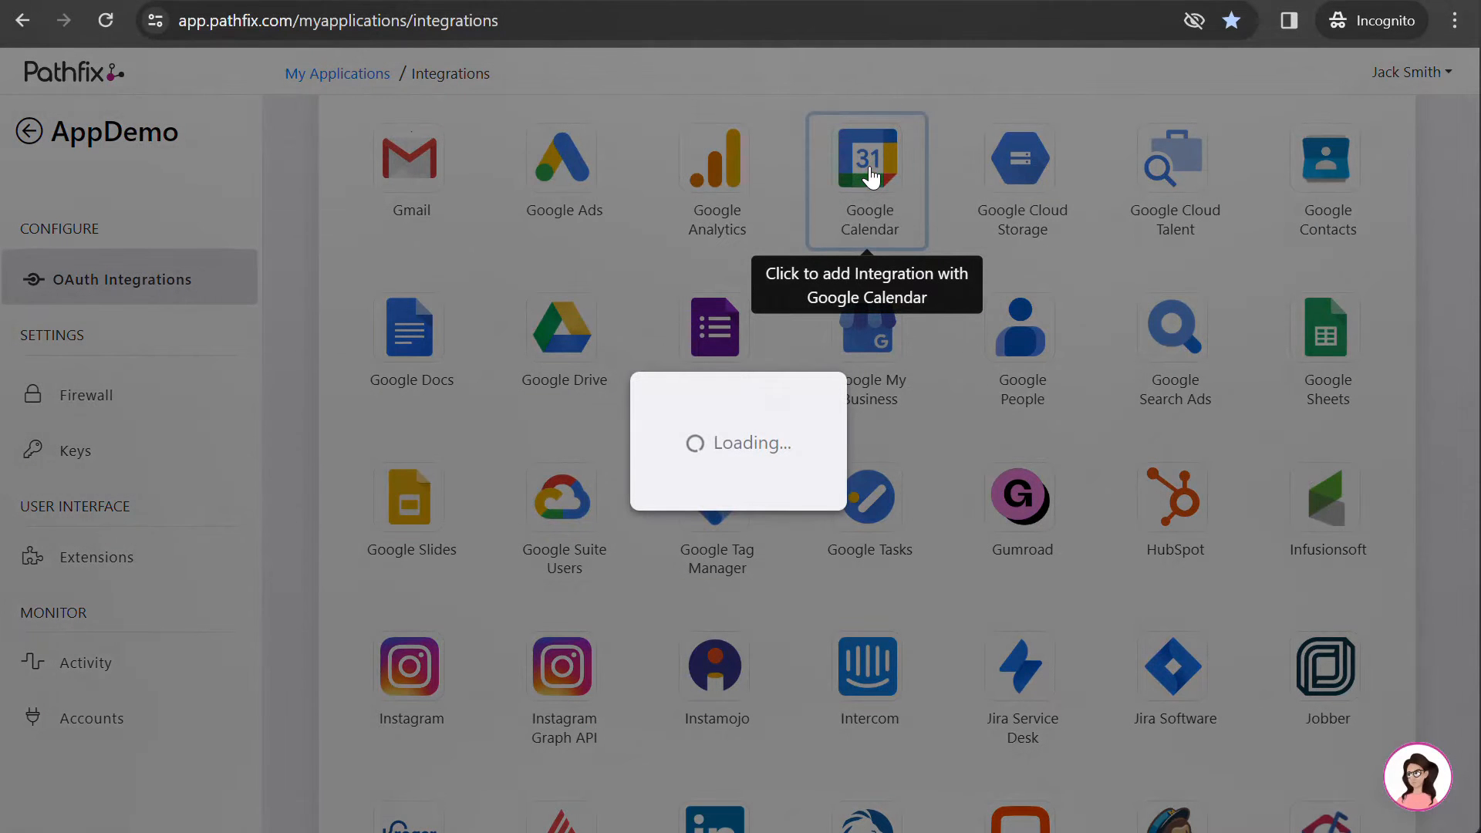
left_click(867, 157)
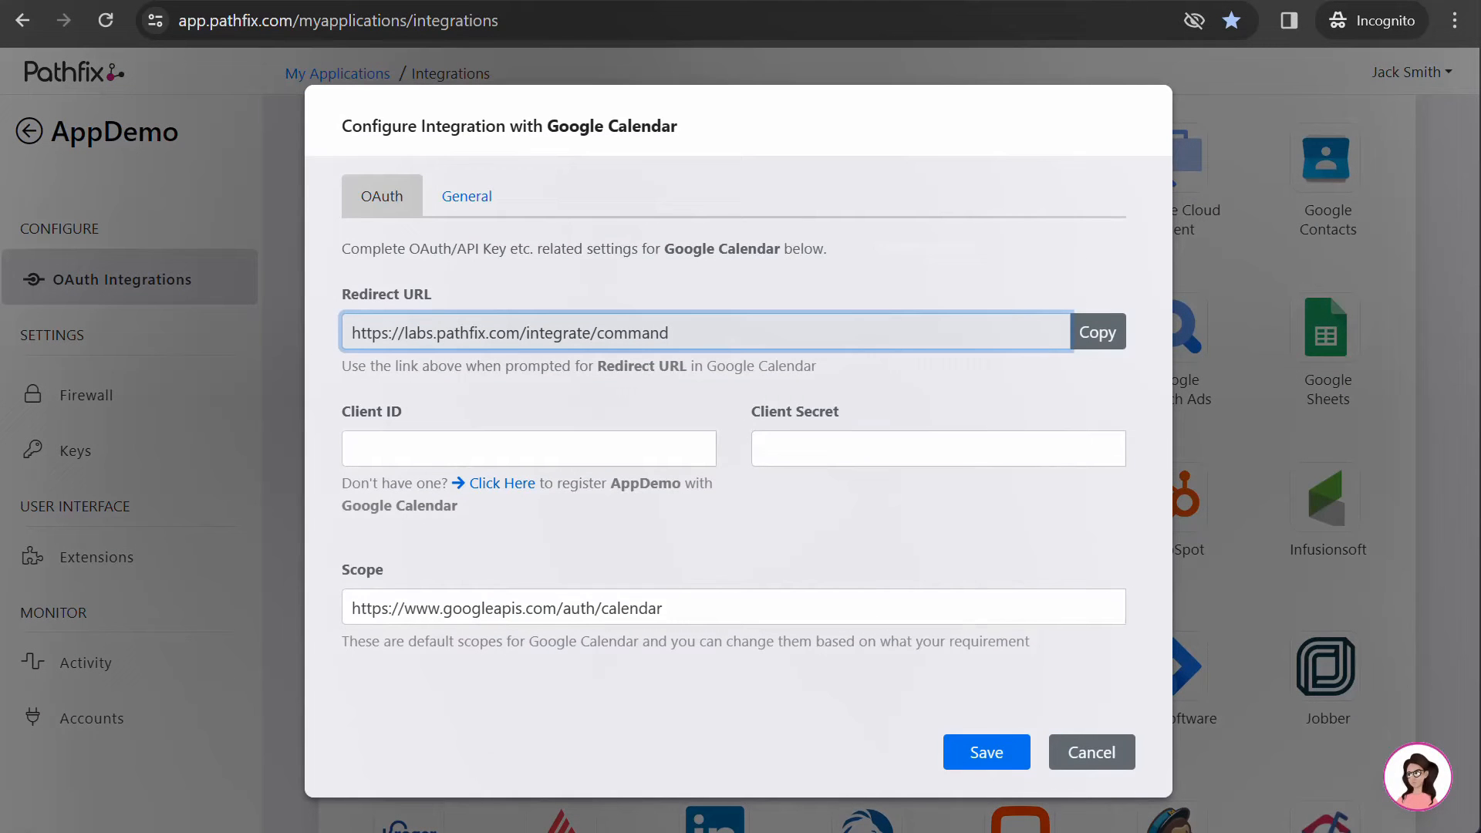
mouse_move(484, 597)
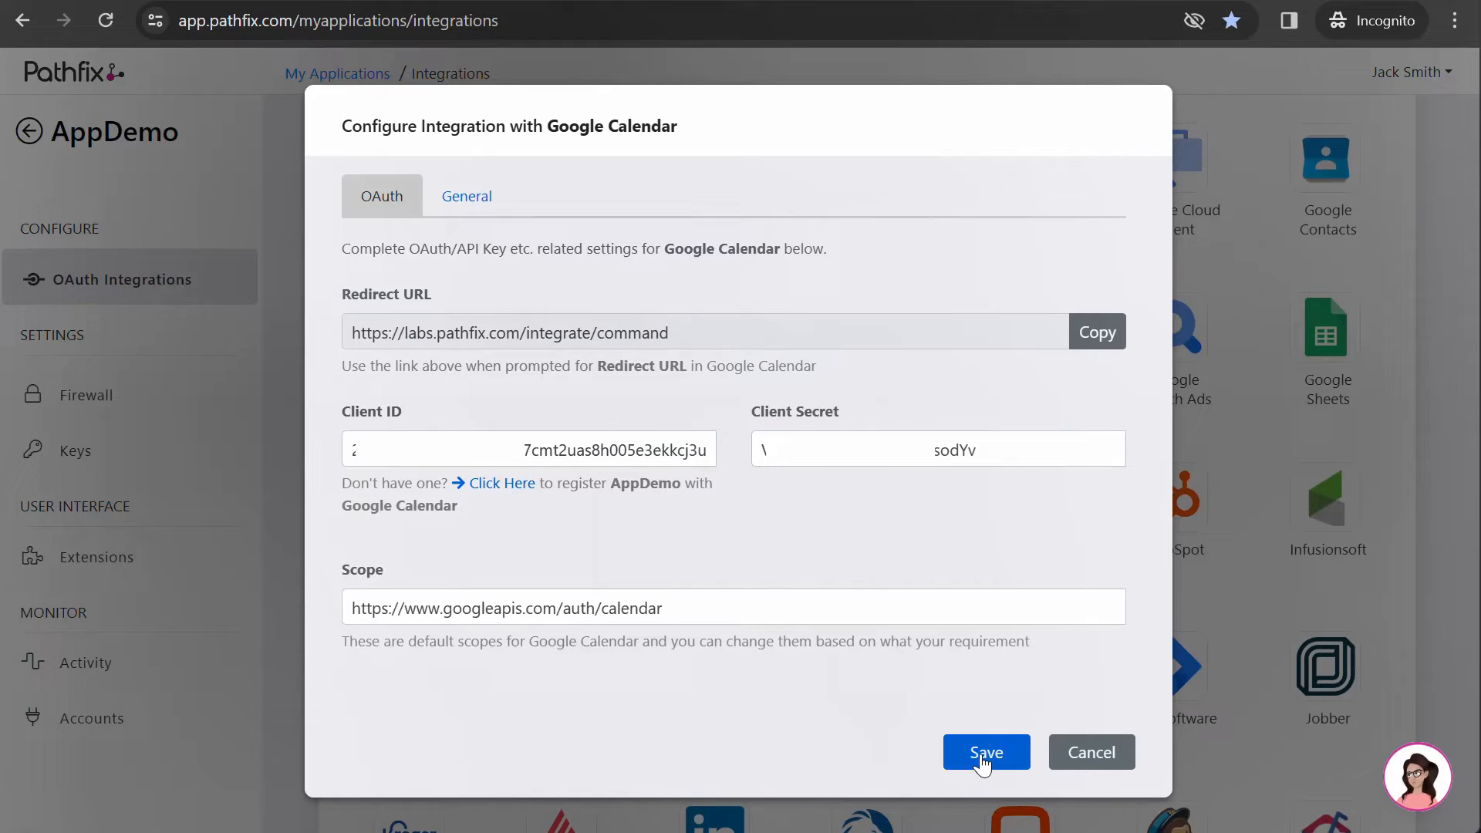
left_click(986, 753)
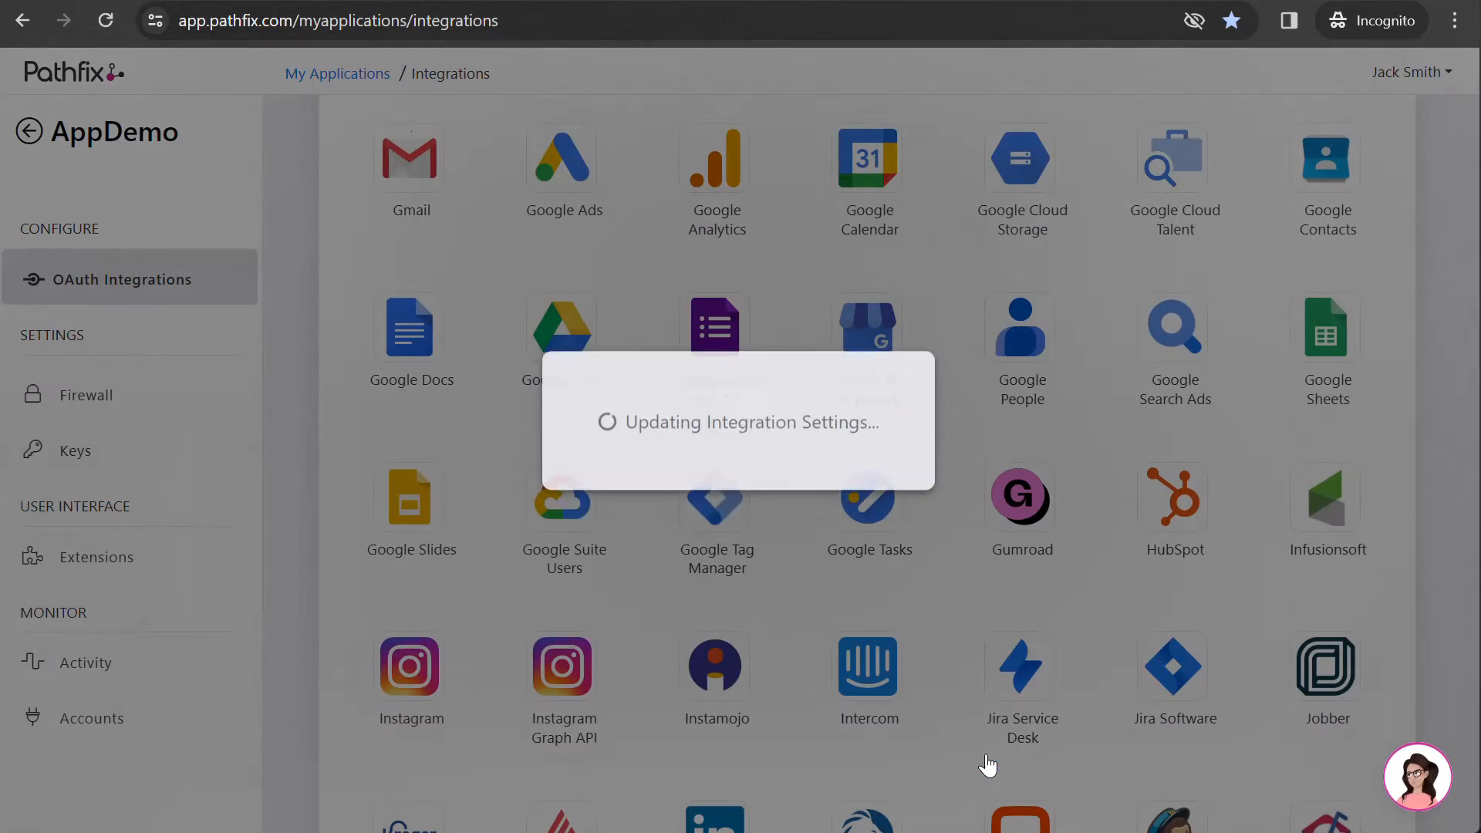
mouse_move(244, 799)
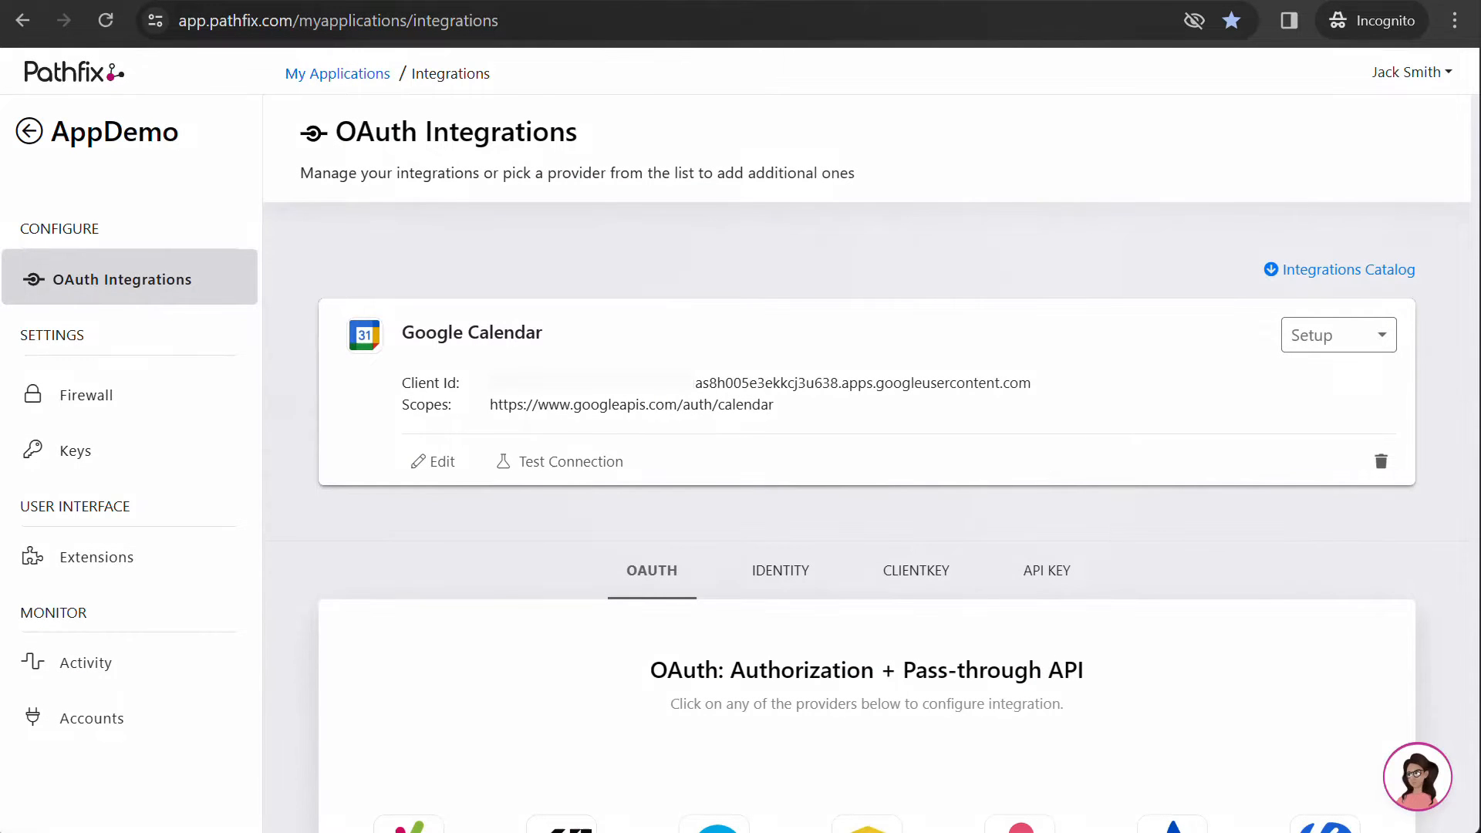
mouse_move(314, 618)
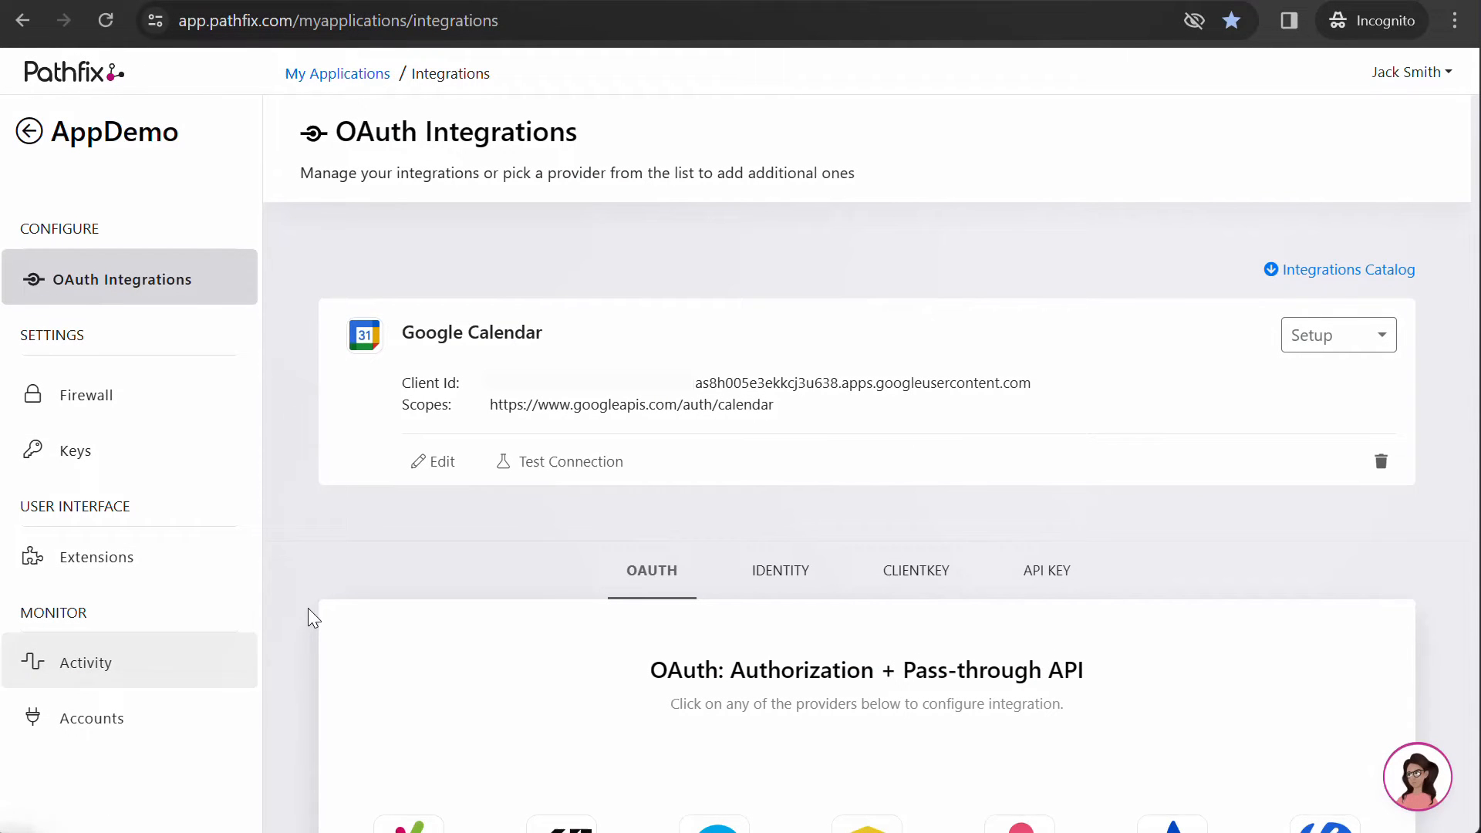
mouse_move(327, 557)
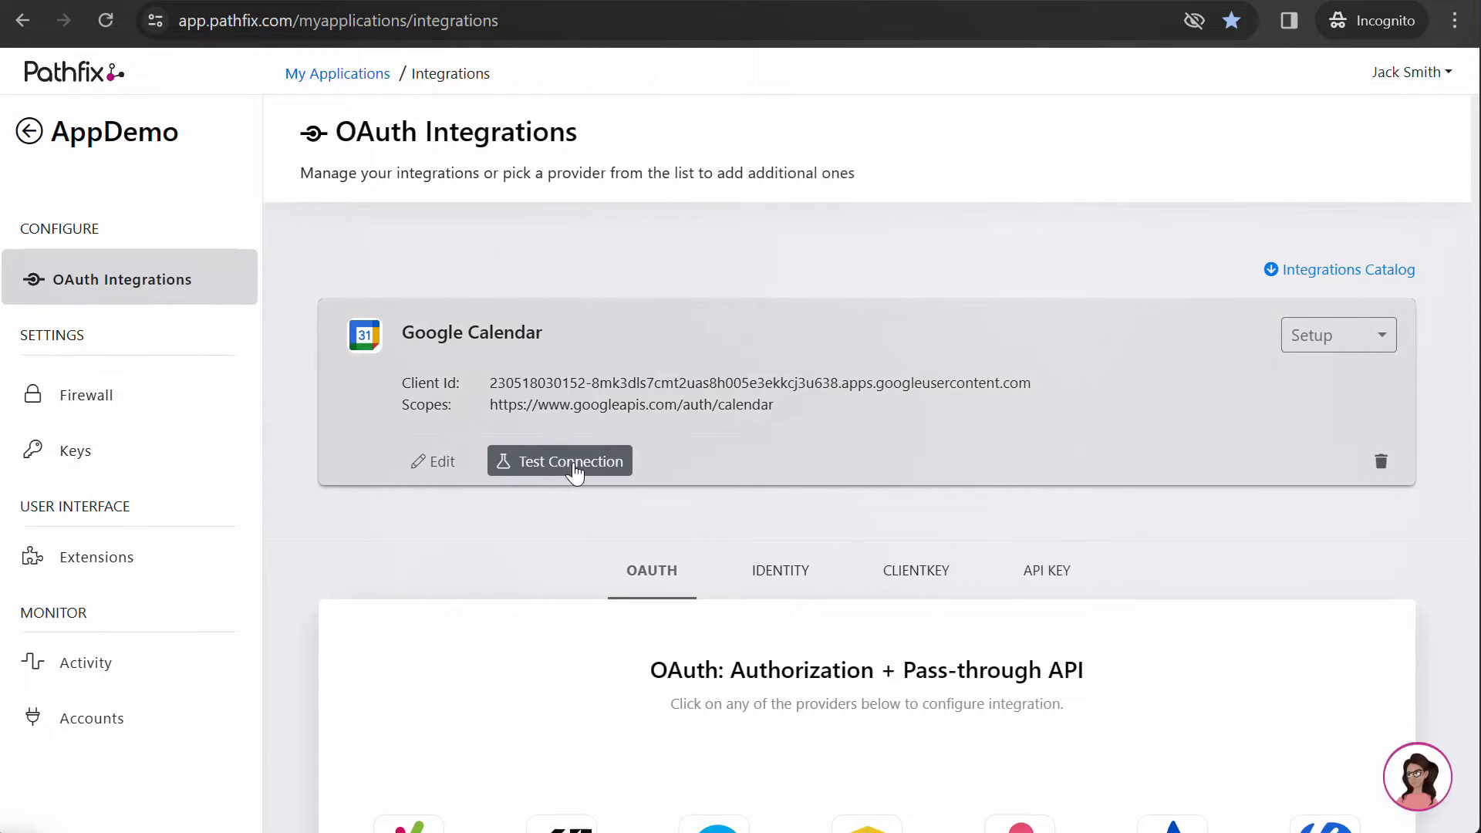
Test the Google Calendar connection by reconnecting the first Google account and granting calendar access
left_click(559, 462)
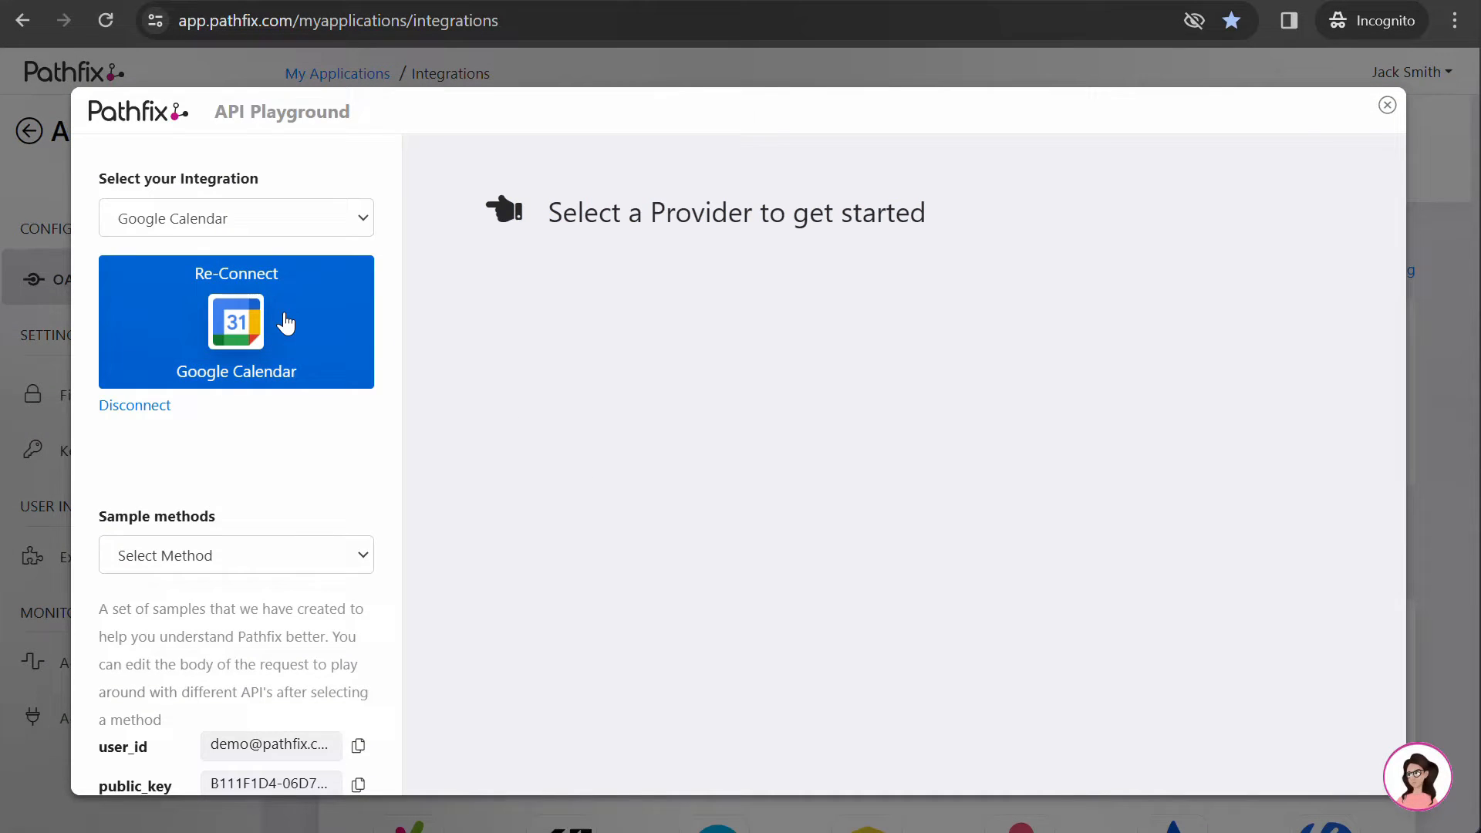
left_click(235, 321)
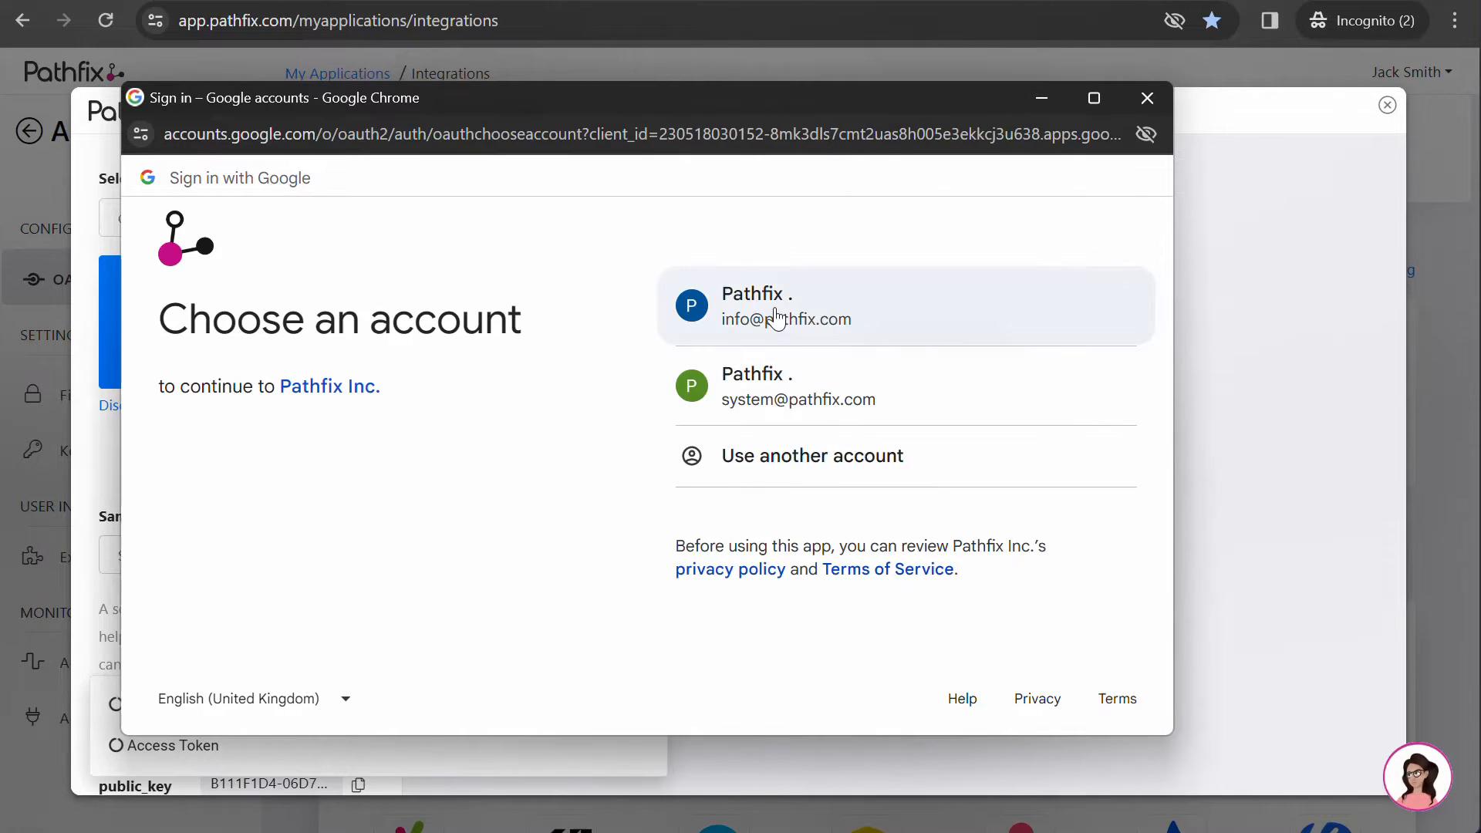
left_click(785, 305)
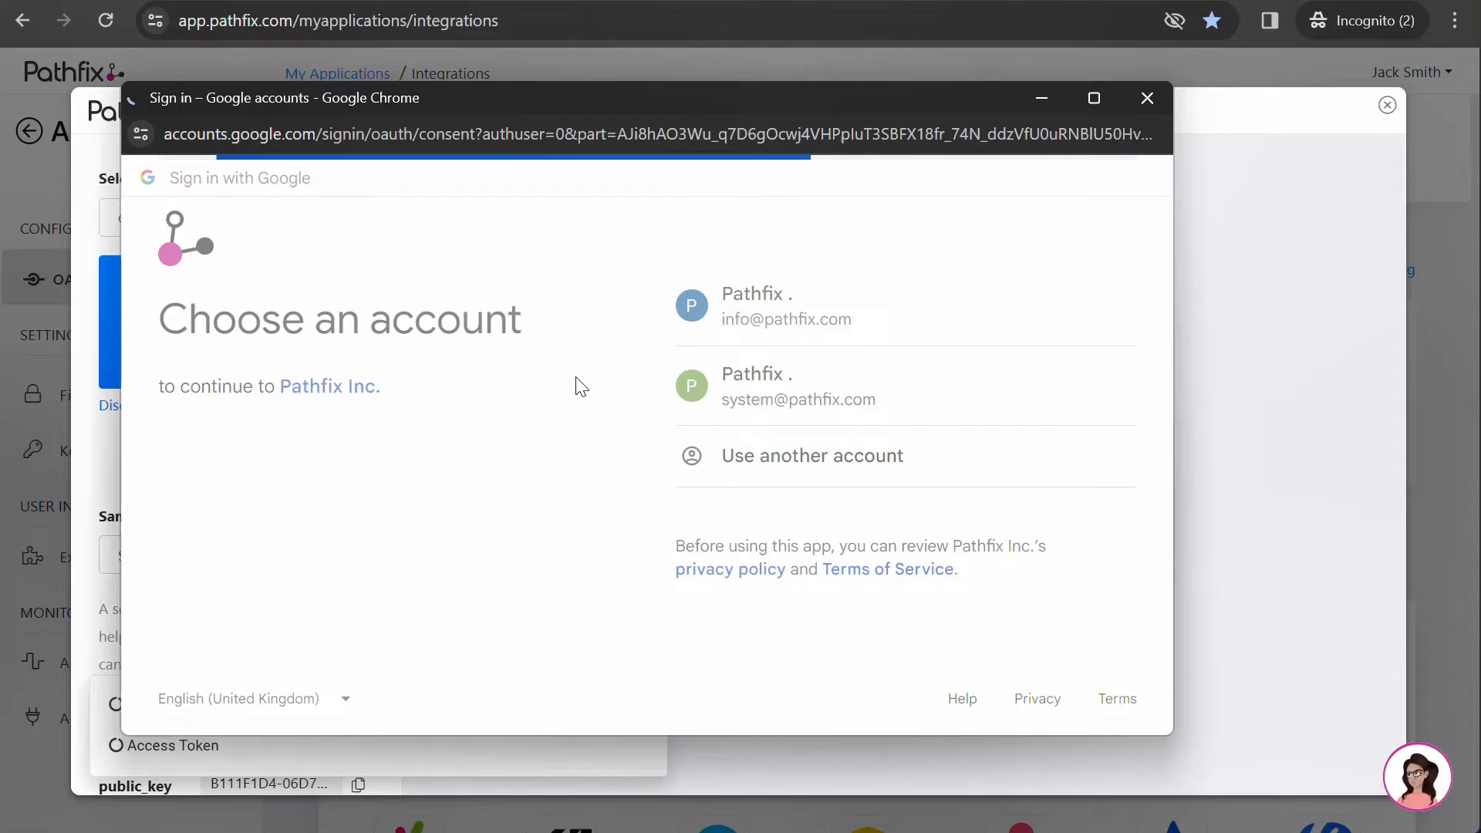
left_click(785, 307)
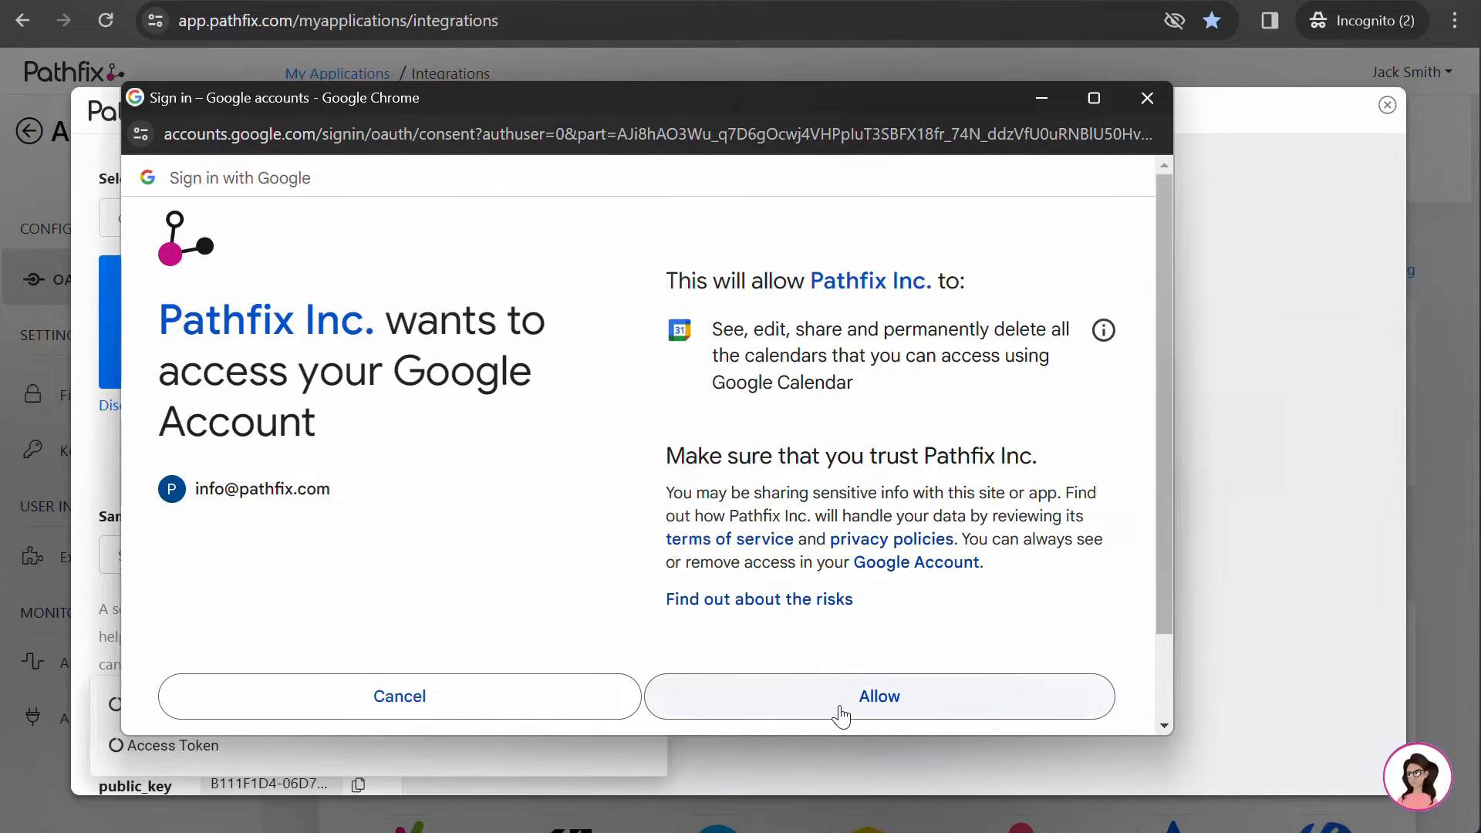
left_click(879, 696)
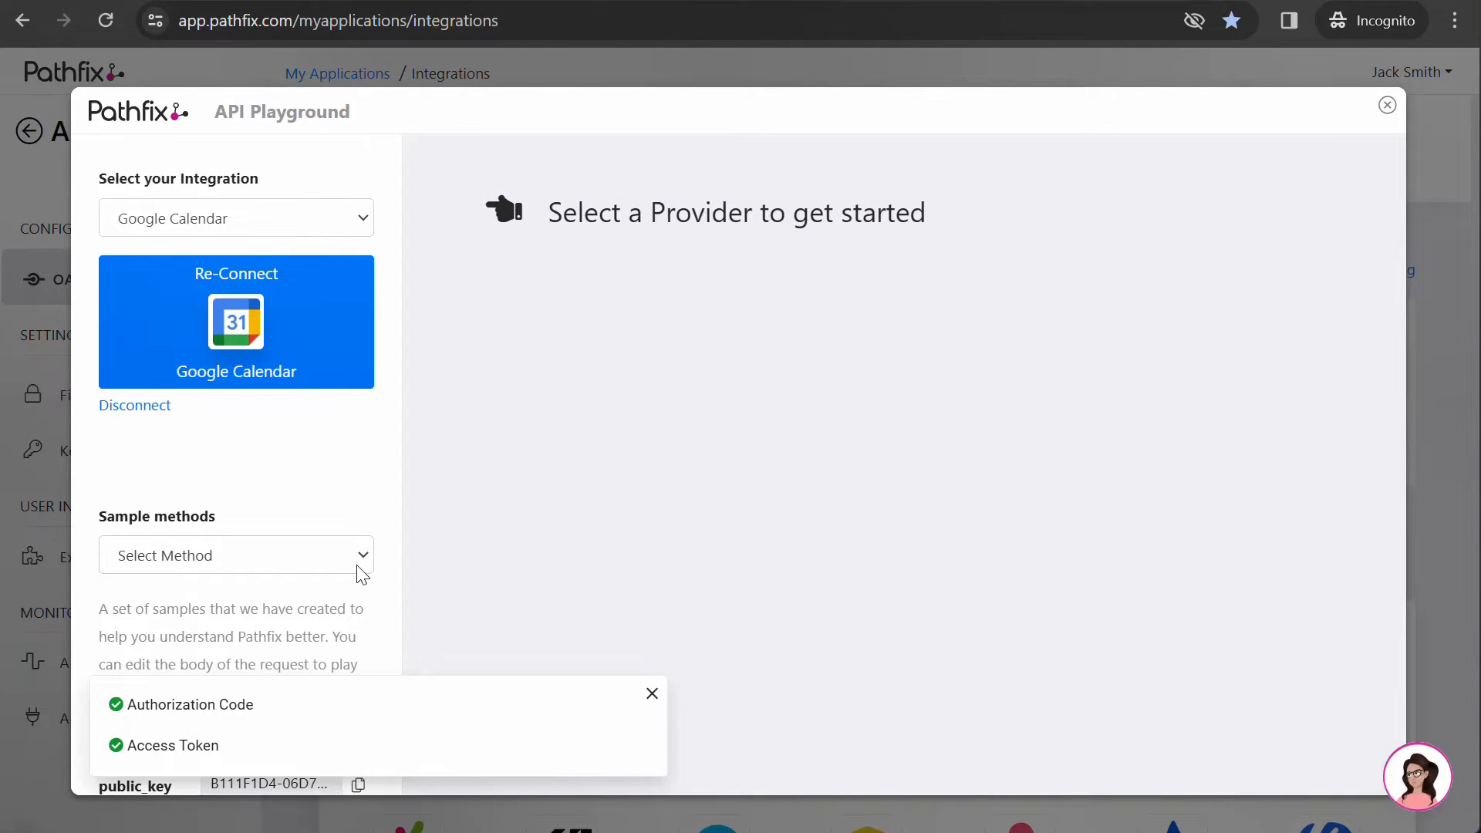
Send the User - Settings sample request successfully, then close the API Playground
left_click(235, 554)
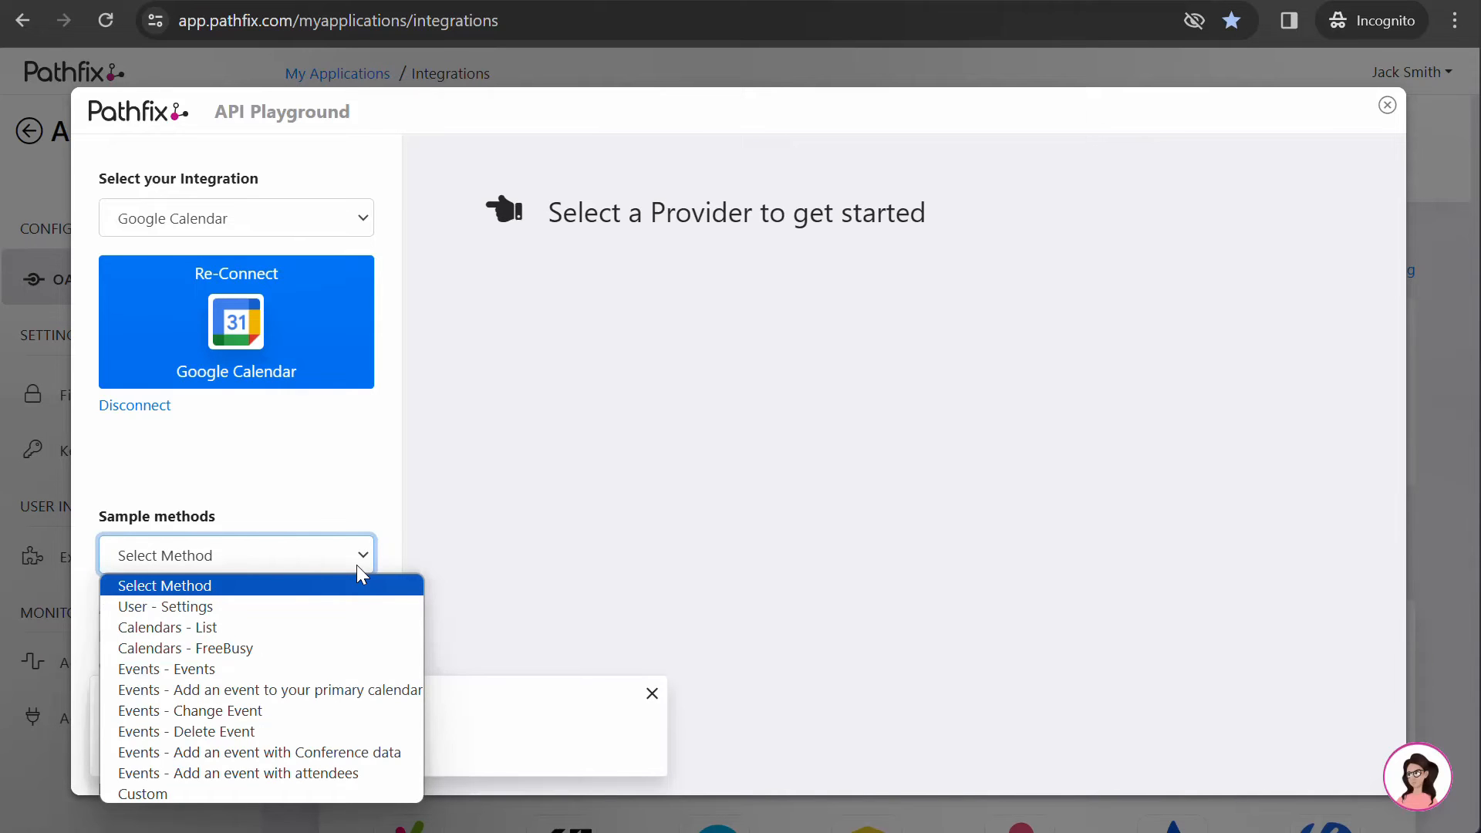
mouse_move(288, 657)
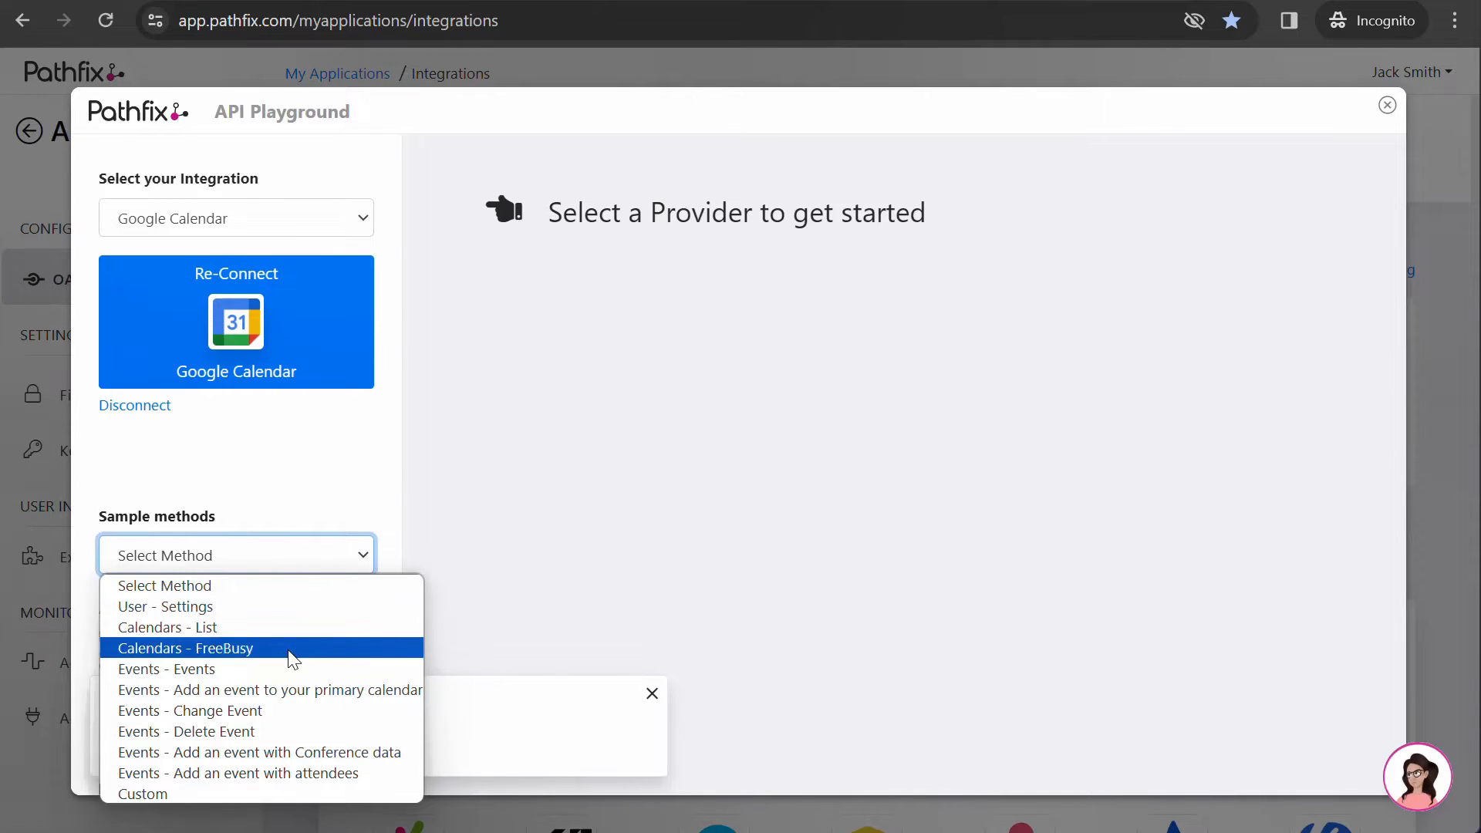
left_click(165, 606)
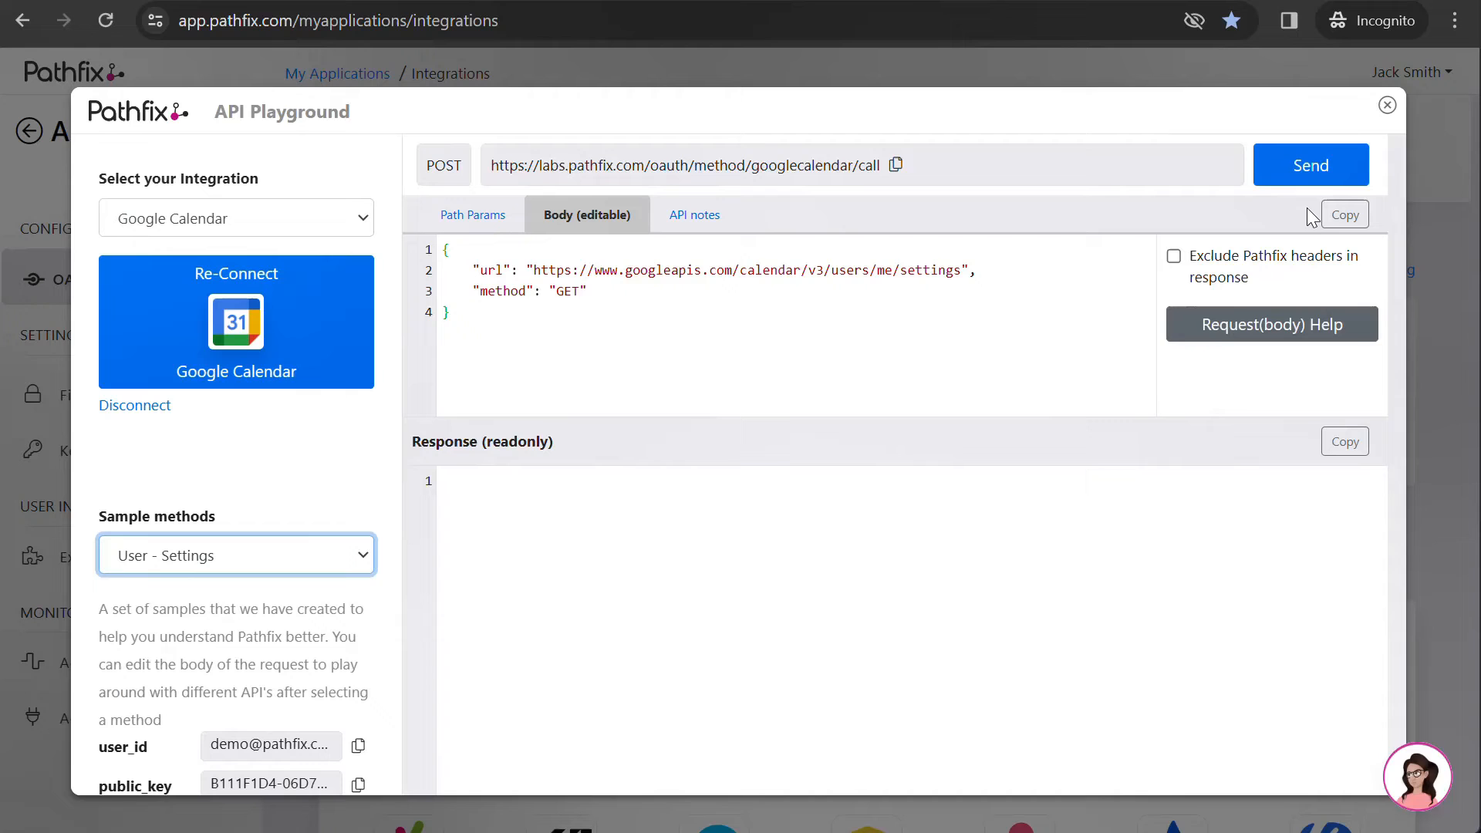
left_click(1310, 165)
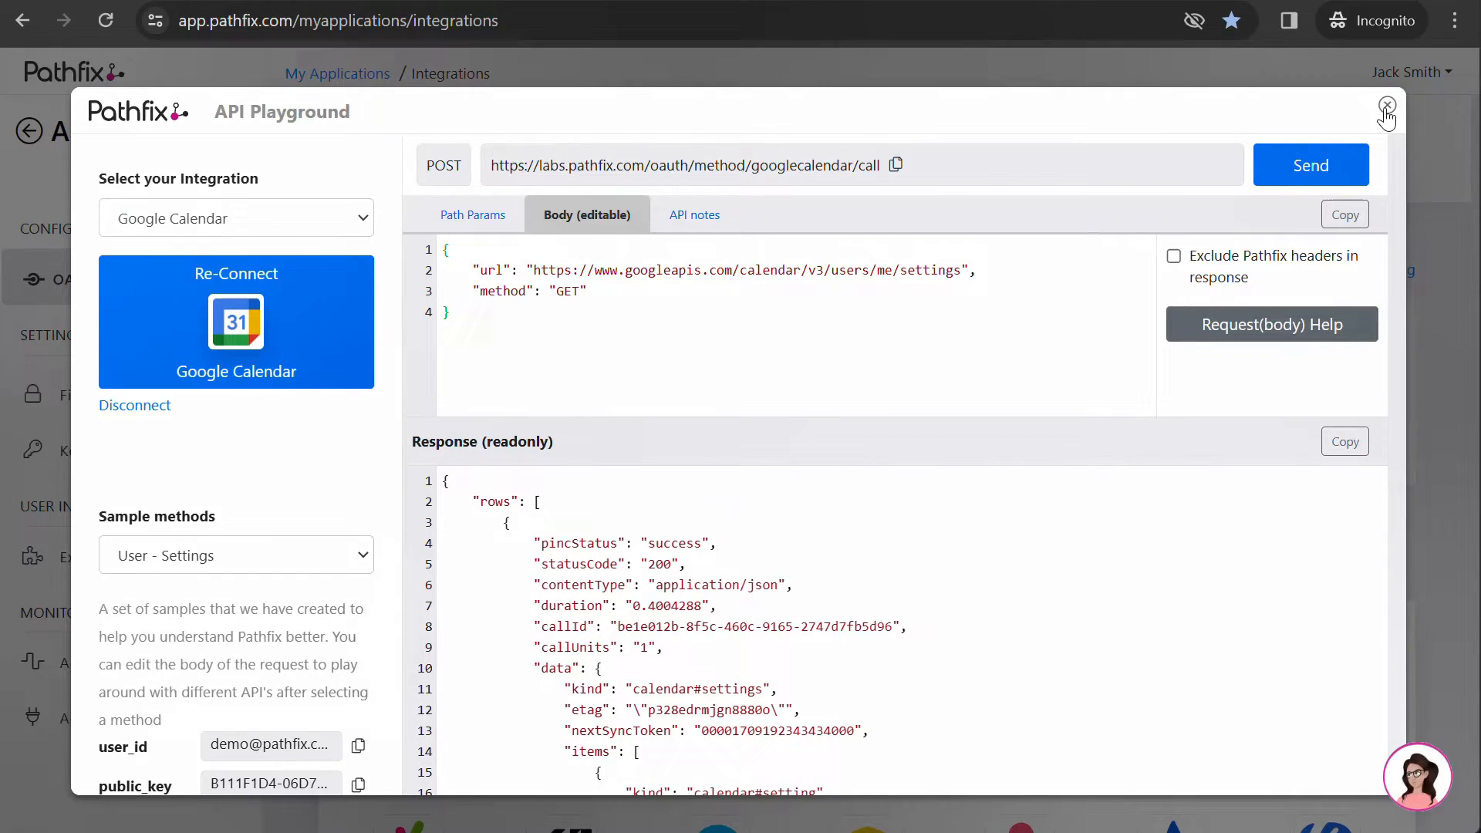
left_click(1388, 104)
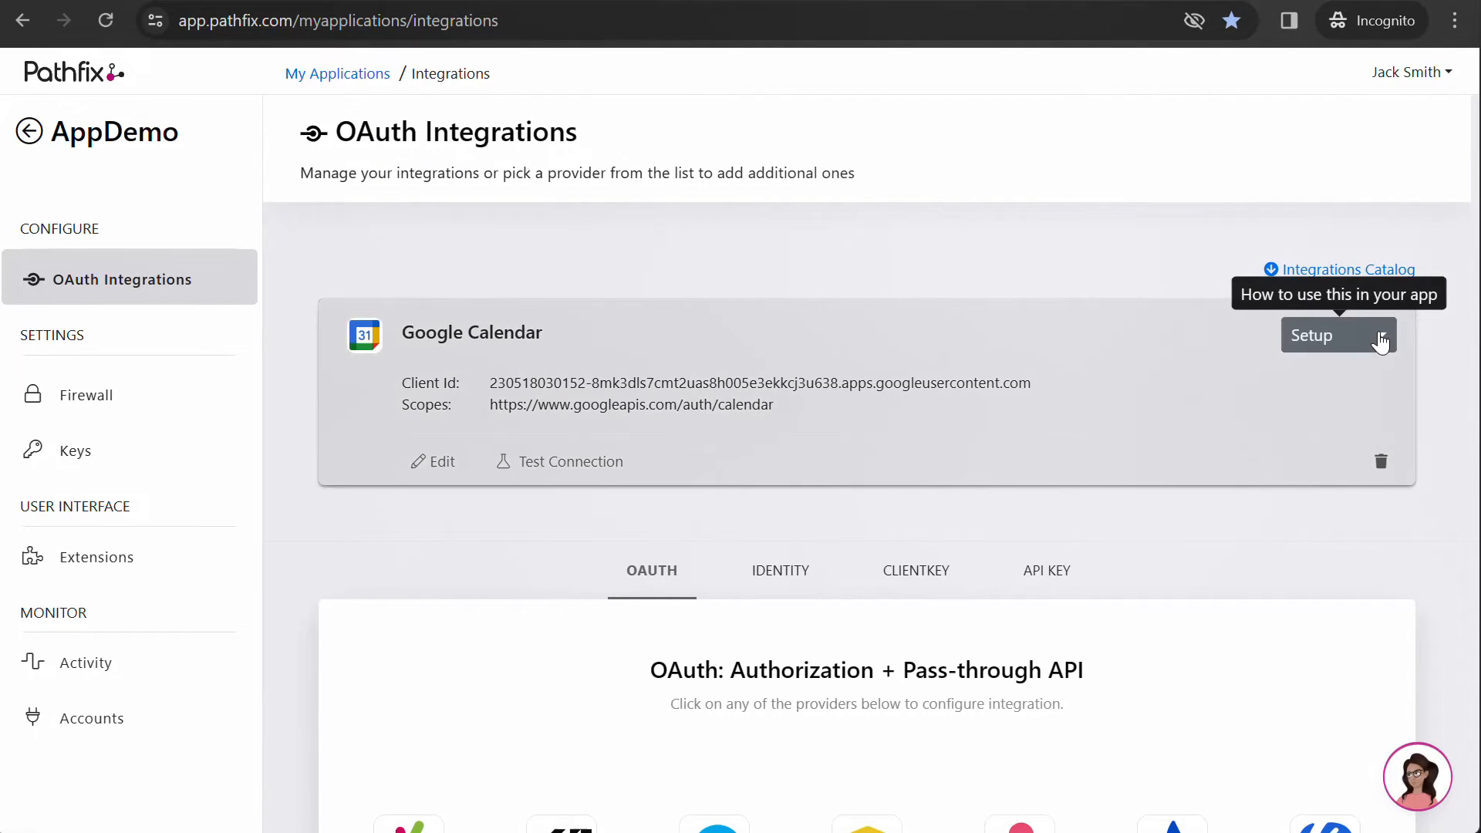
mouse_move(1336, 386)
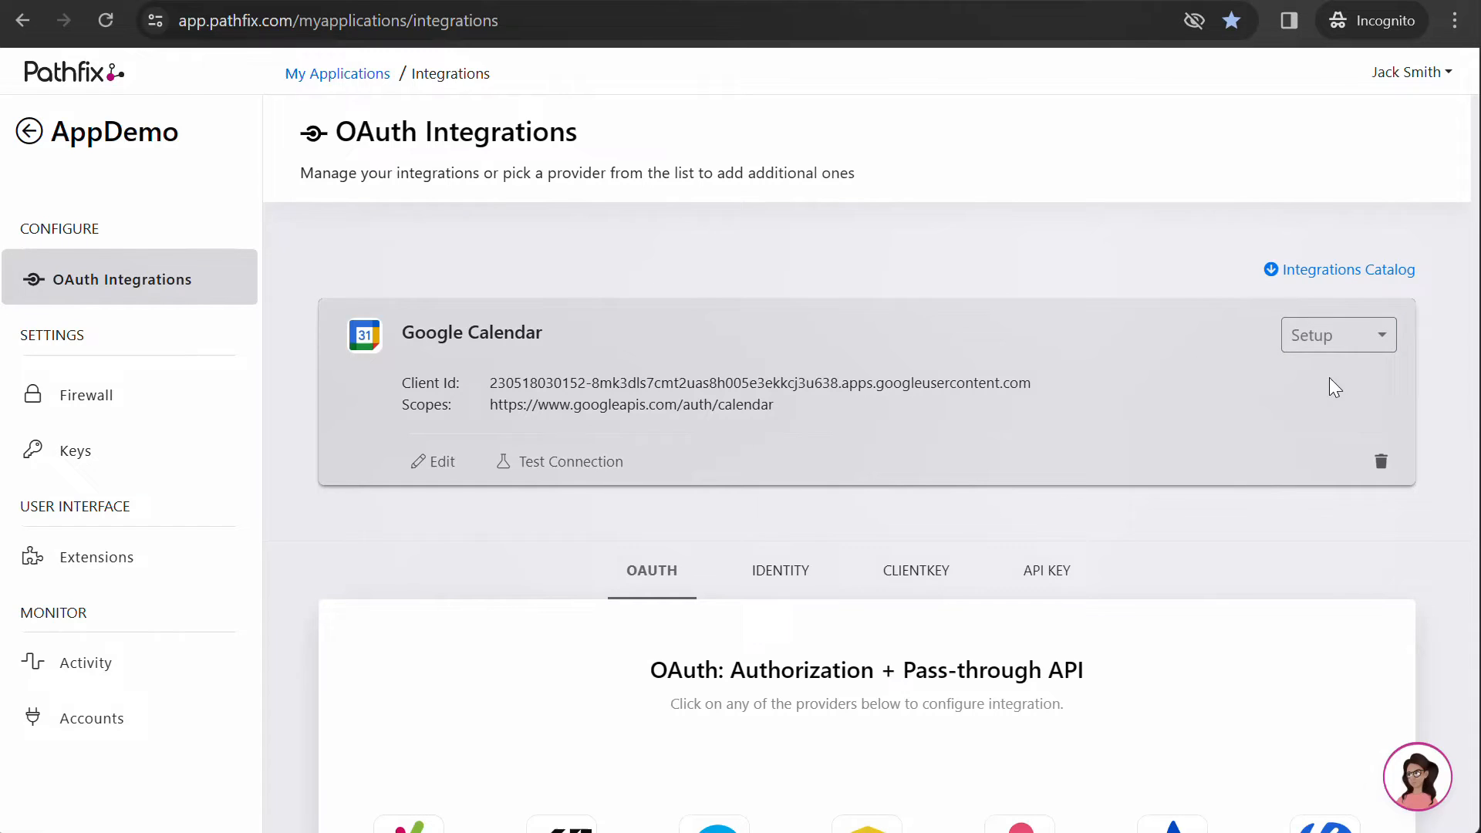
mouse_move(1236, 529)
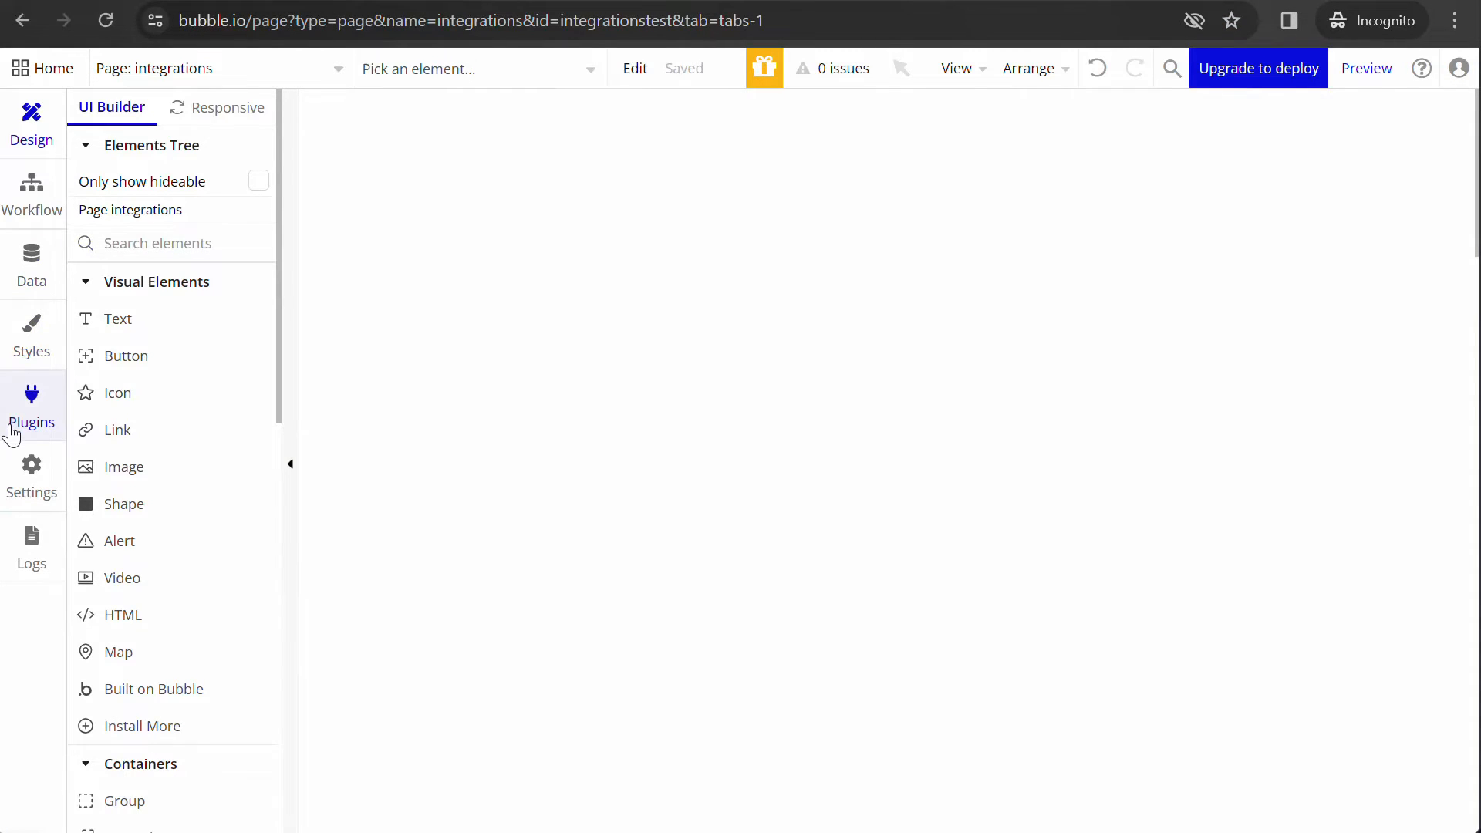
Search plugins for 'path' and install the Pathfix OAuth Connector
left_click(31, 406)
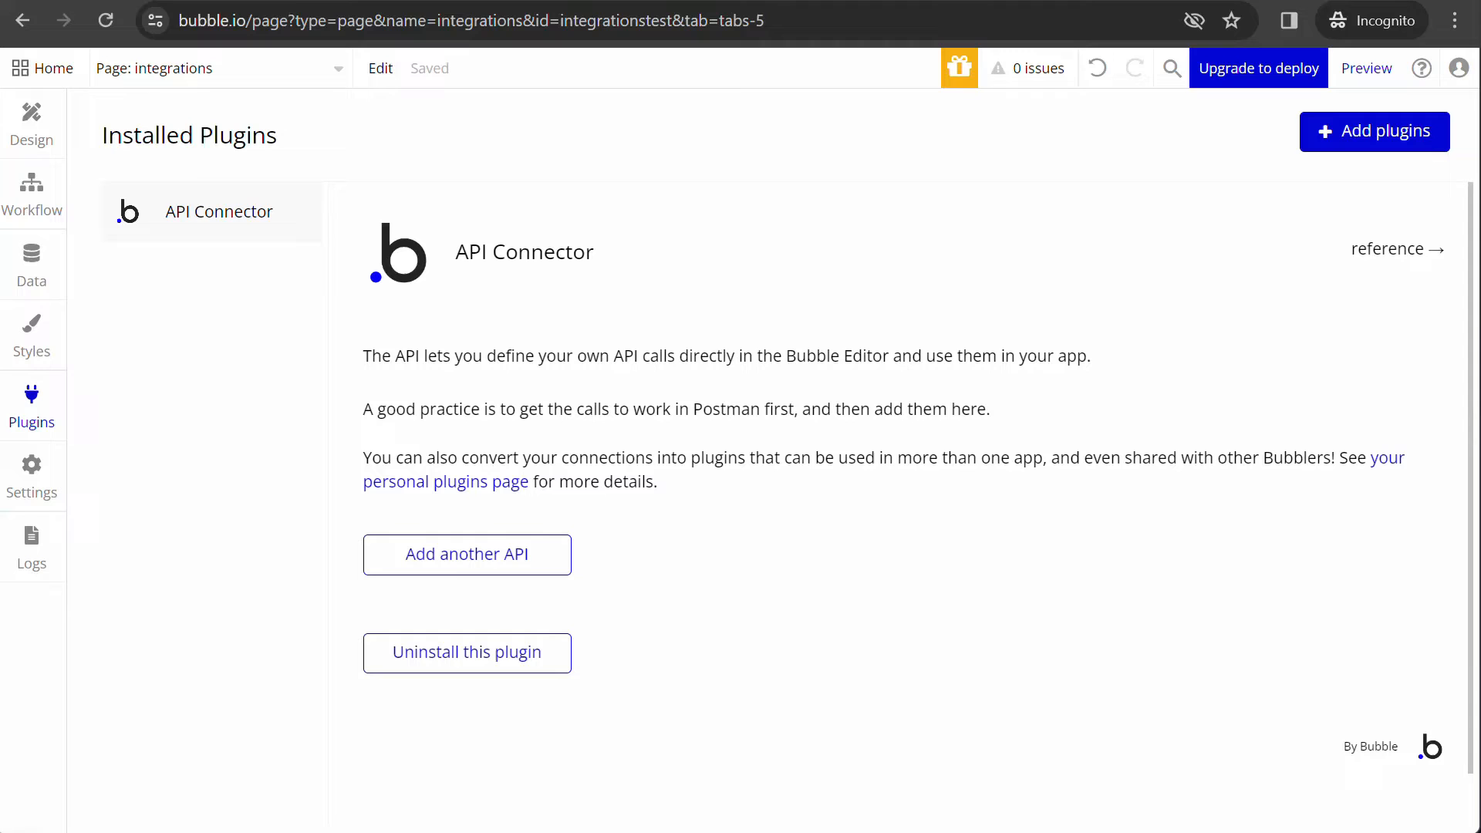
left_click(1375, 131)
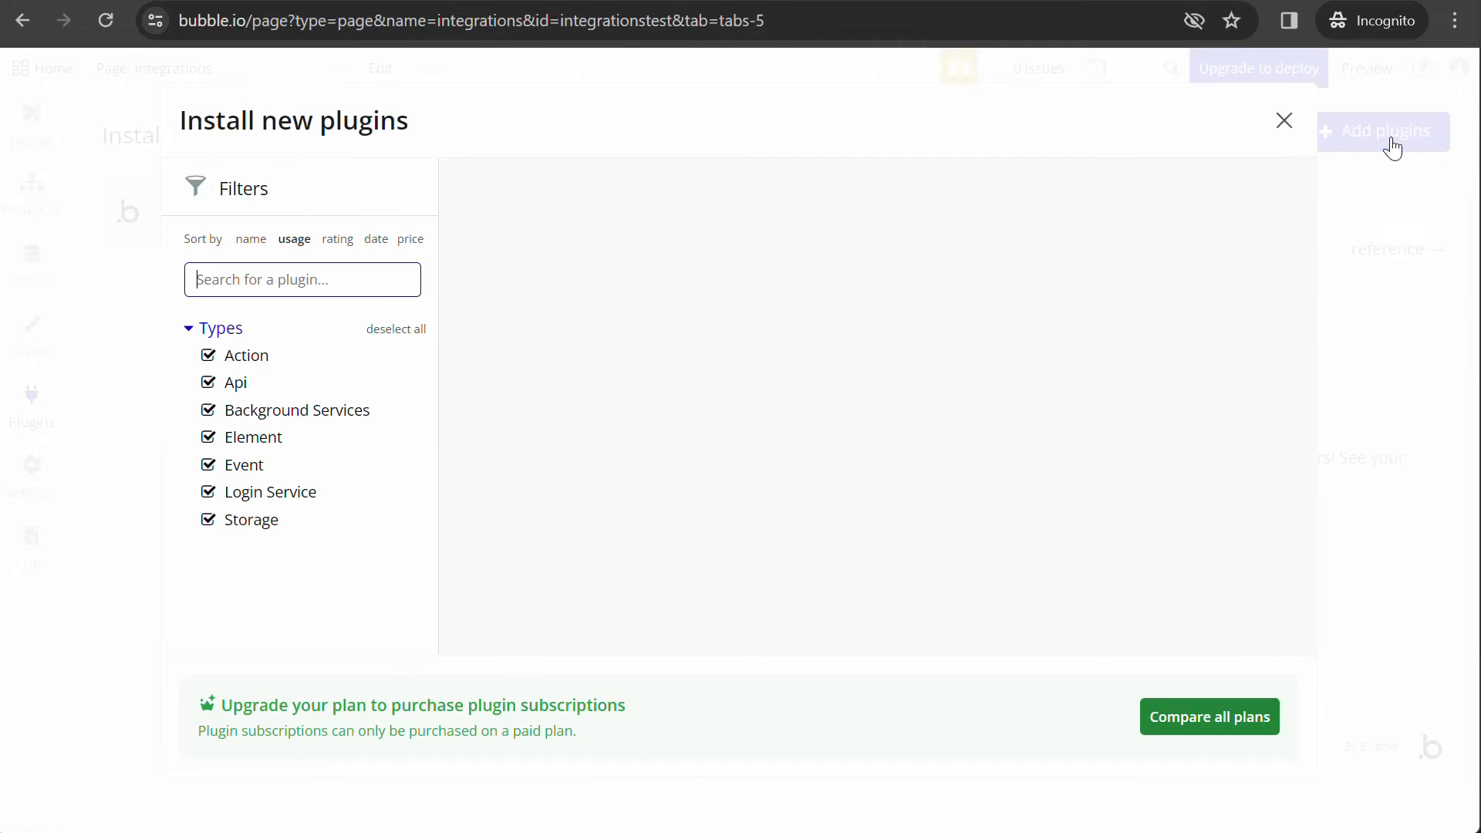
type("pathfix")
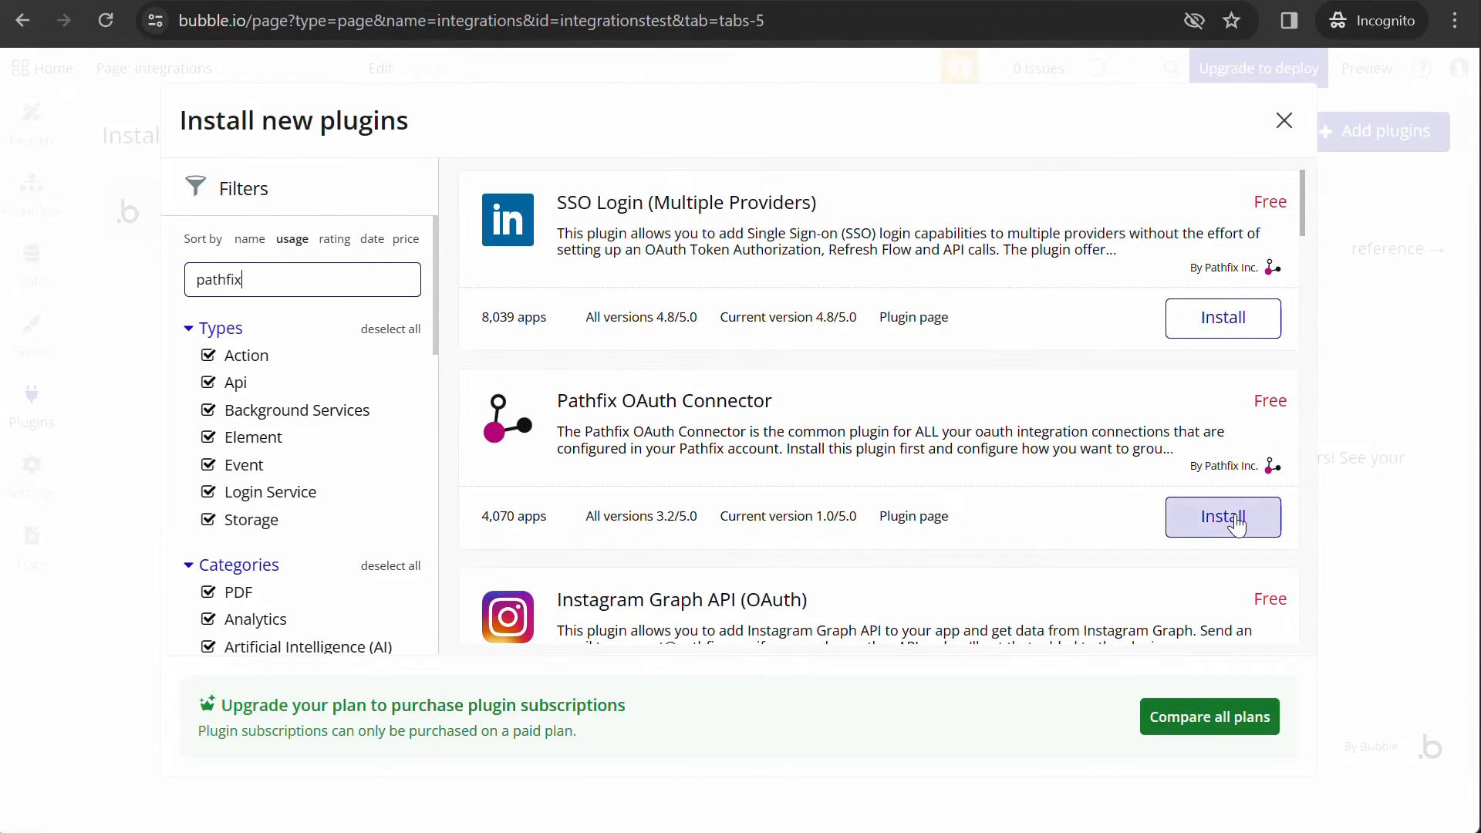
left_click(1223, 517)
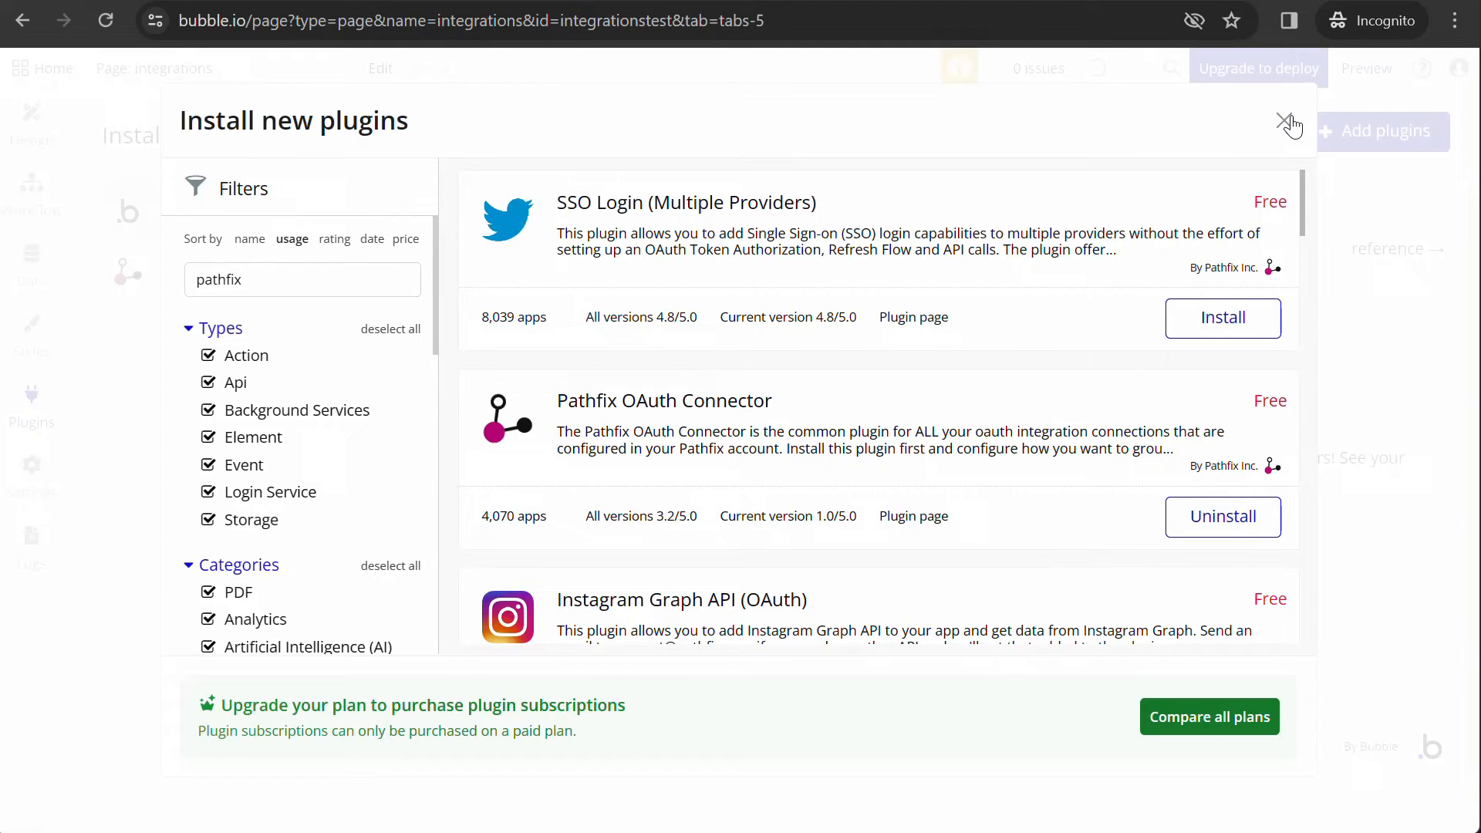
left_click(1289, 122)
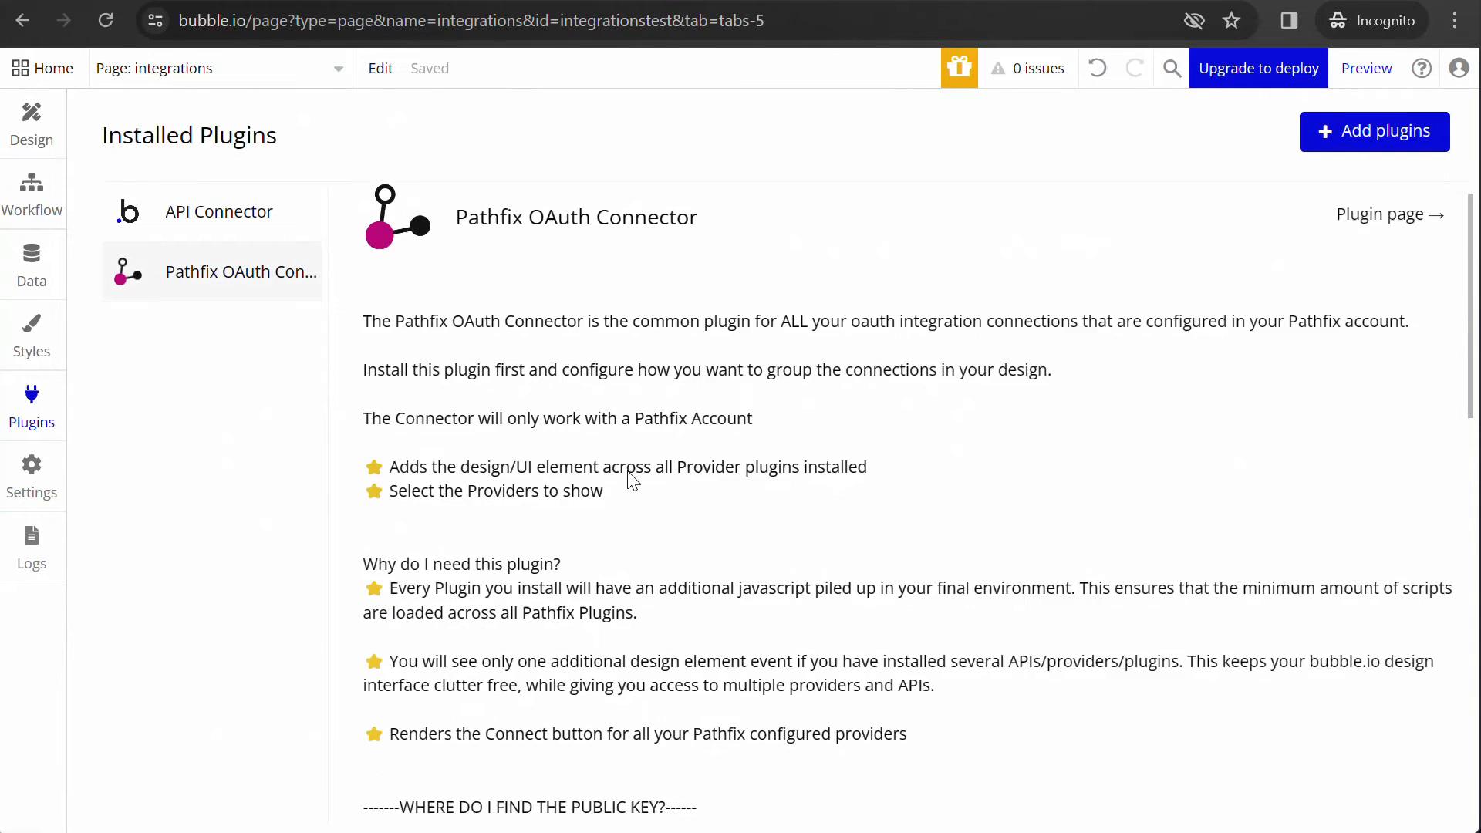
Copy Pathfix's public key B111F1D4-06D7-409A-82E9-A7B782DC5A9D into both plugin key fields
scroll("down", 3)
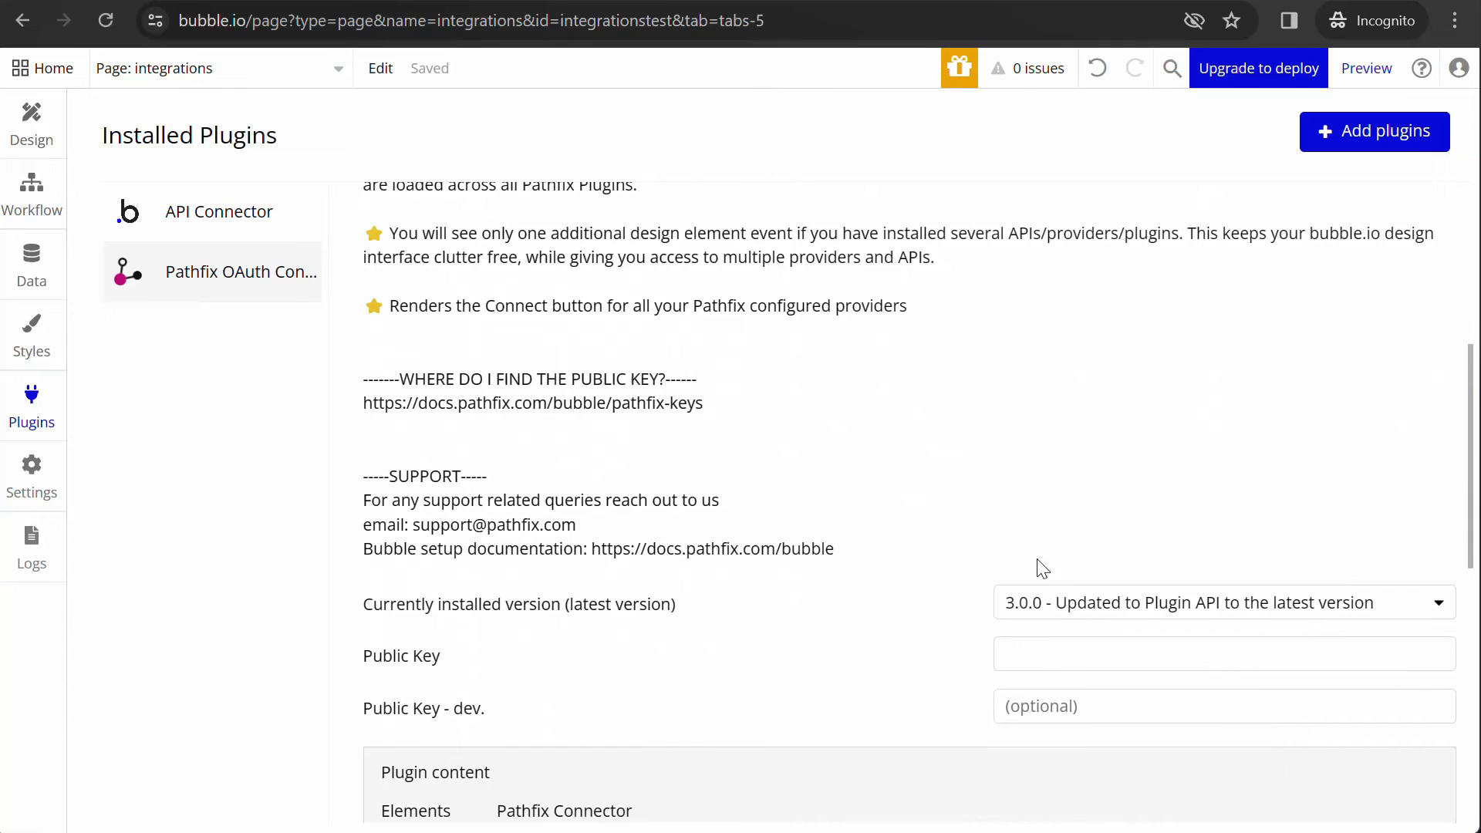
mouse_move(716, 247)
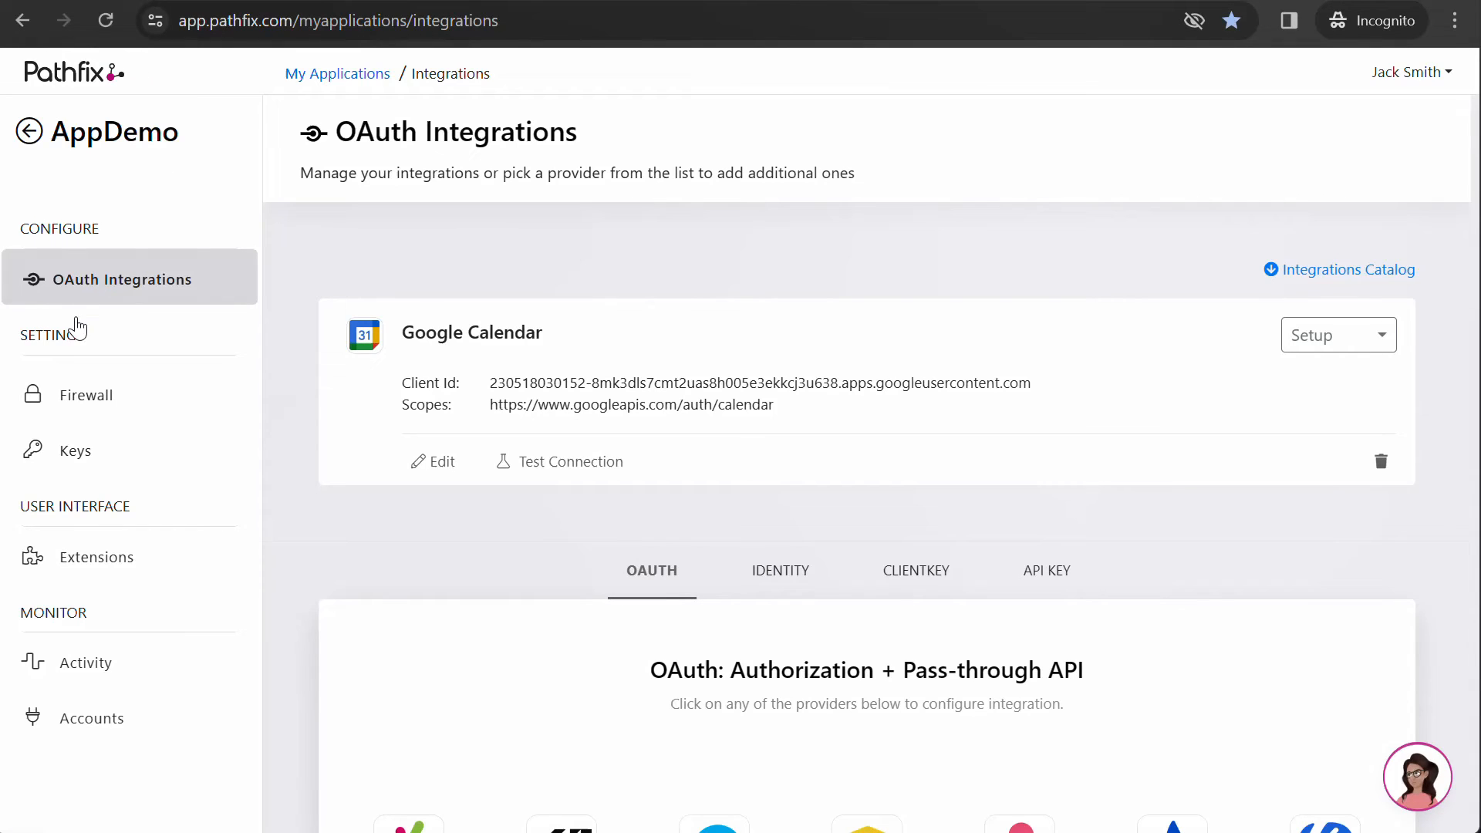
left_click(75, 450)
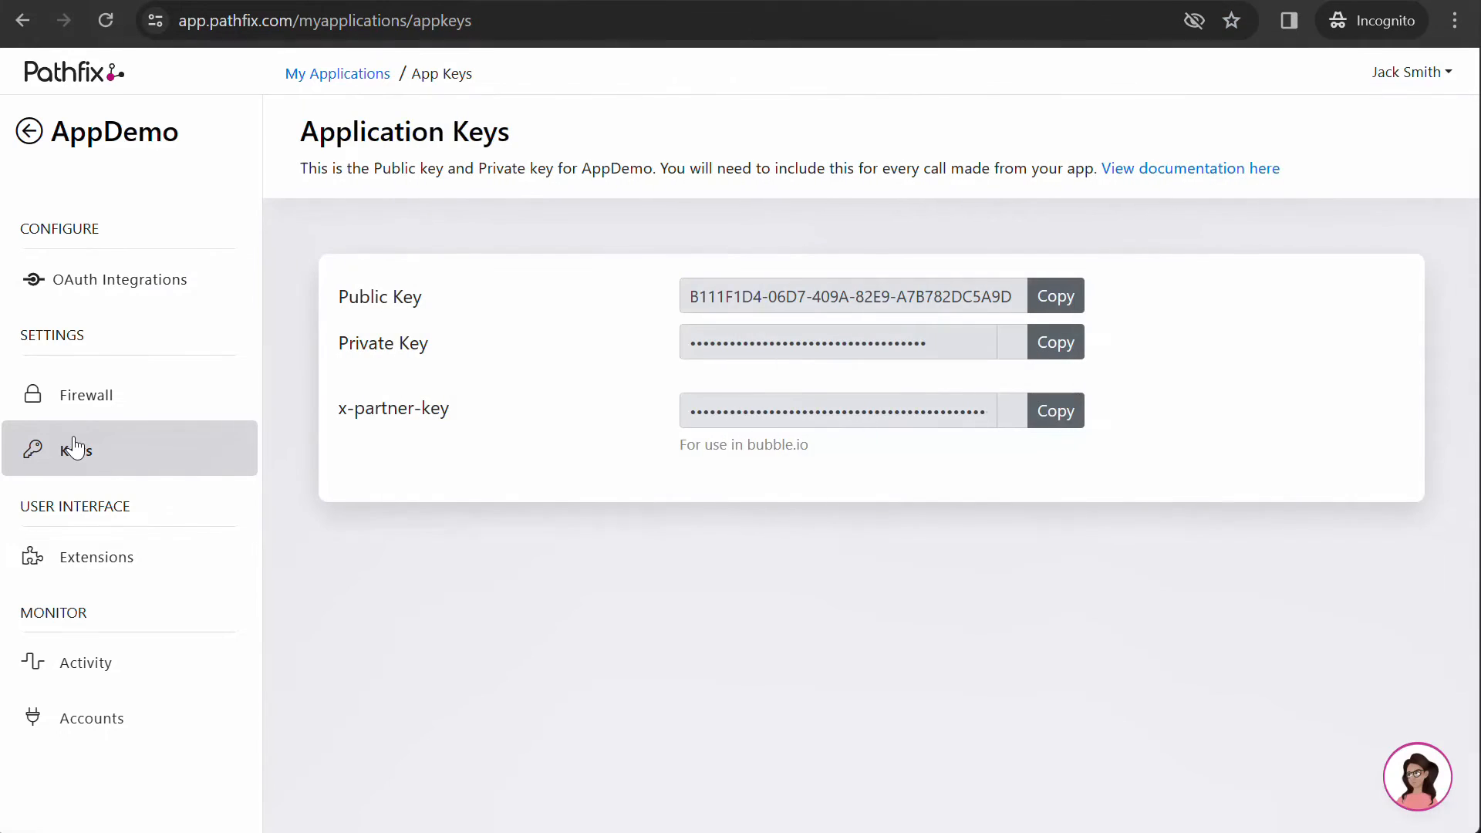
left_click(1051, 296)
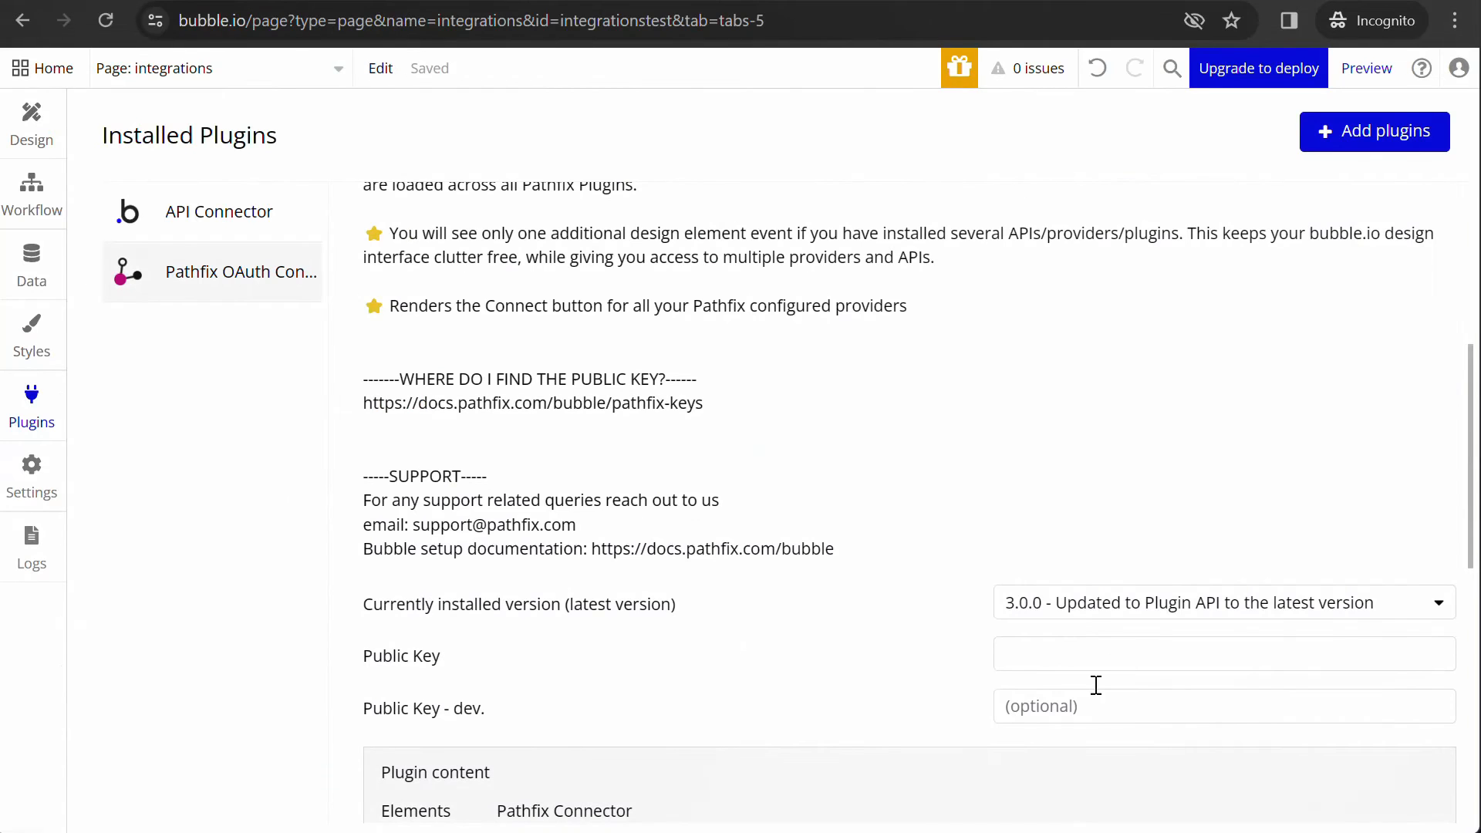
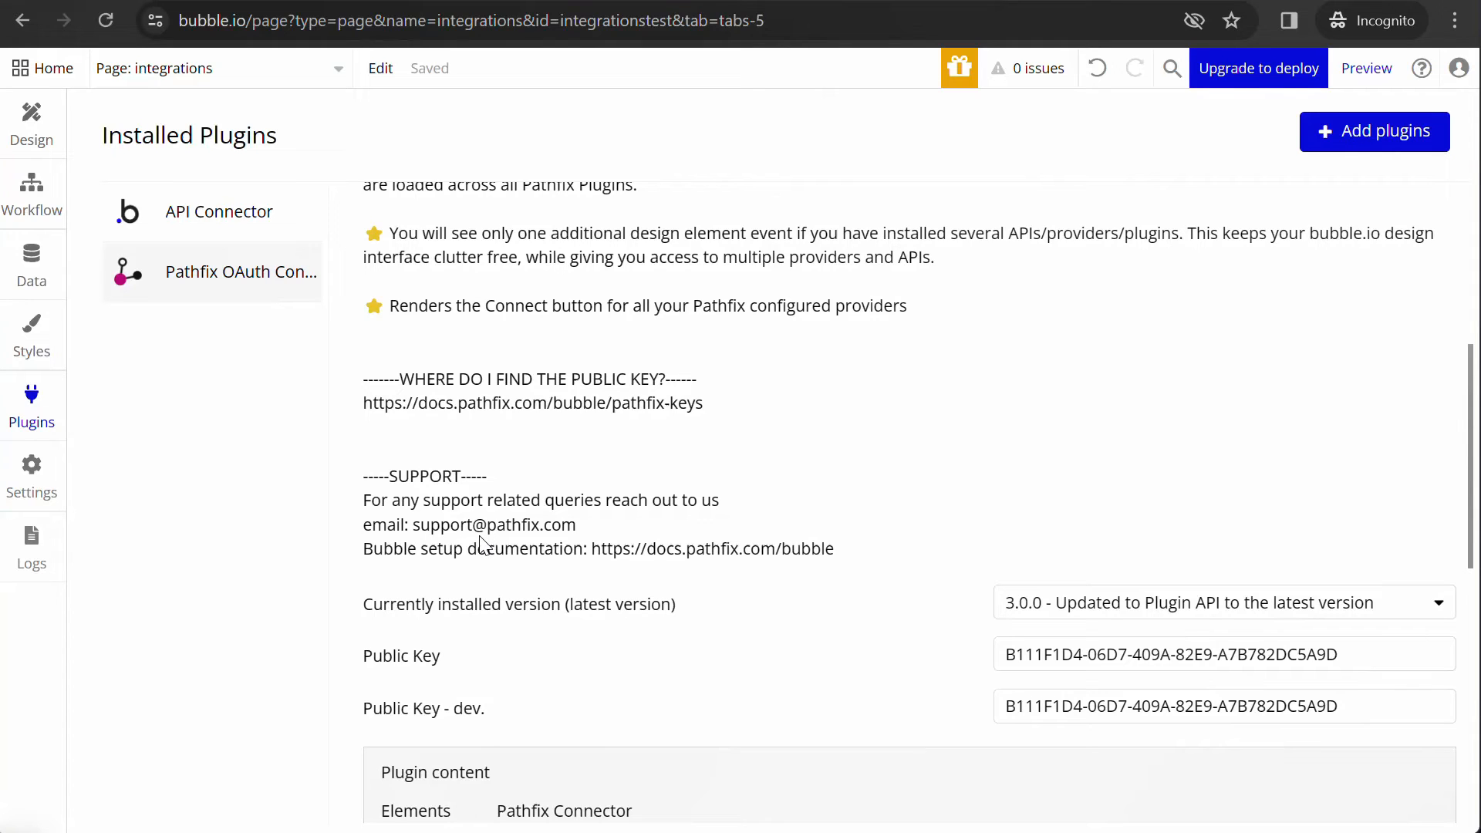
Place a Pathfix Connector set to 'All Providers configured in my Pathfix Account' and review provider docs
left_click(31, 123)
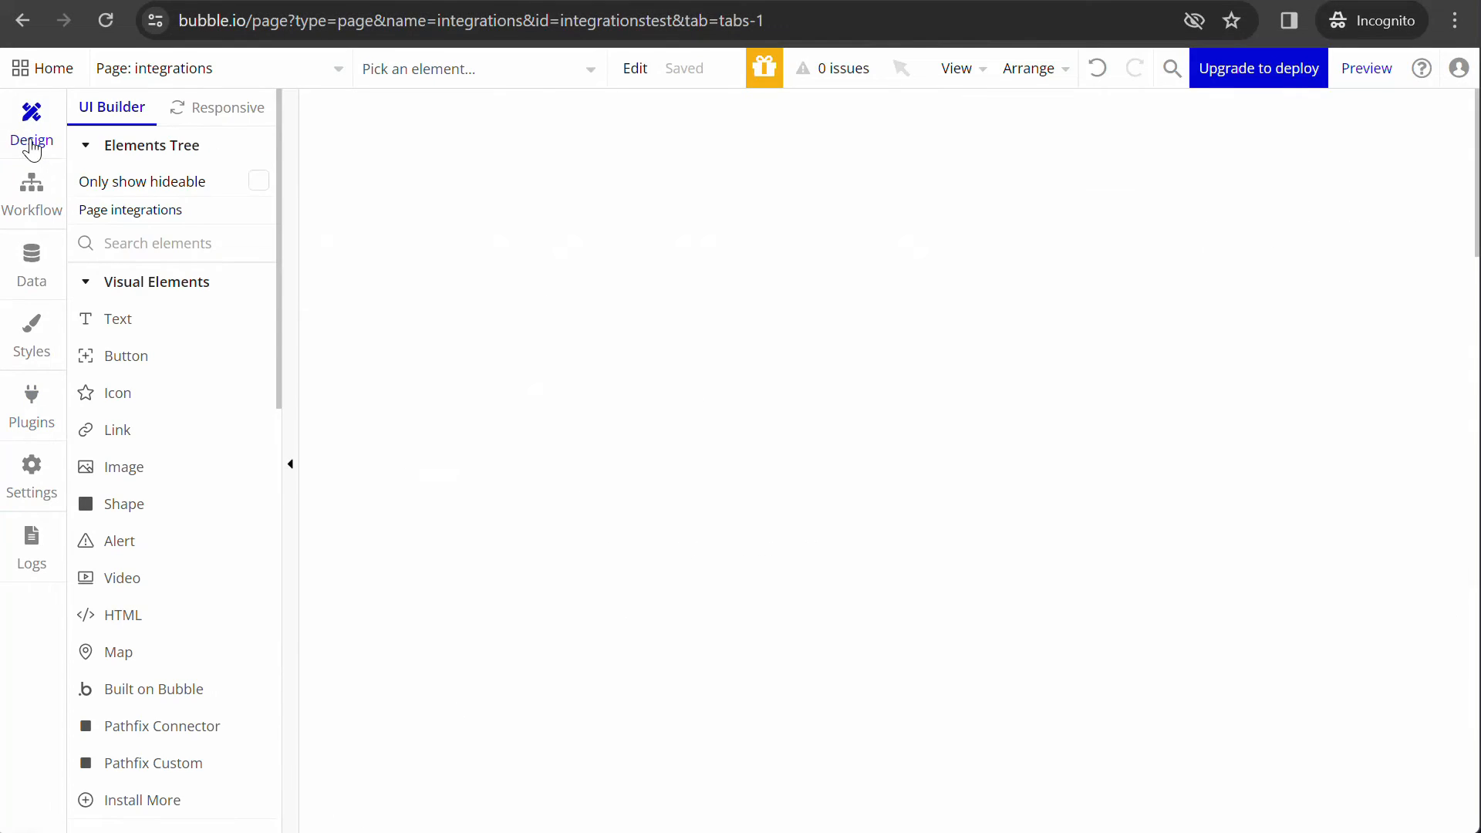
mouse_move(162, 726)
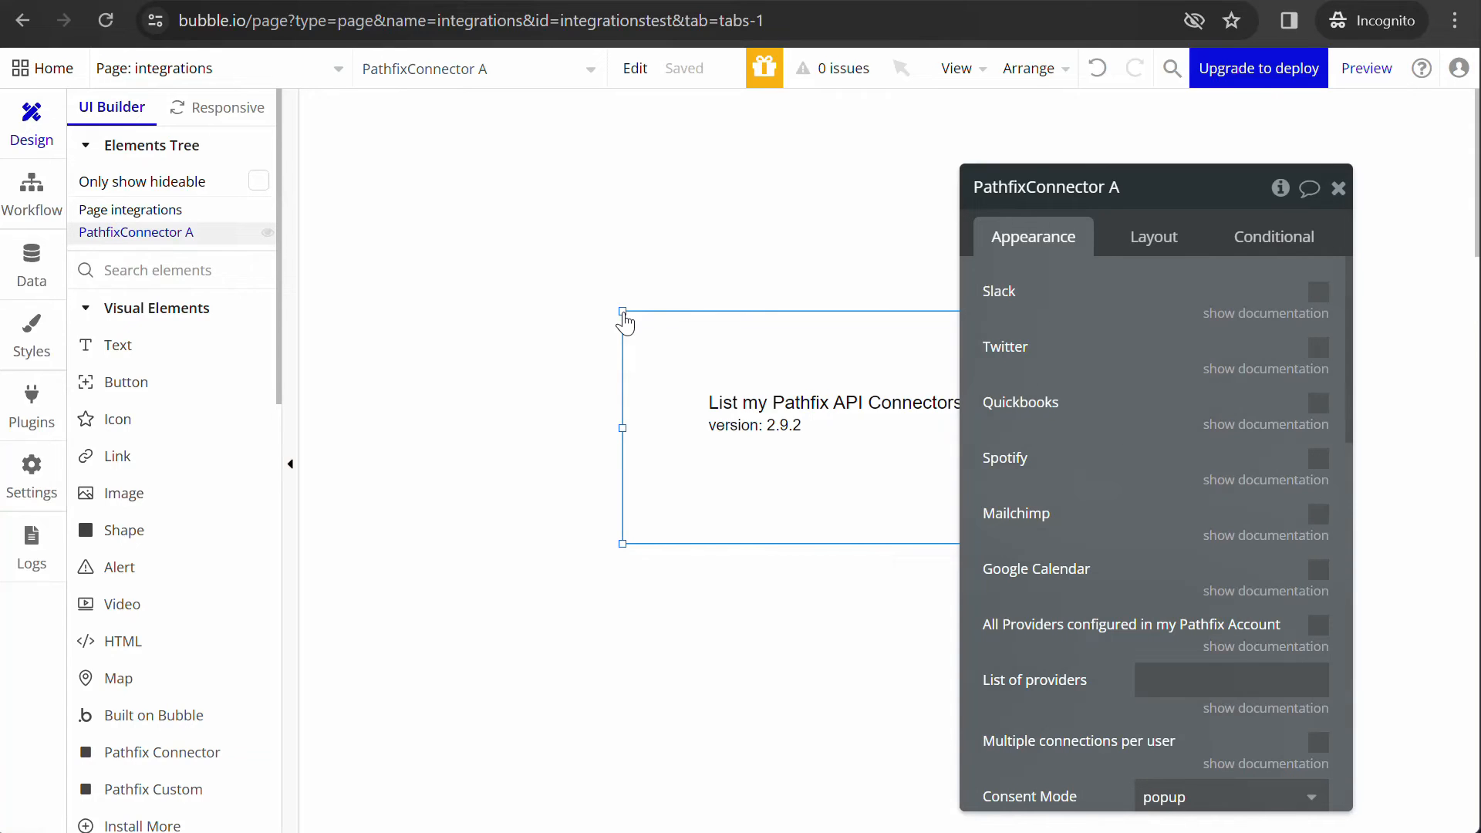
mouse_move(1010, 581)
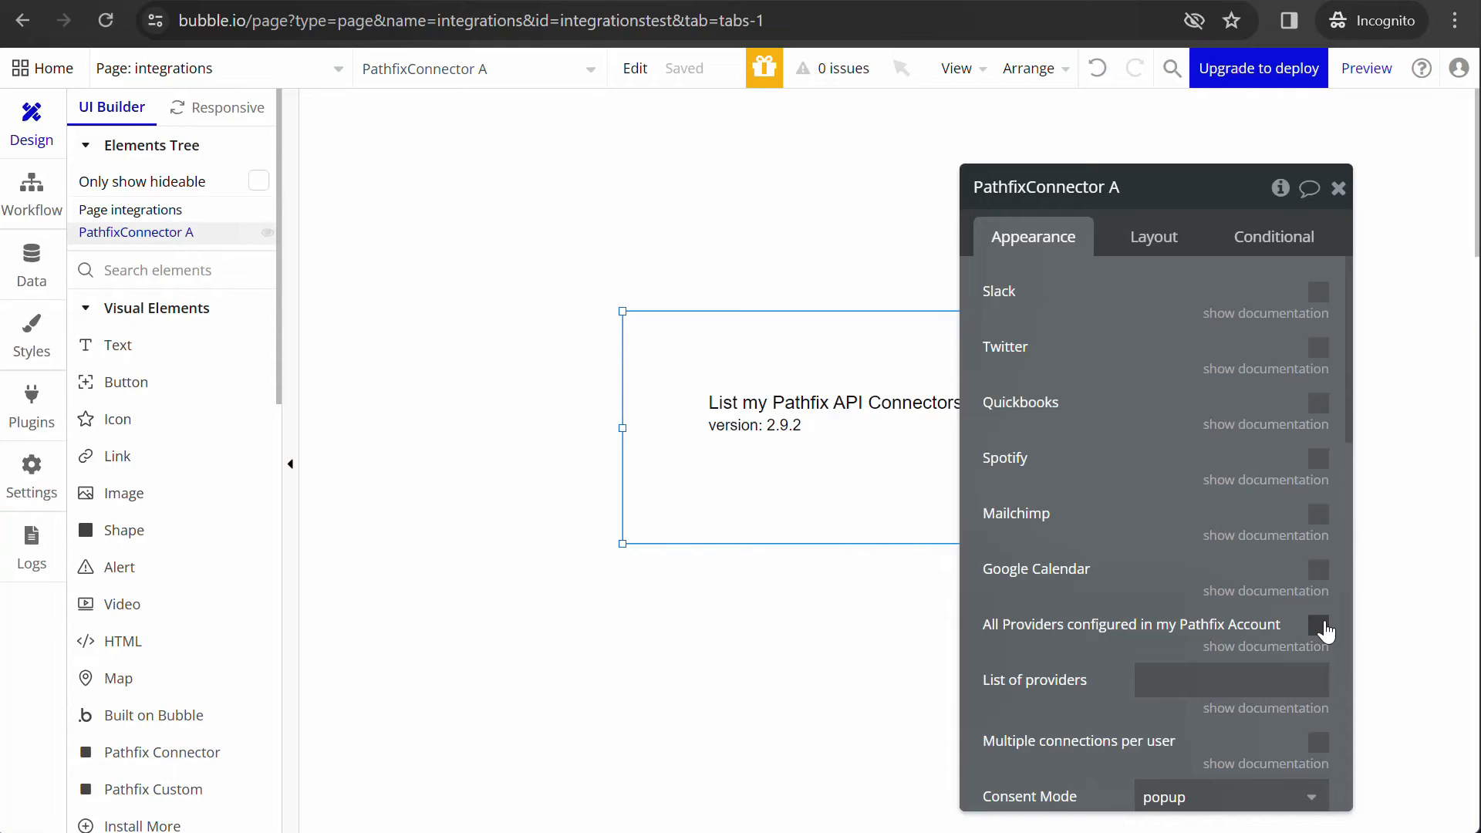
left_click(1318, 625)
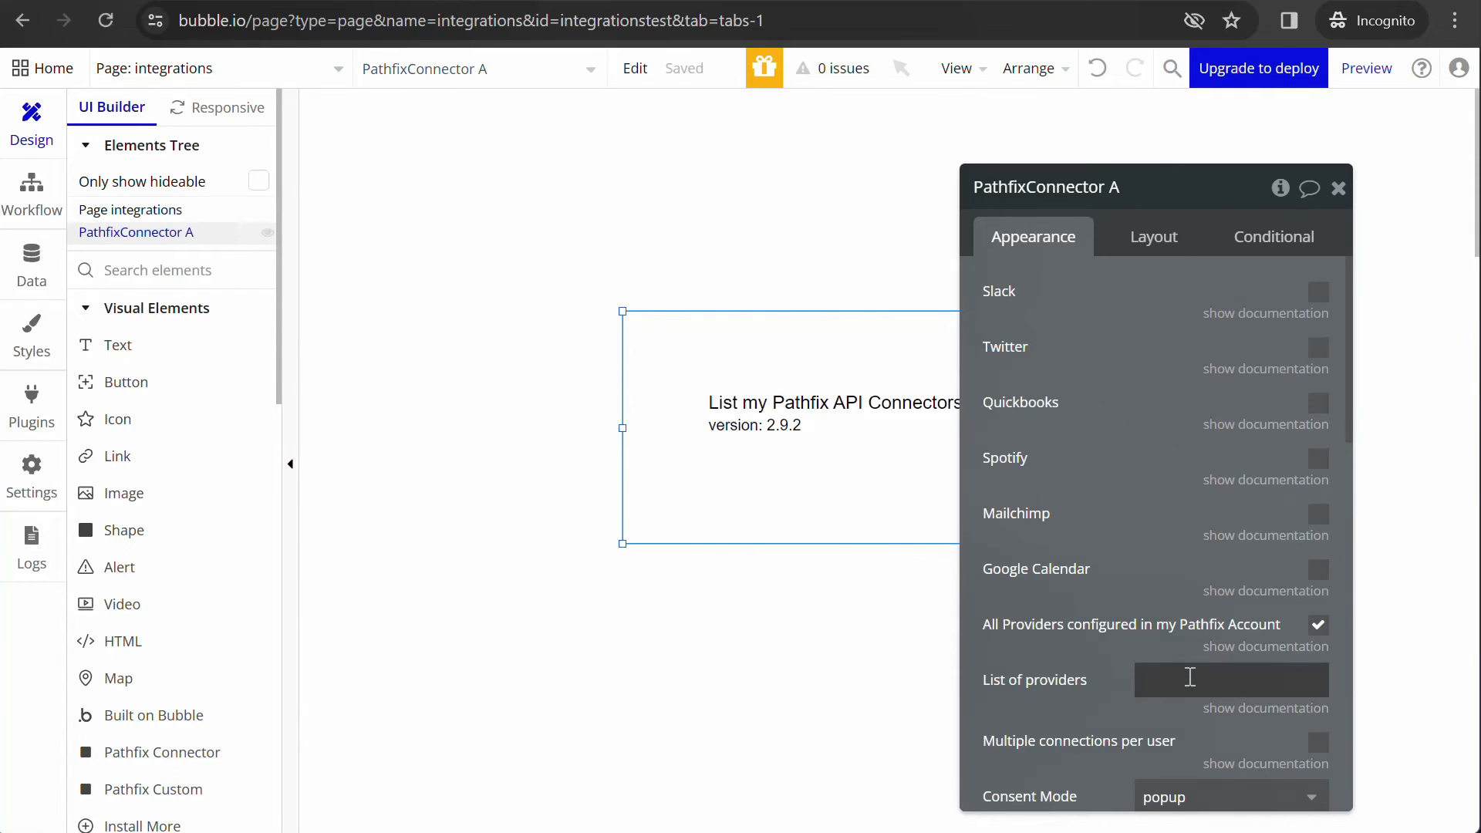
left_click(1229, 679)
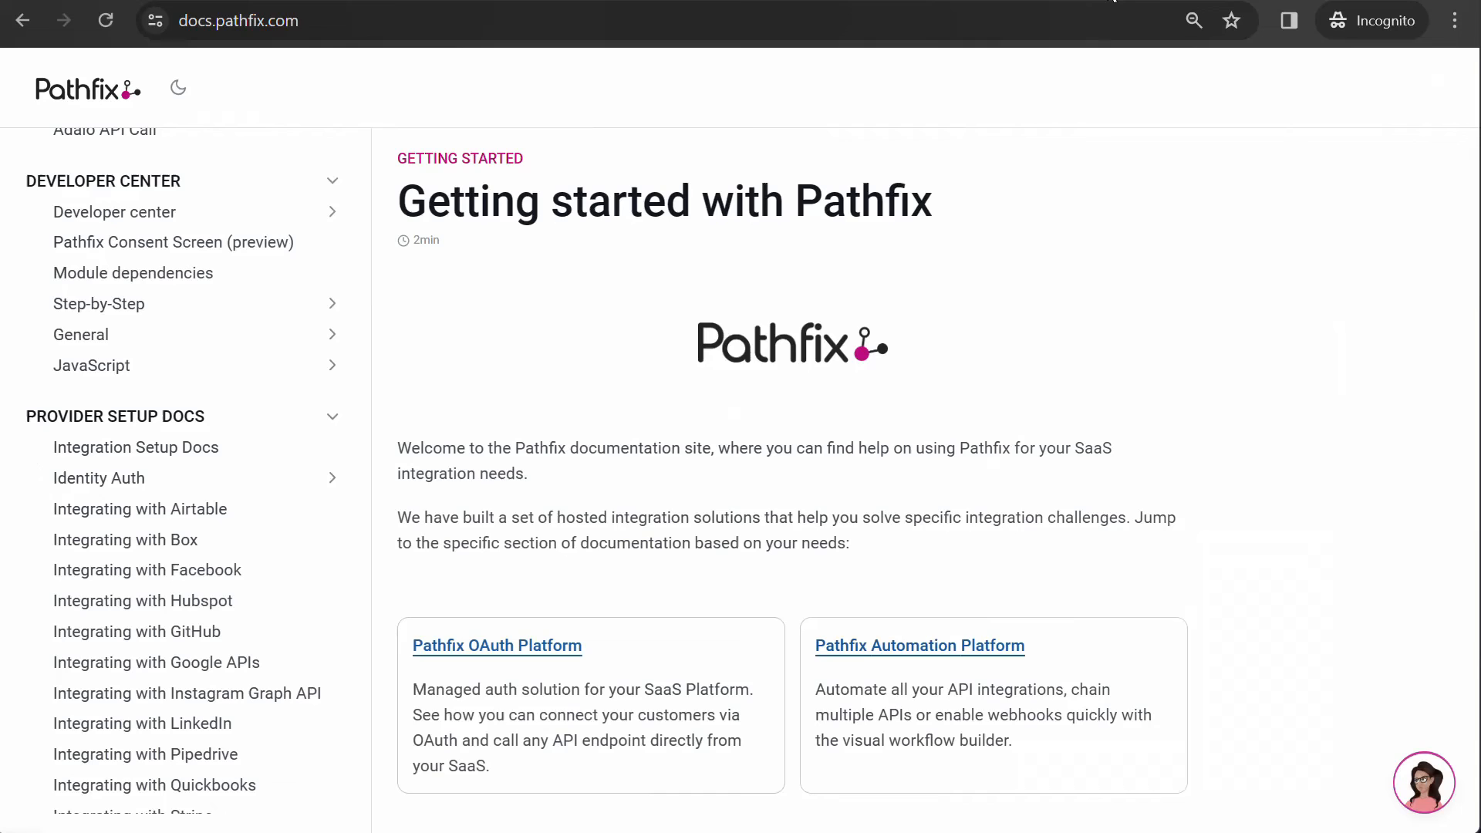
left_click(121, 453)
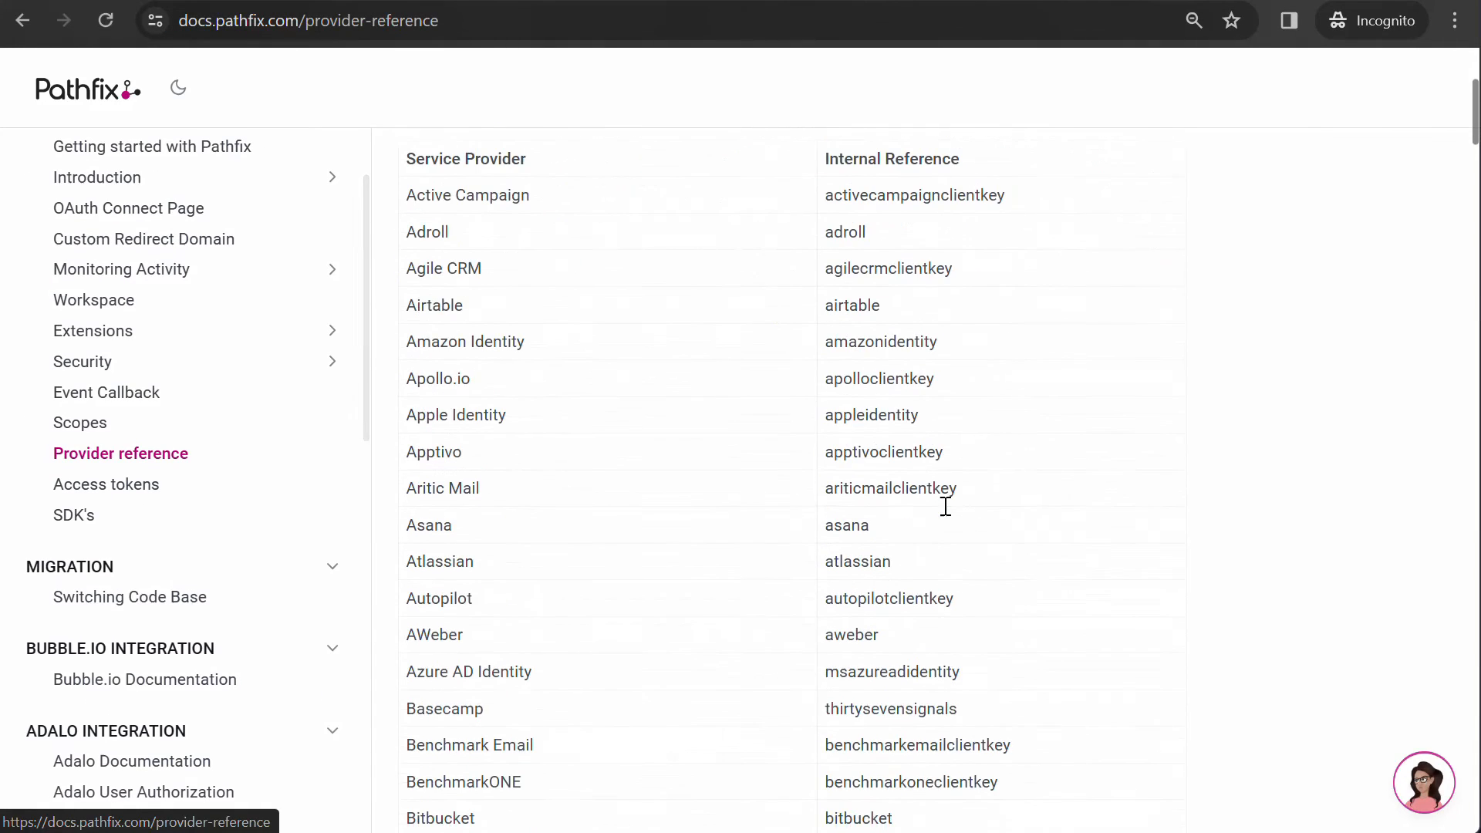
scroll("up", 3)
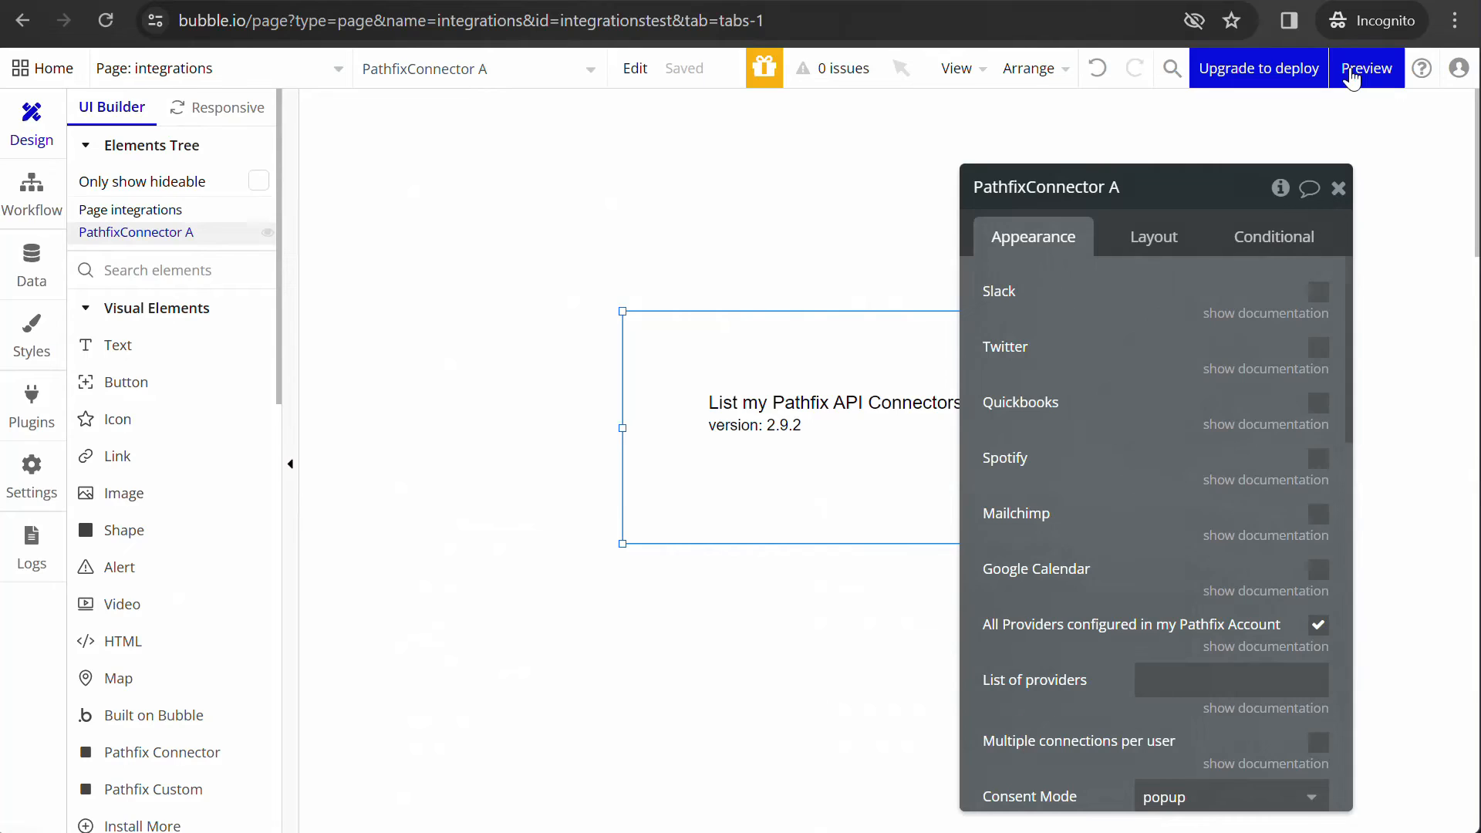
In preview, sign in with Google and allow calendar access, then return to the editor
left_click(1366, 68)
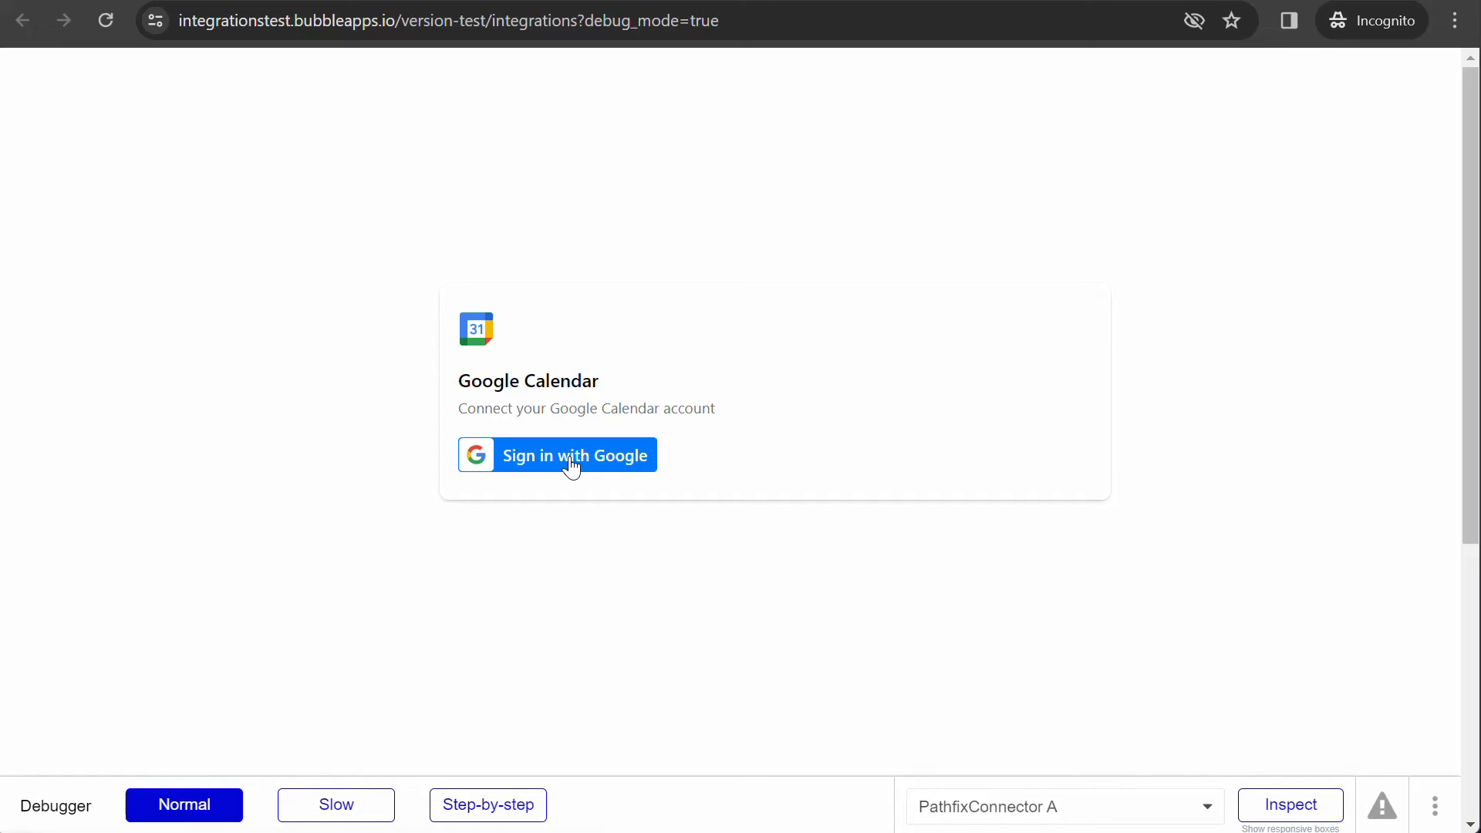
left_click(557, 456)
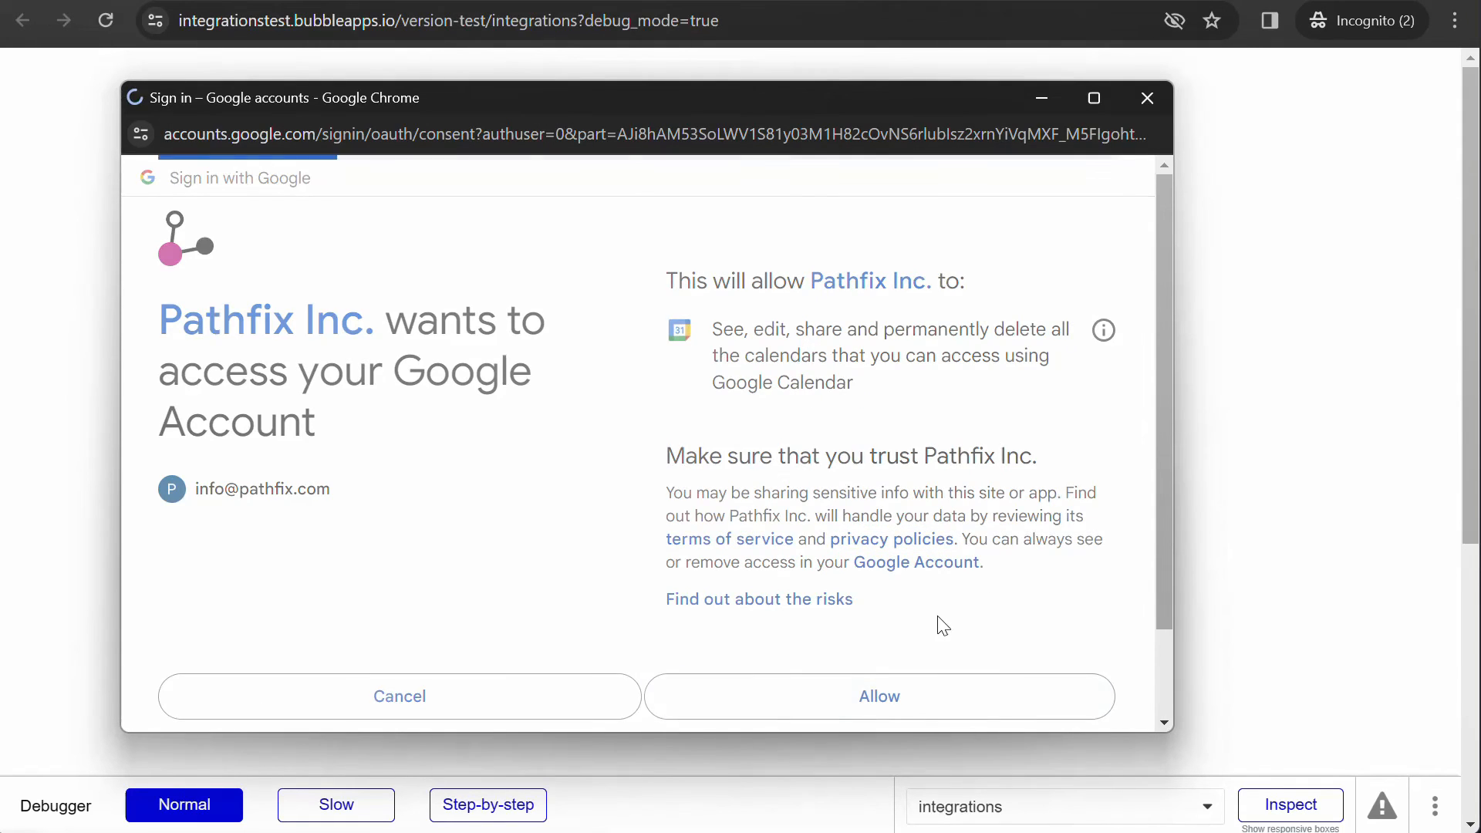
left_click(878, 695)
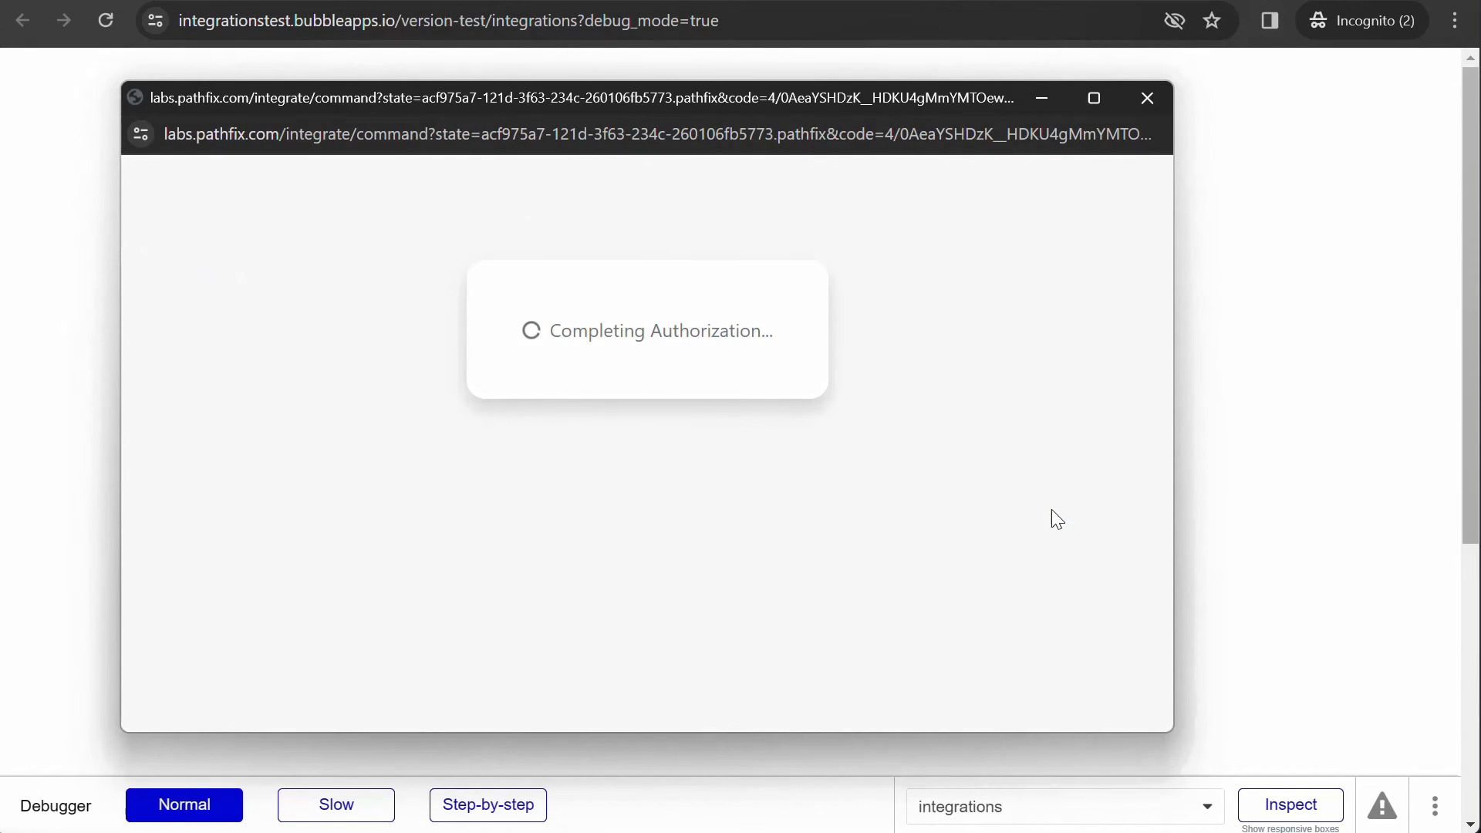
left_click(1147, 98)
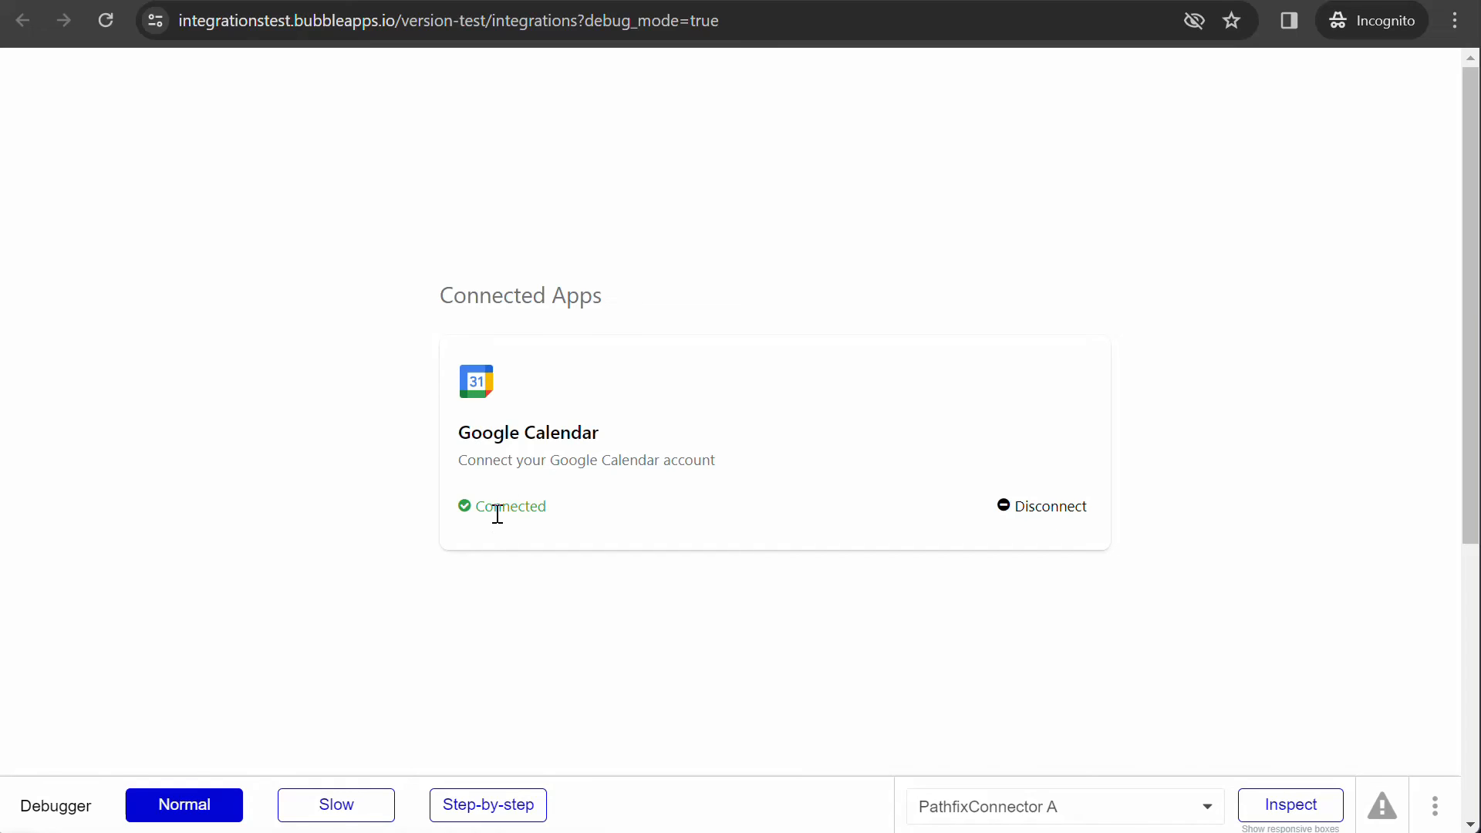
left_click(1063, 806)
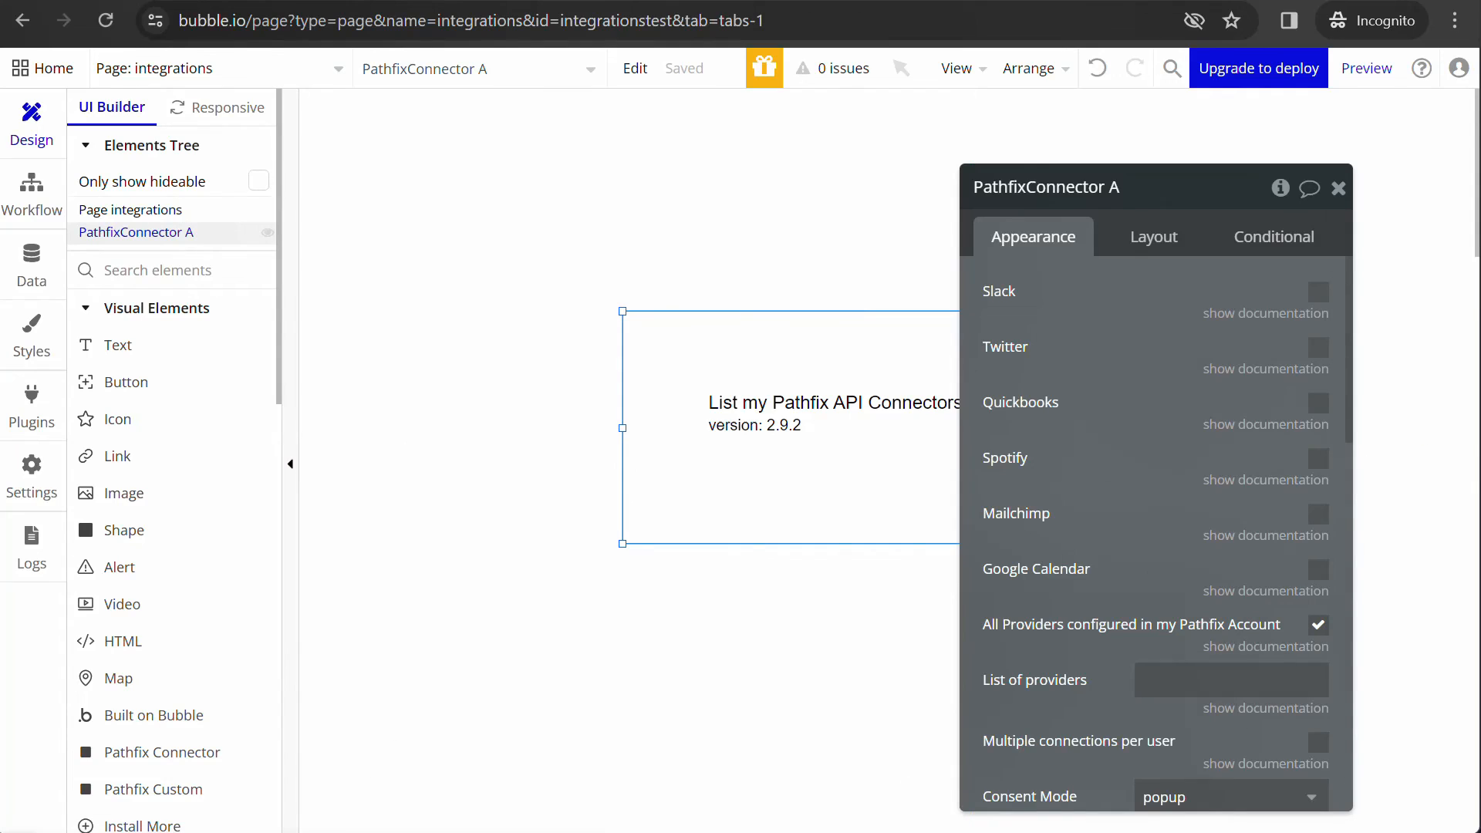
mouse_move(139, 345)
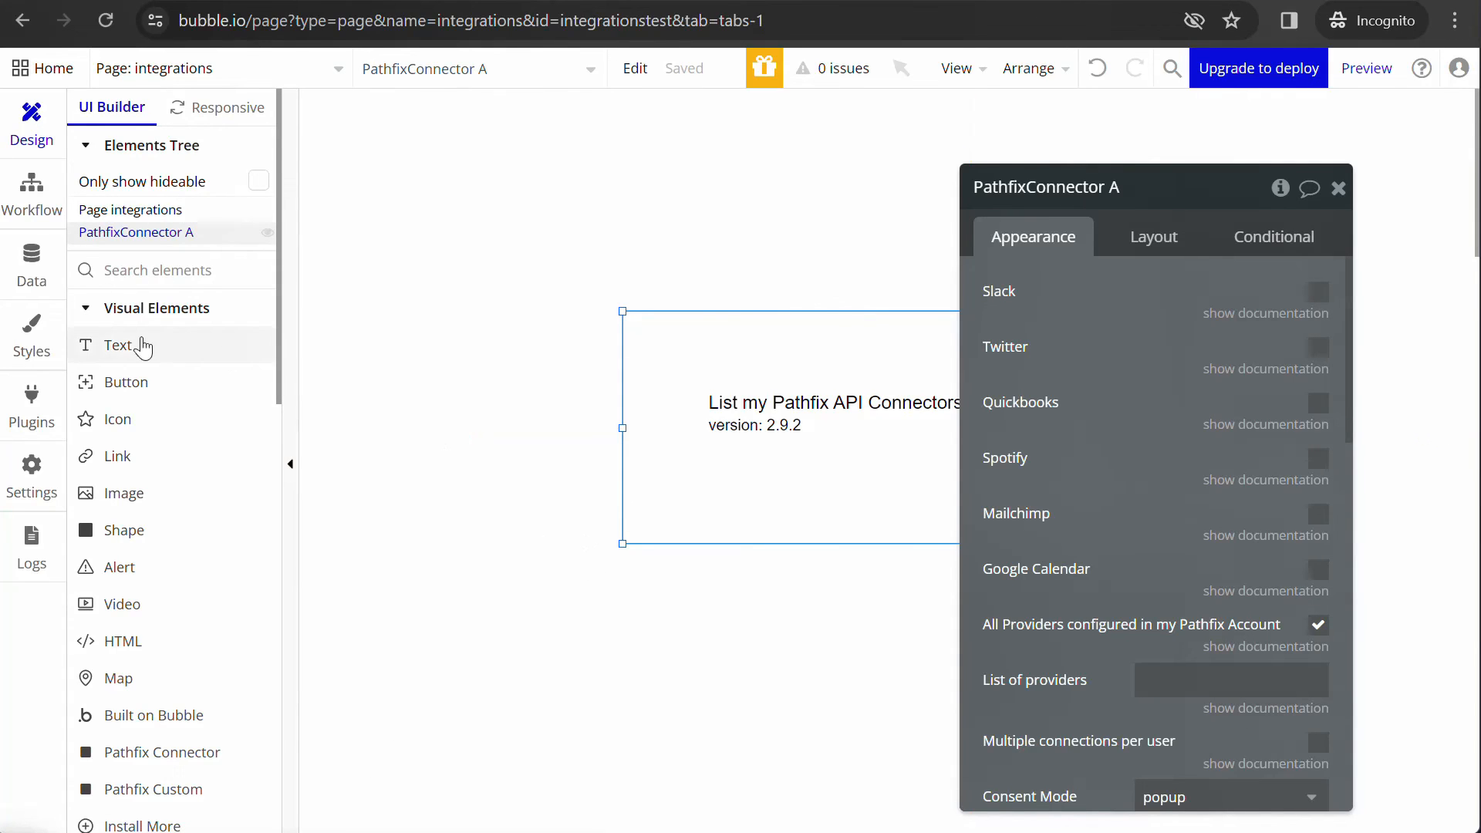
View the API Connector plugin and open Pathfix's API Connector setup guide
left_click(31, 407)
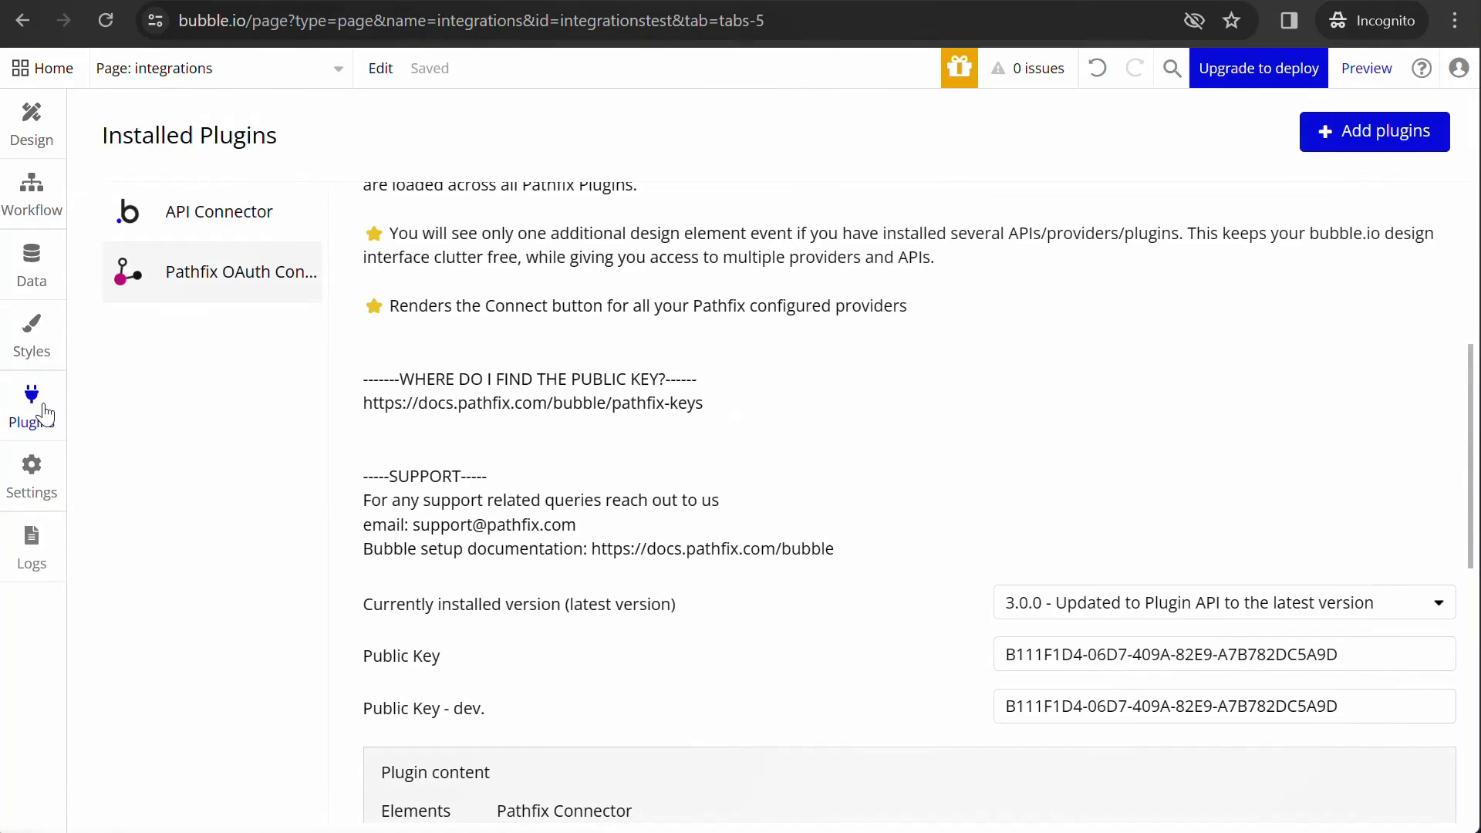
left_click(219, 212)
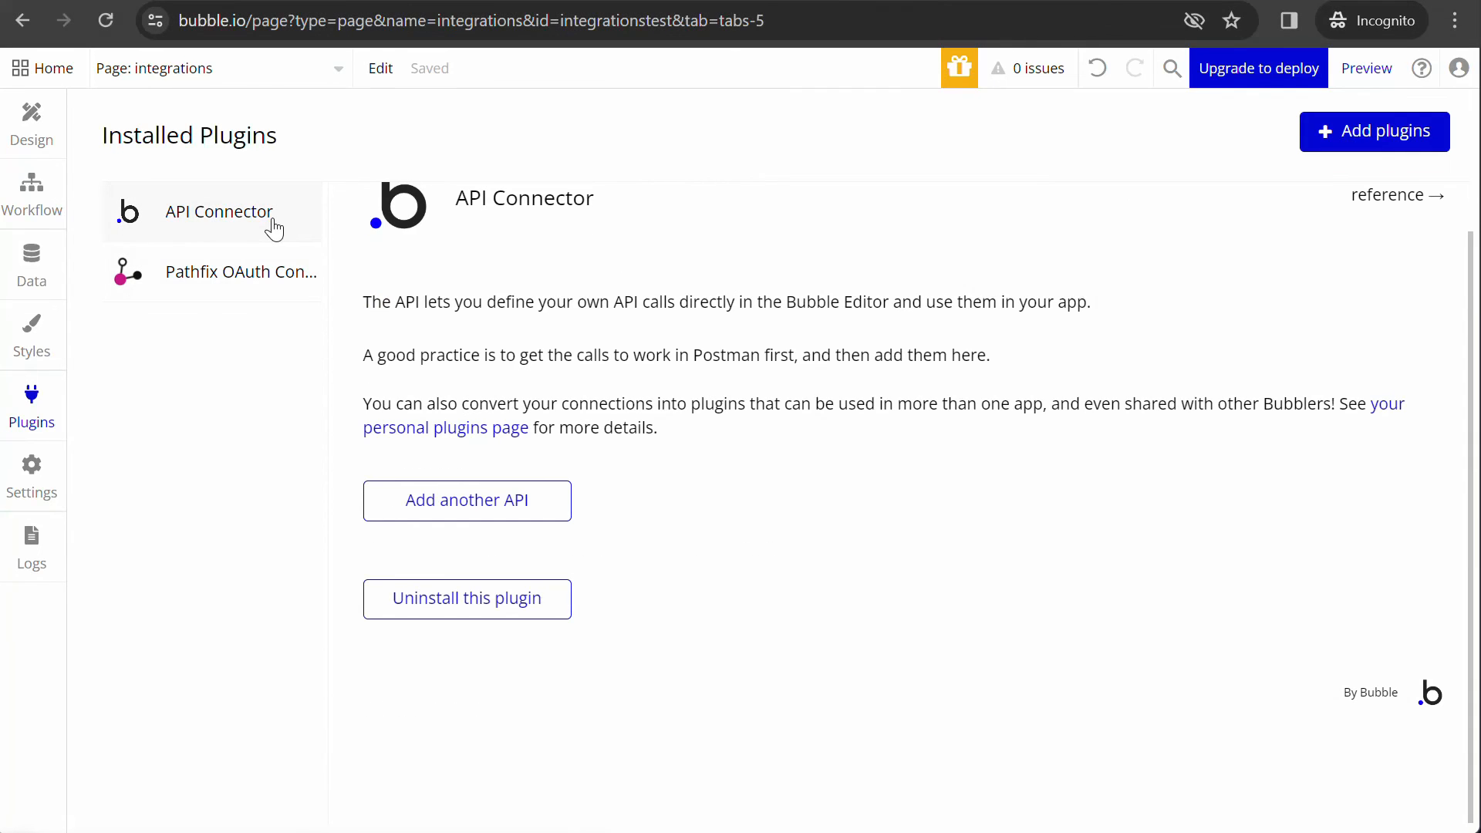
mouse_move(699, 523)
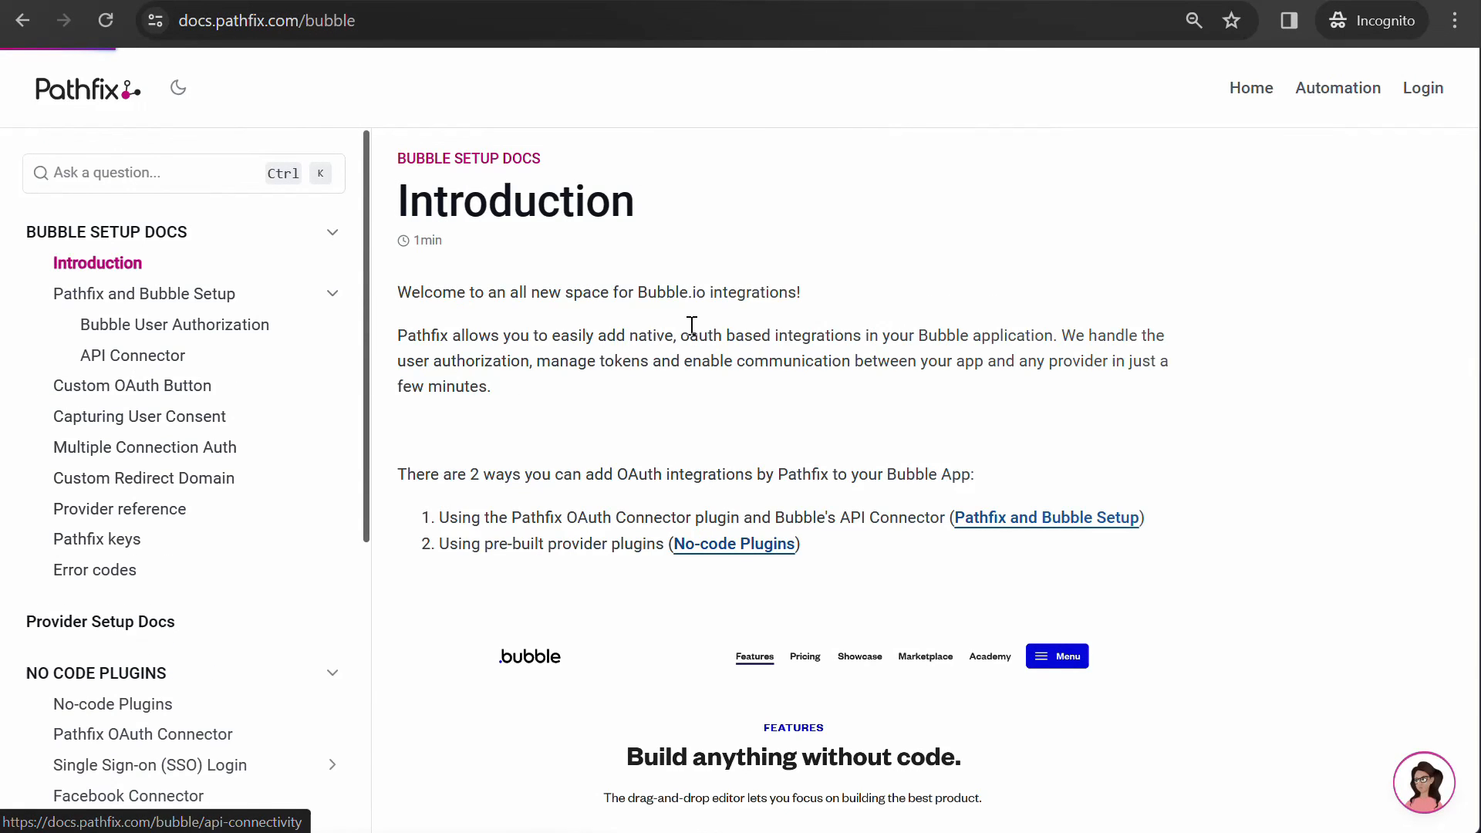
left_click(132, 355)
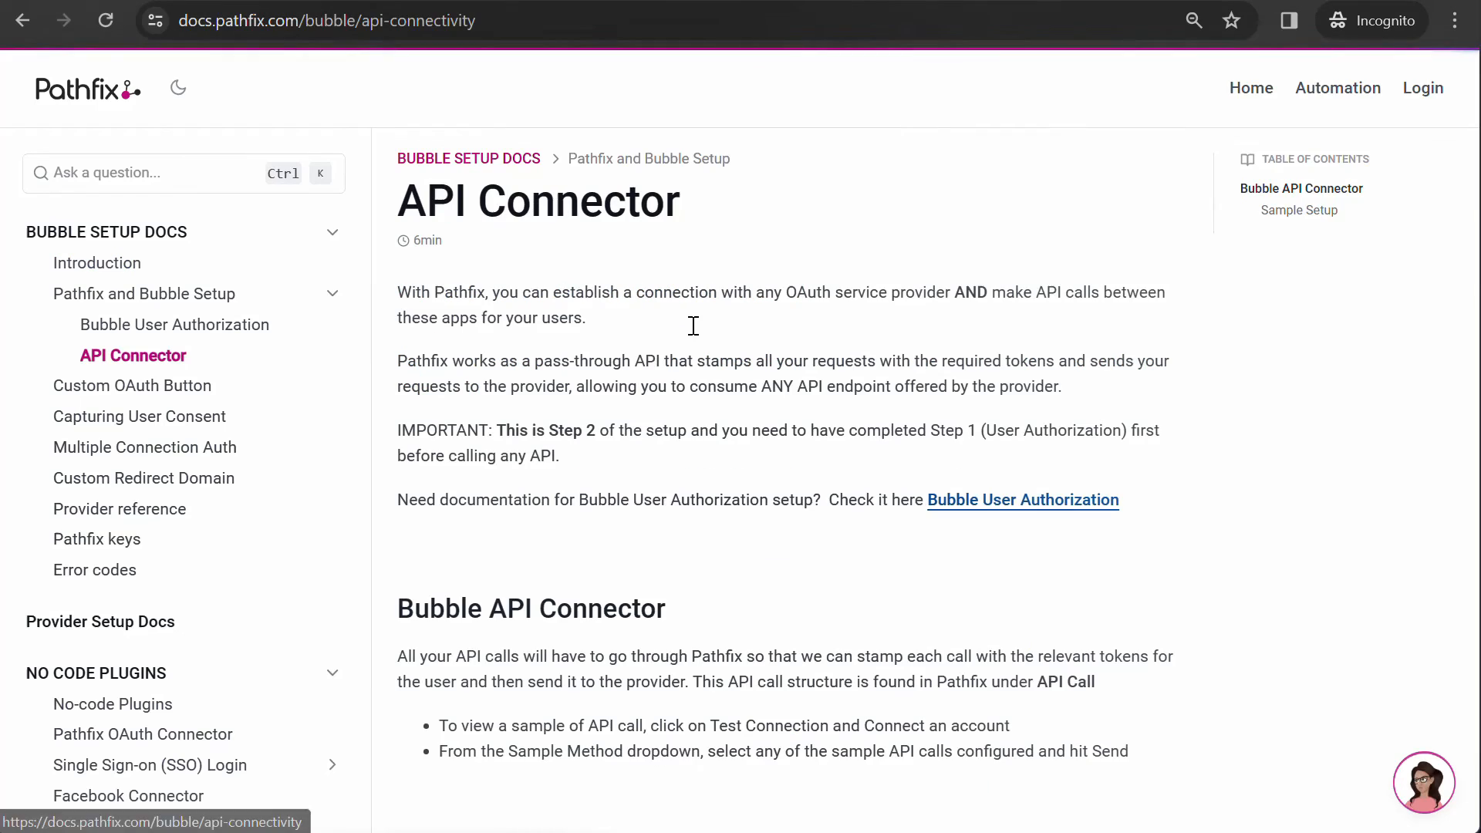